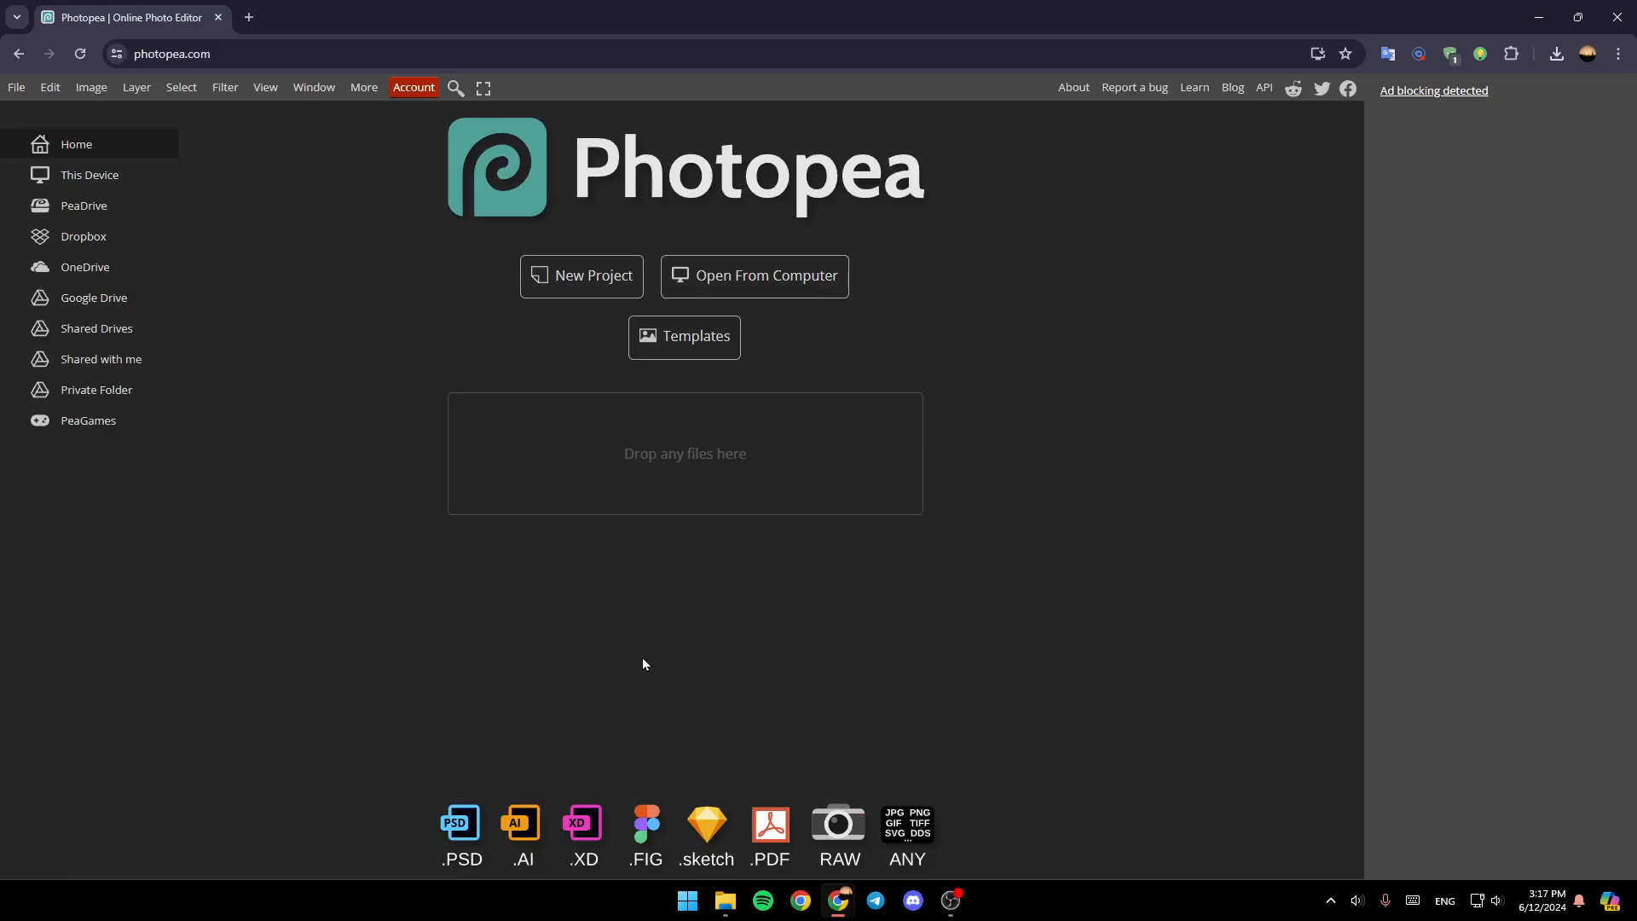
pyautogui.moveTo(796, 132)
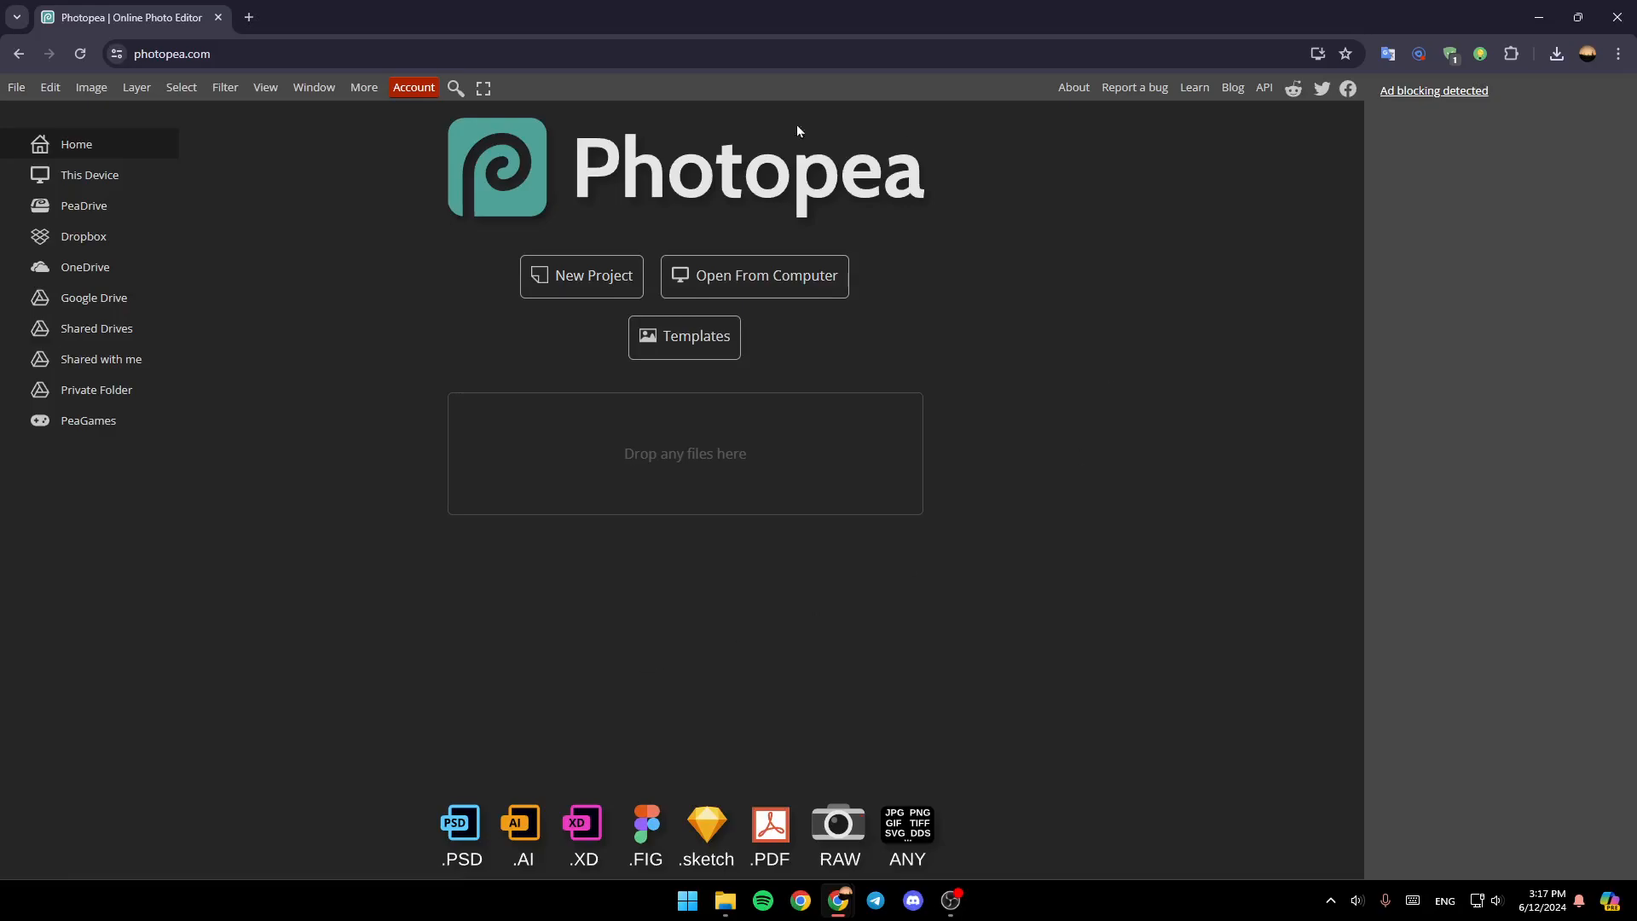
pyautogui.moveTo(862, 585)
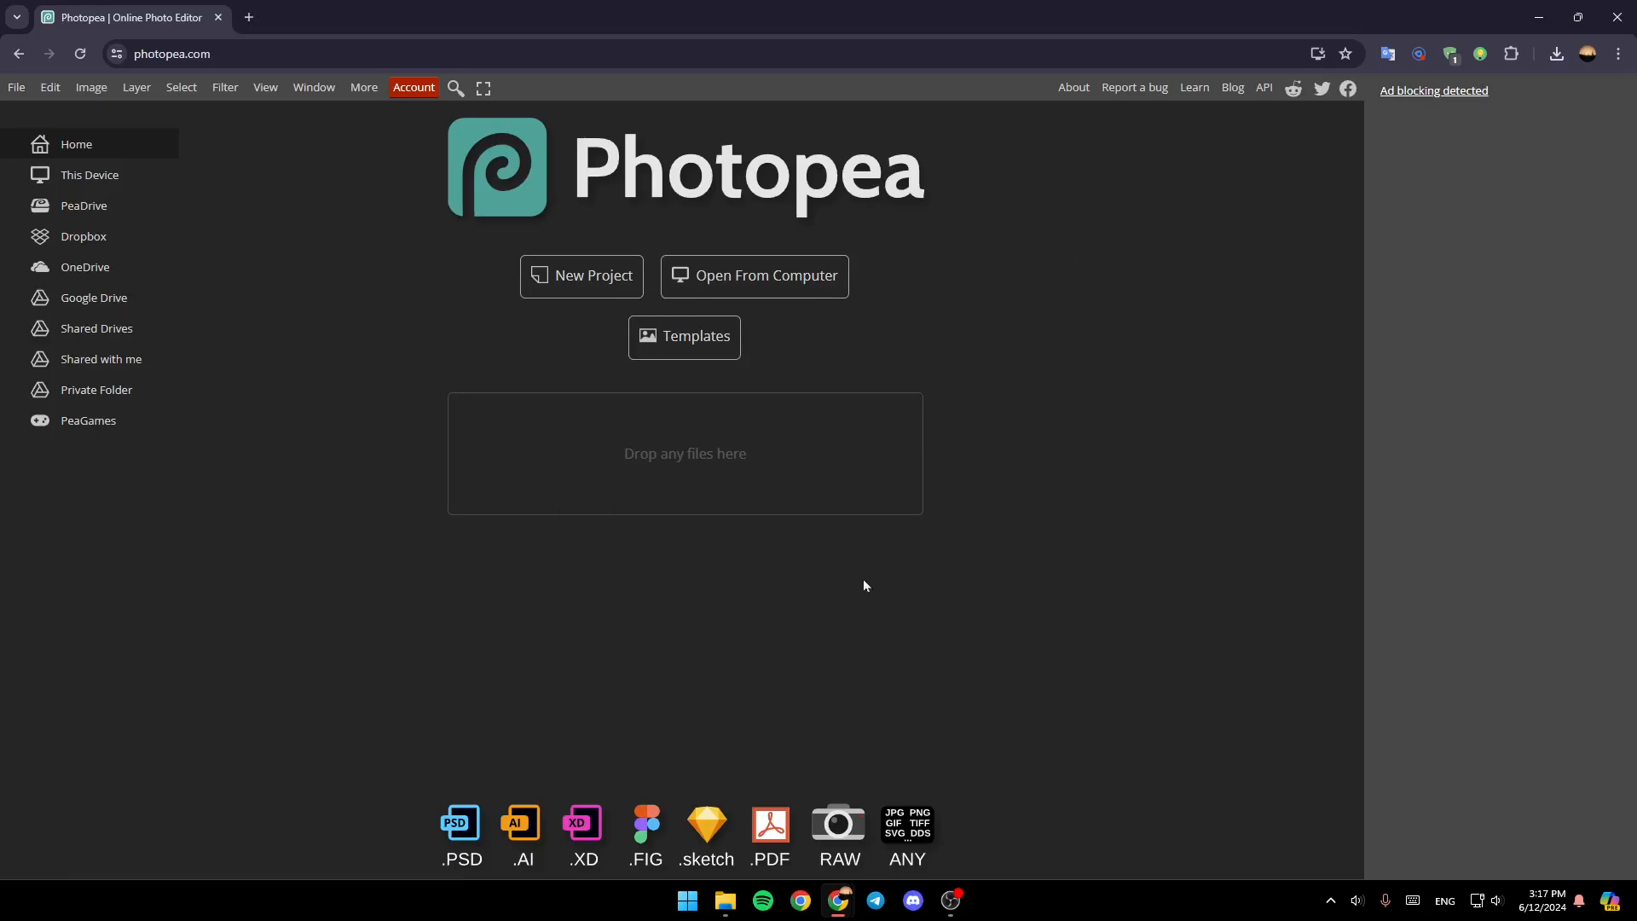
pyautogui.moveTo(1156, 669)
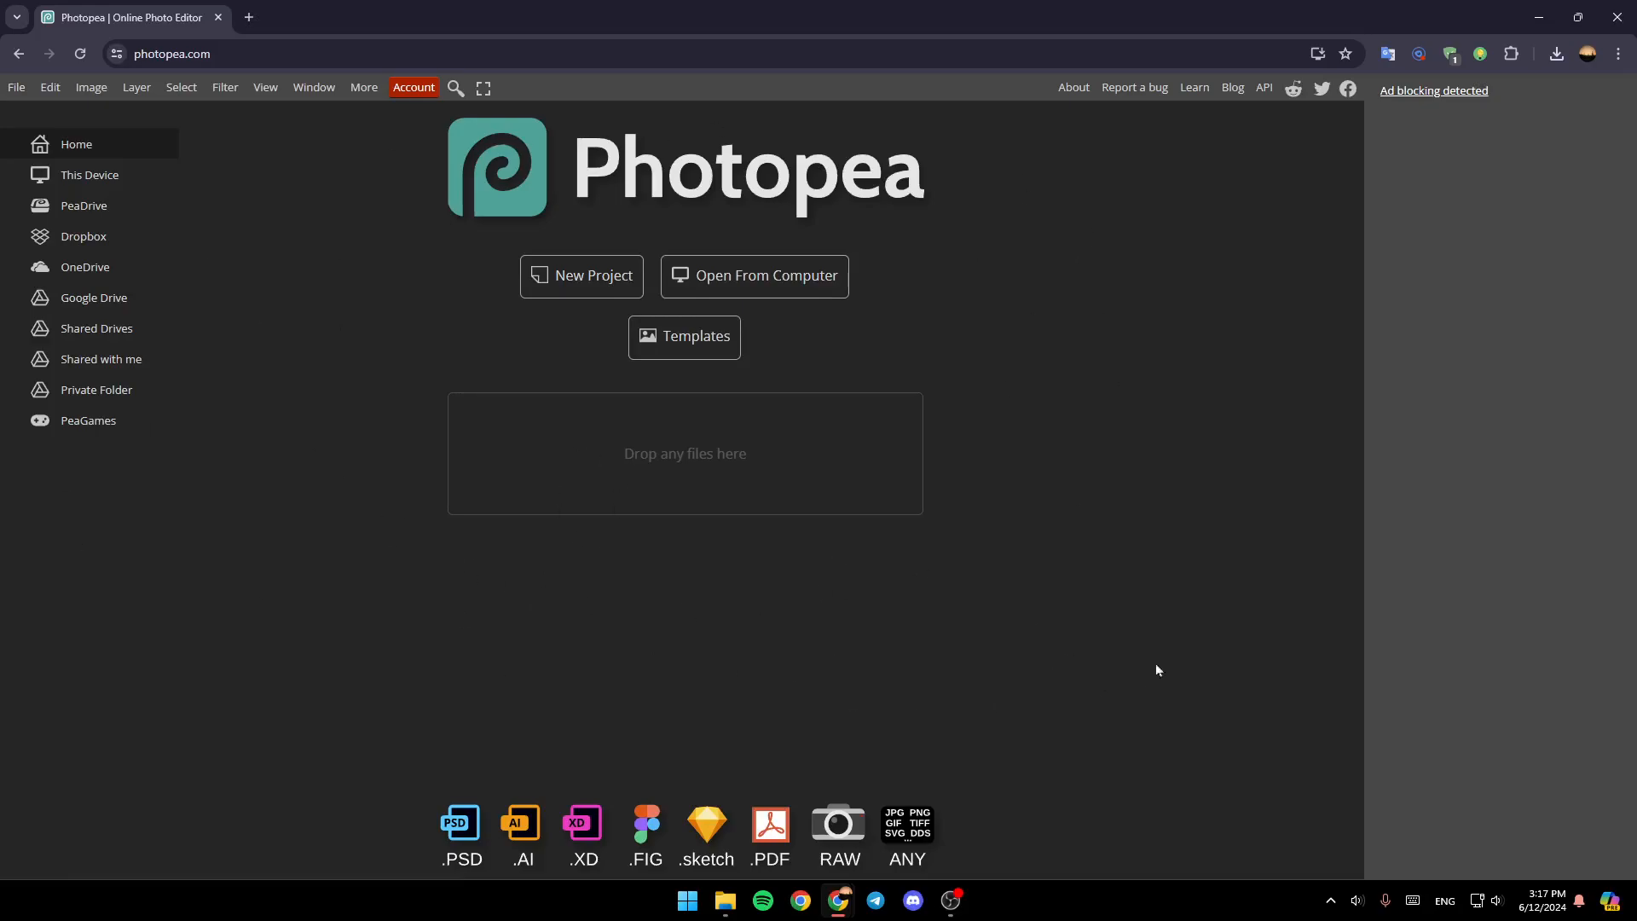
pyautogui.moveTo(738, 354)
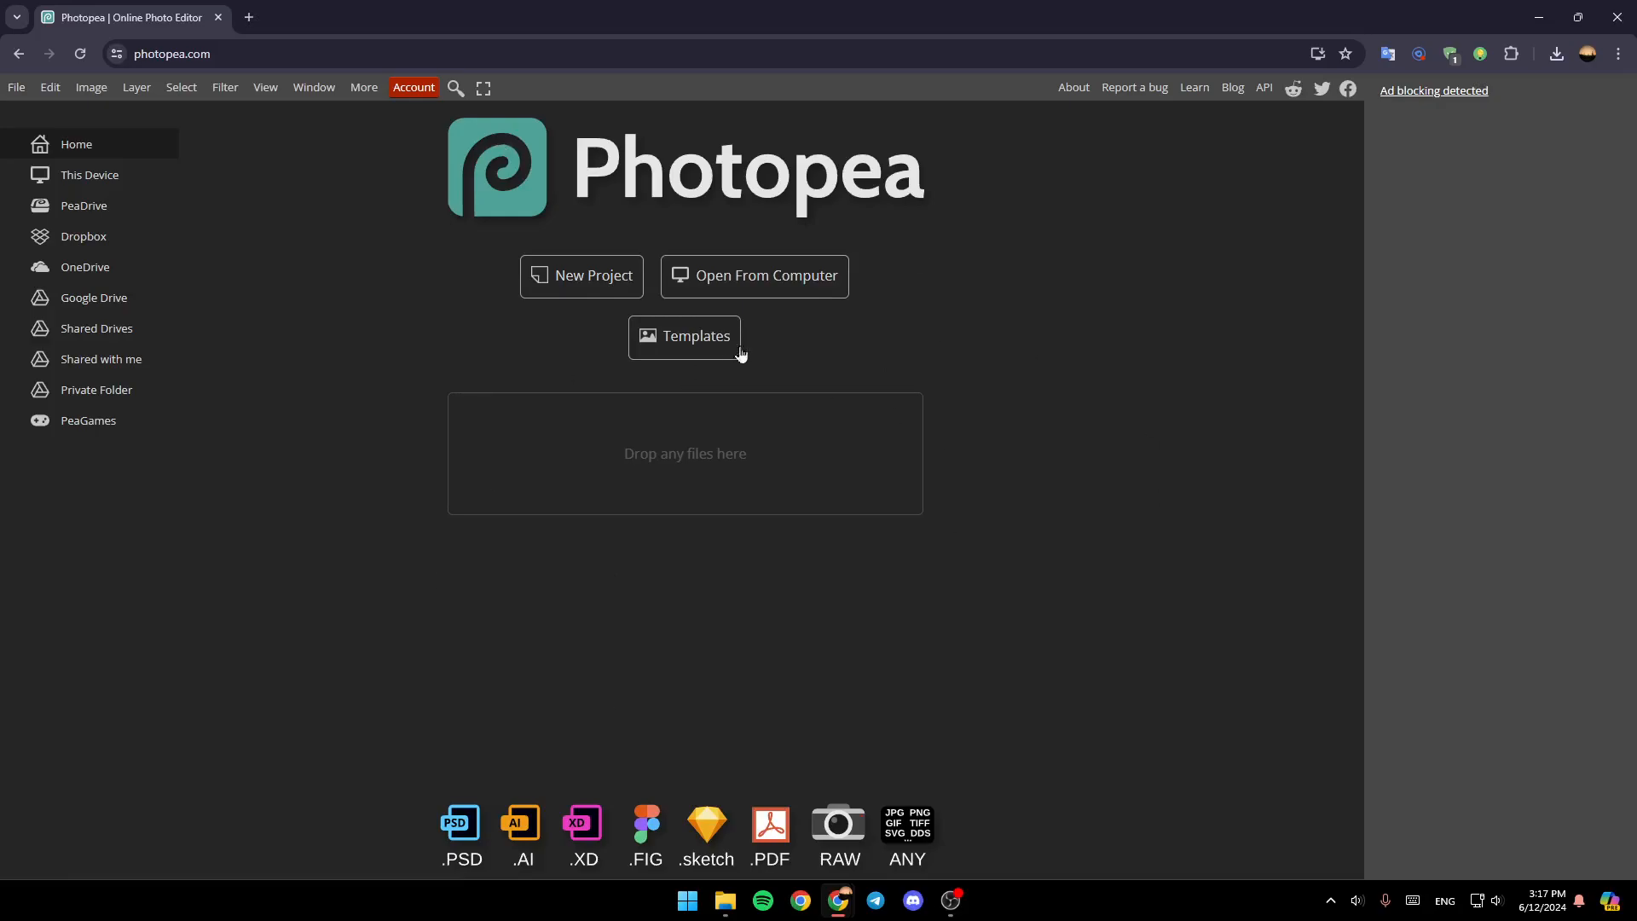
pyautogui.moveTo(500, 498)
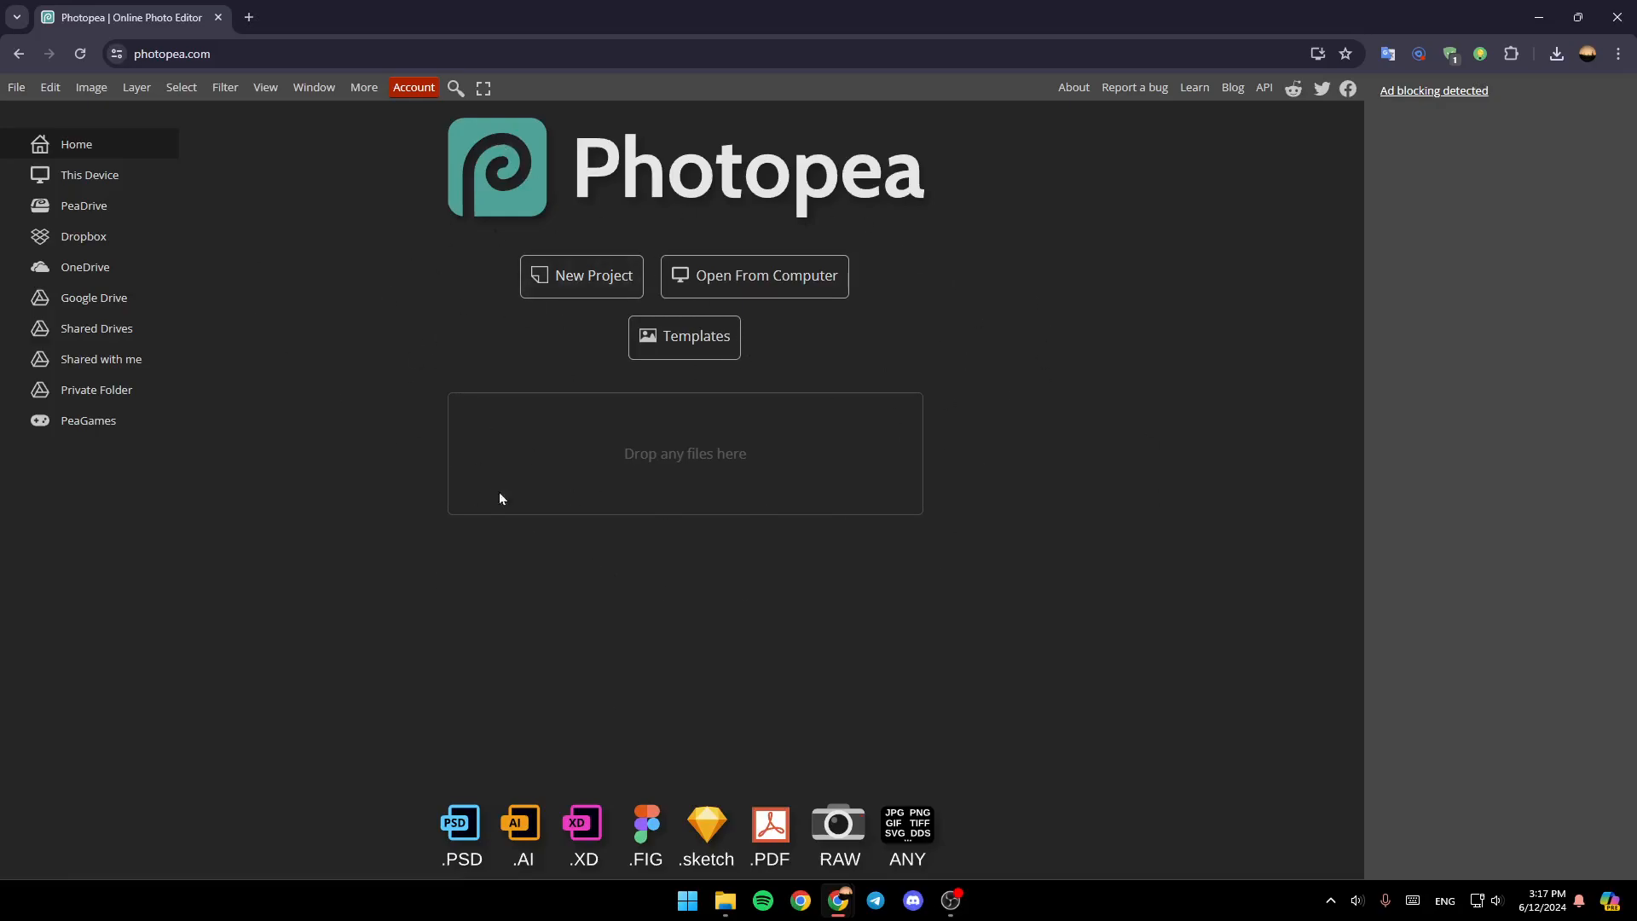
pyautogui.moveTo(995, 454)
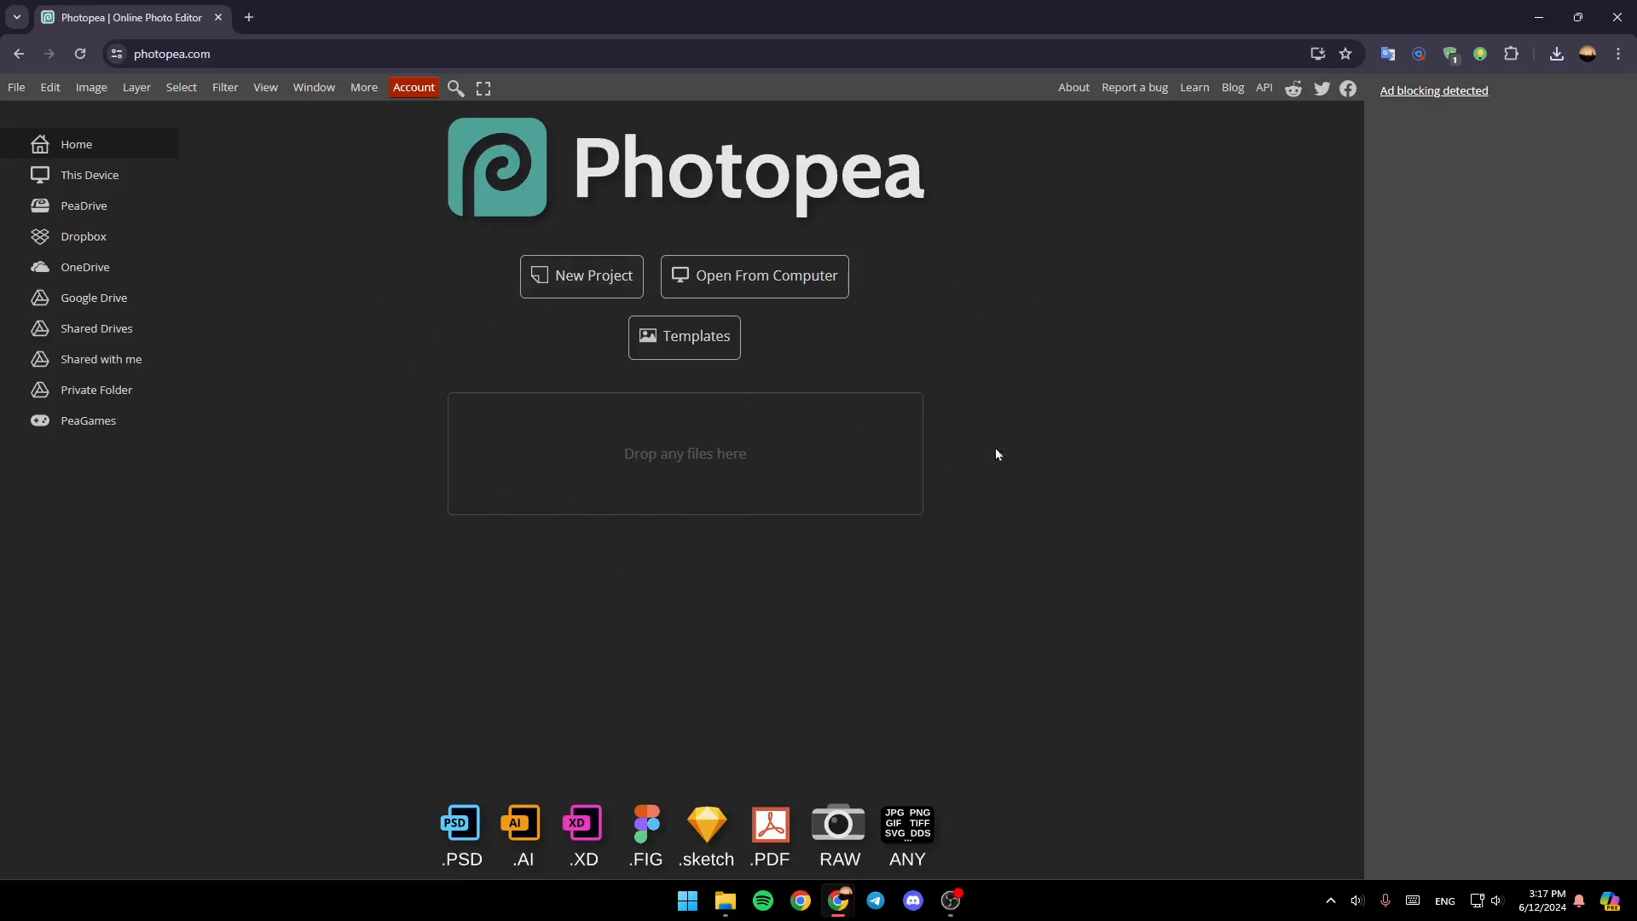
pyautogui.moveTo(81, 170)
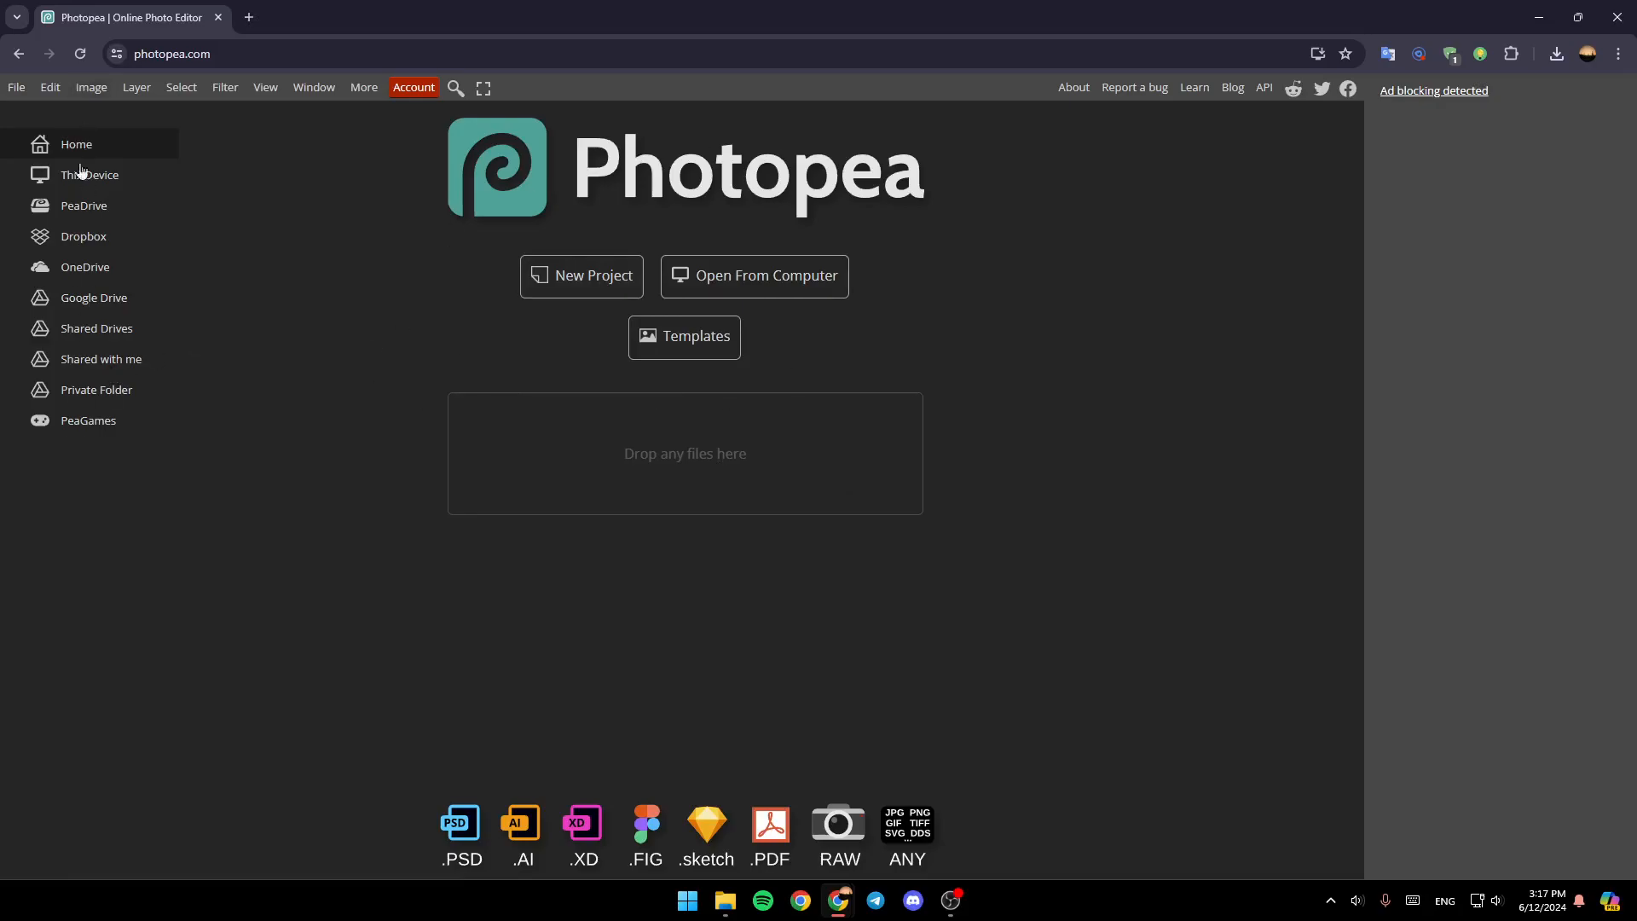
pyautogui.moveTo(80, 399)
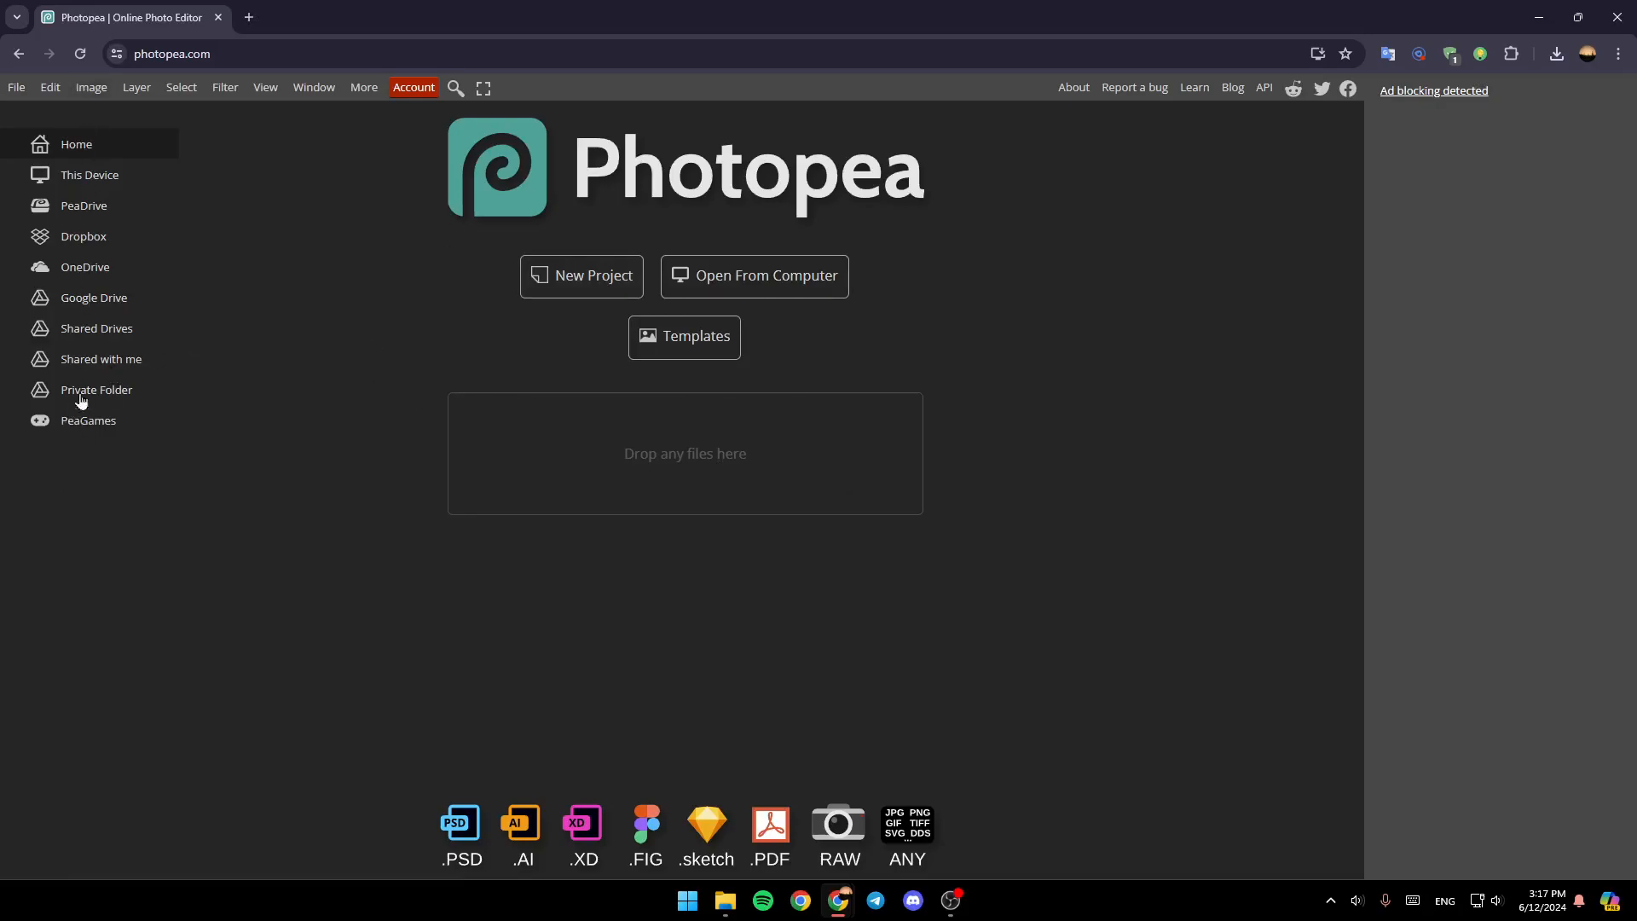
pyautogui.moveTo(128, 160)
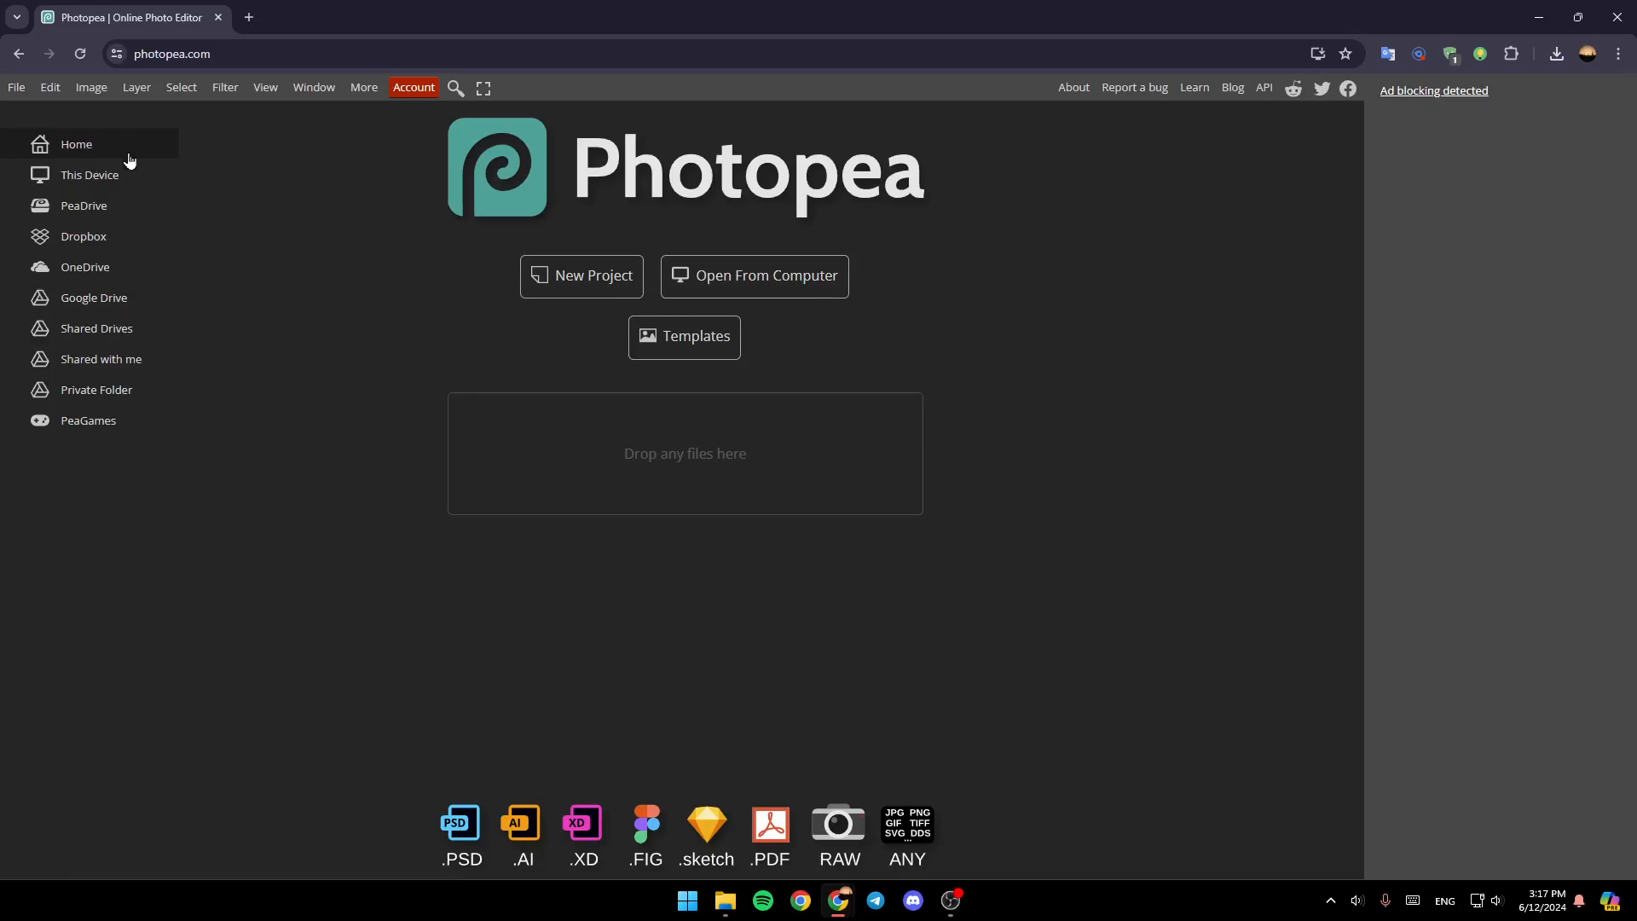
pyautogui.moveTo(101, 214)
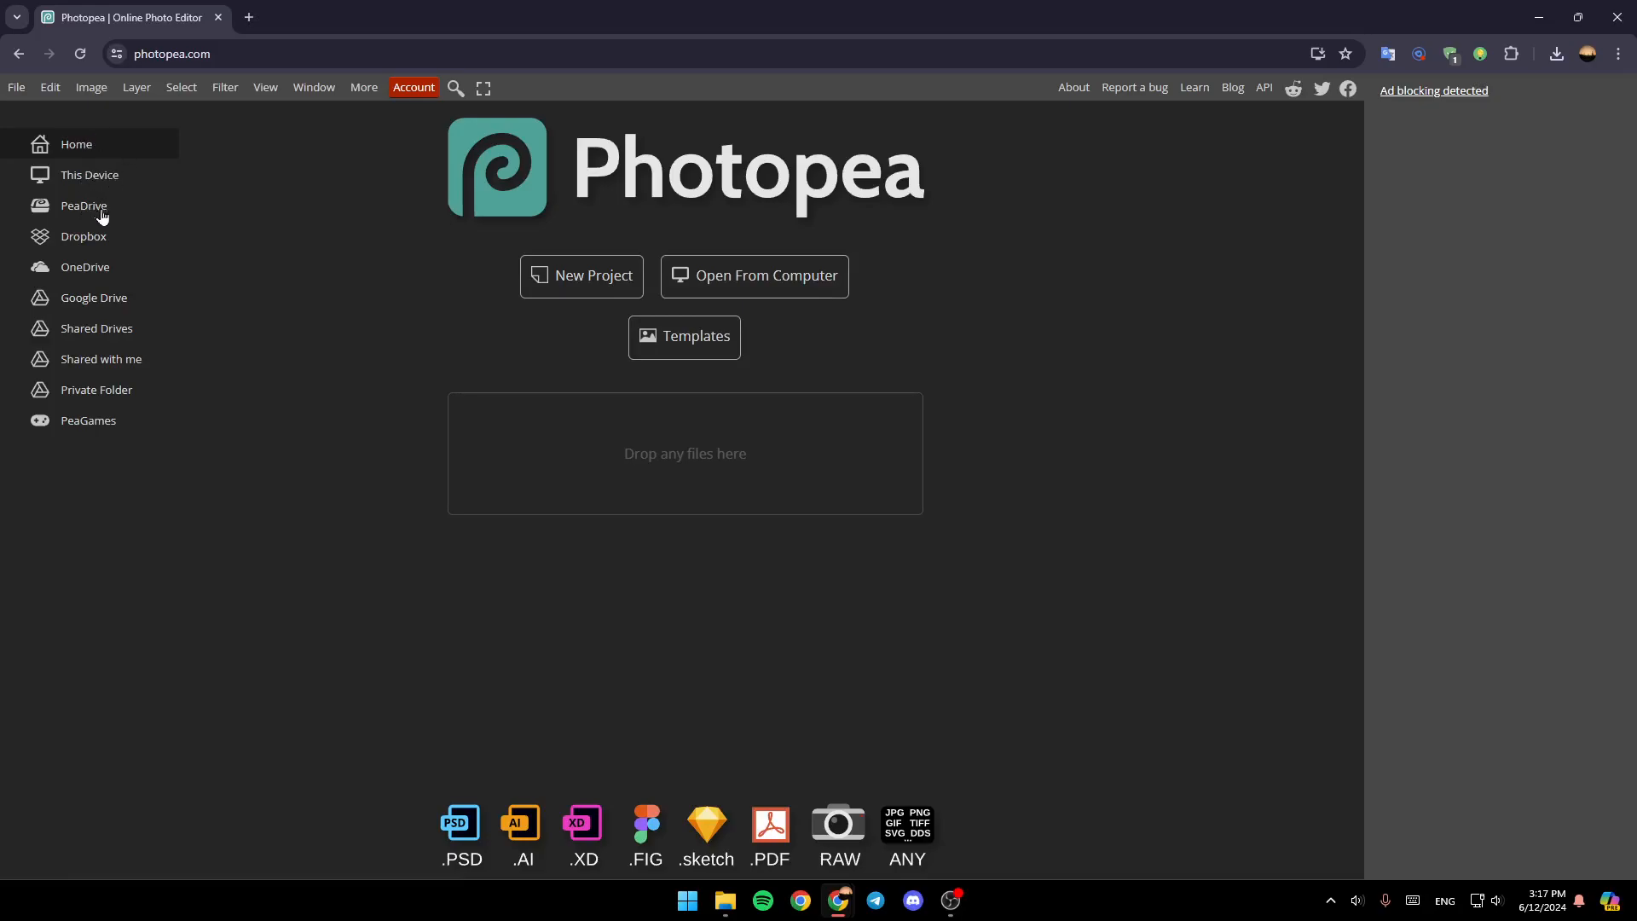
pyautogui.moveTo(78, 292)
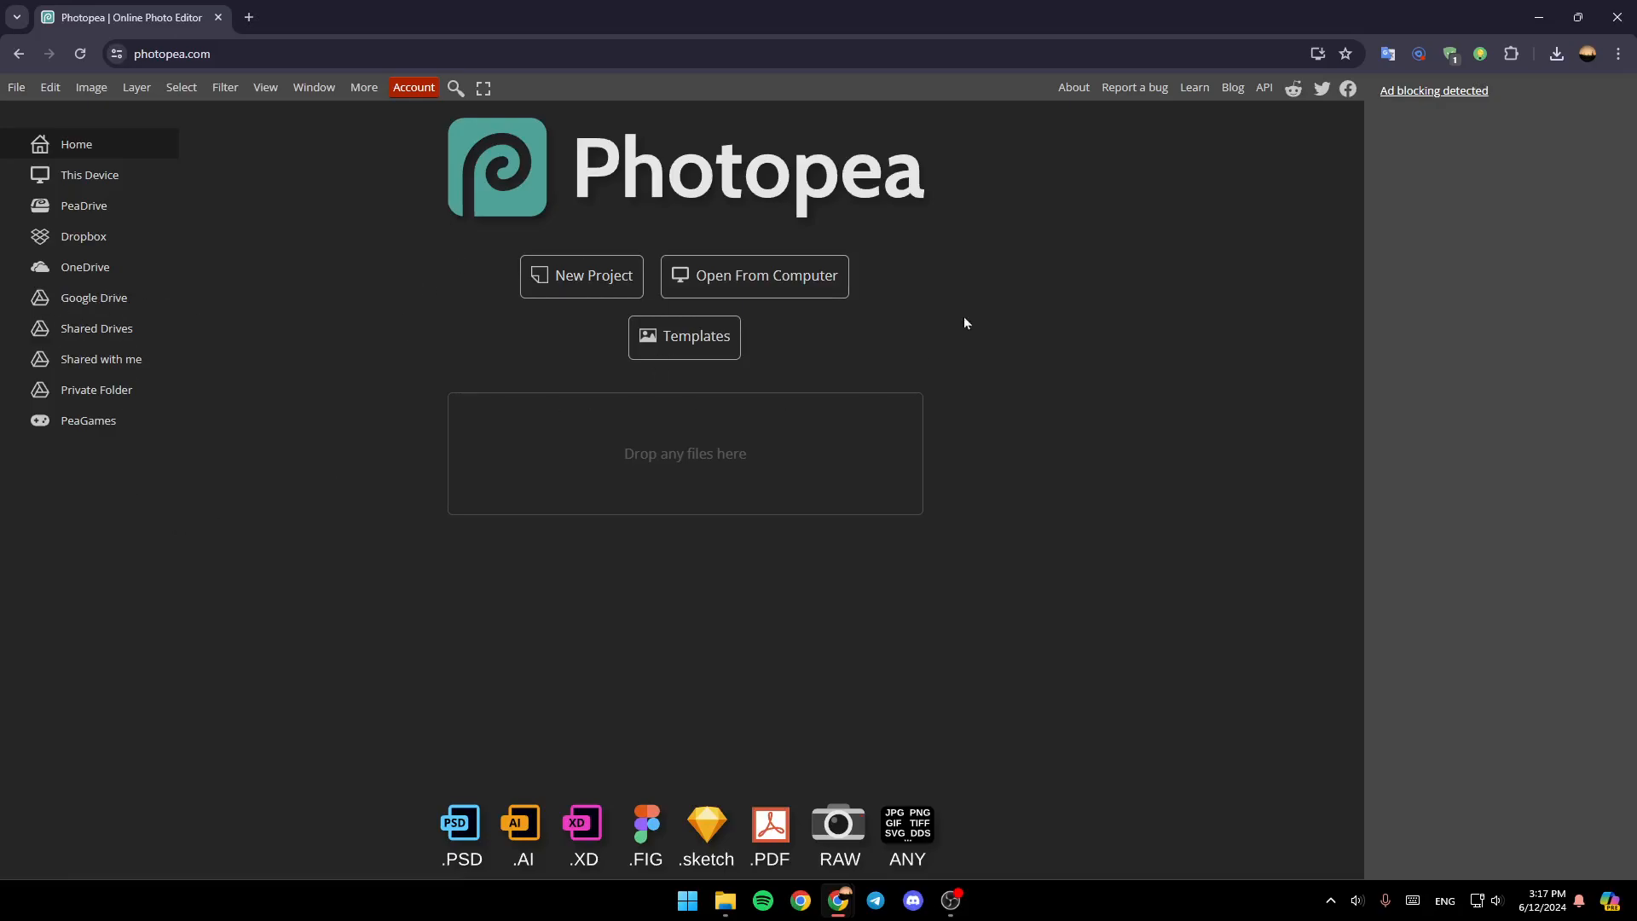
pyautogui.moveTo(580, 275)
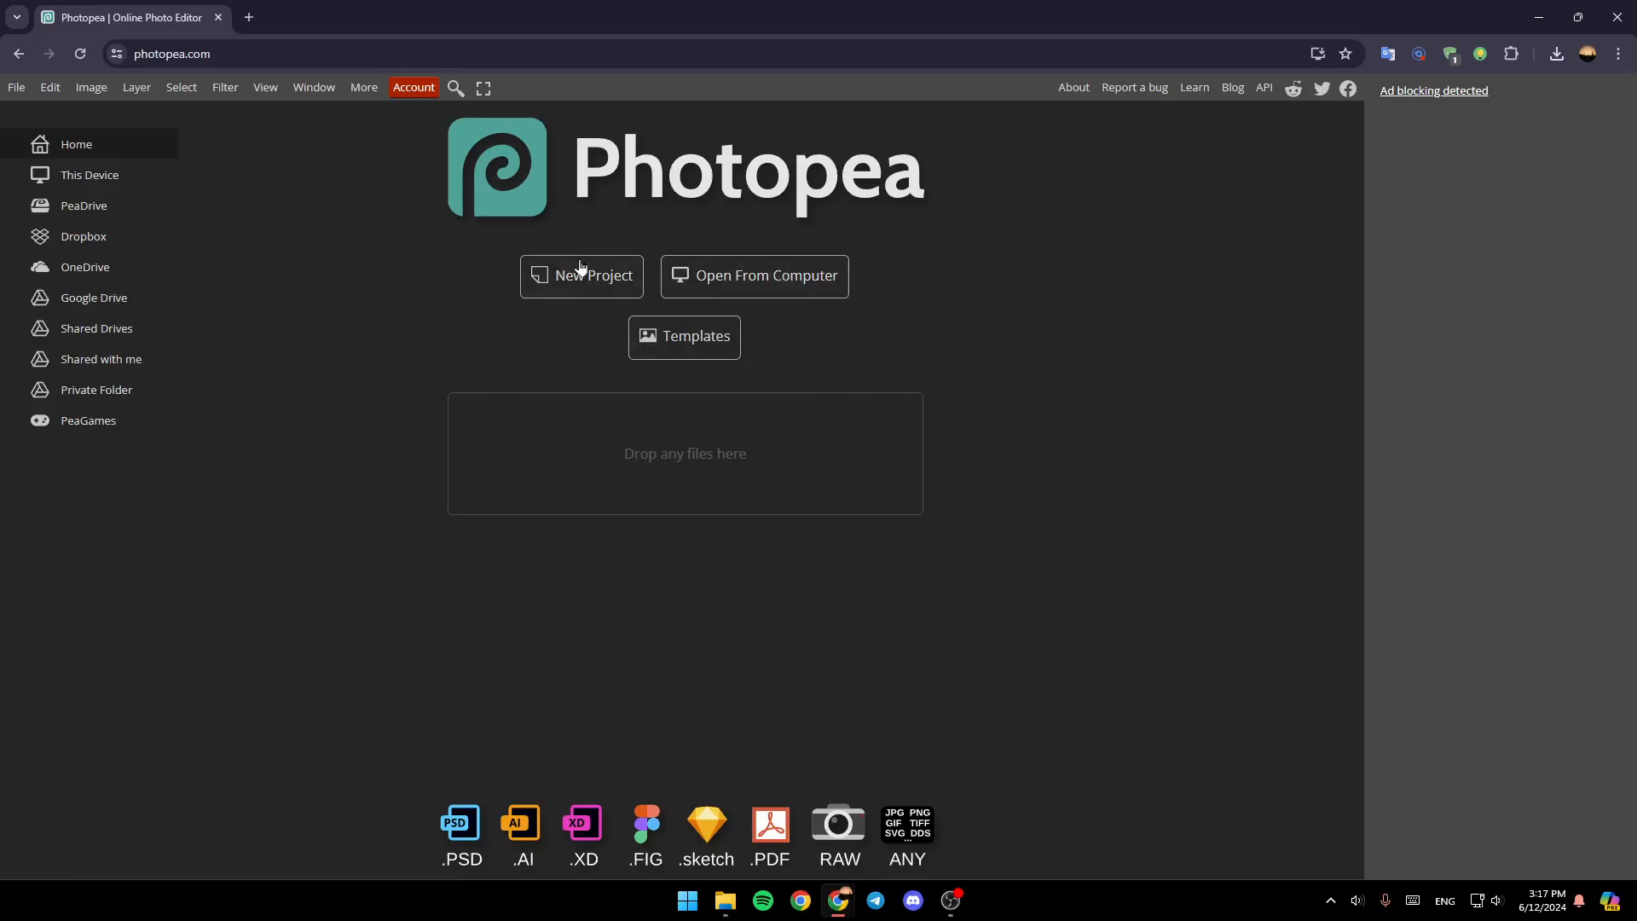
pyautogui.moveTo(721, 310)
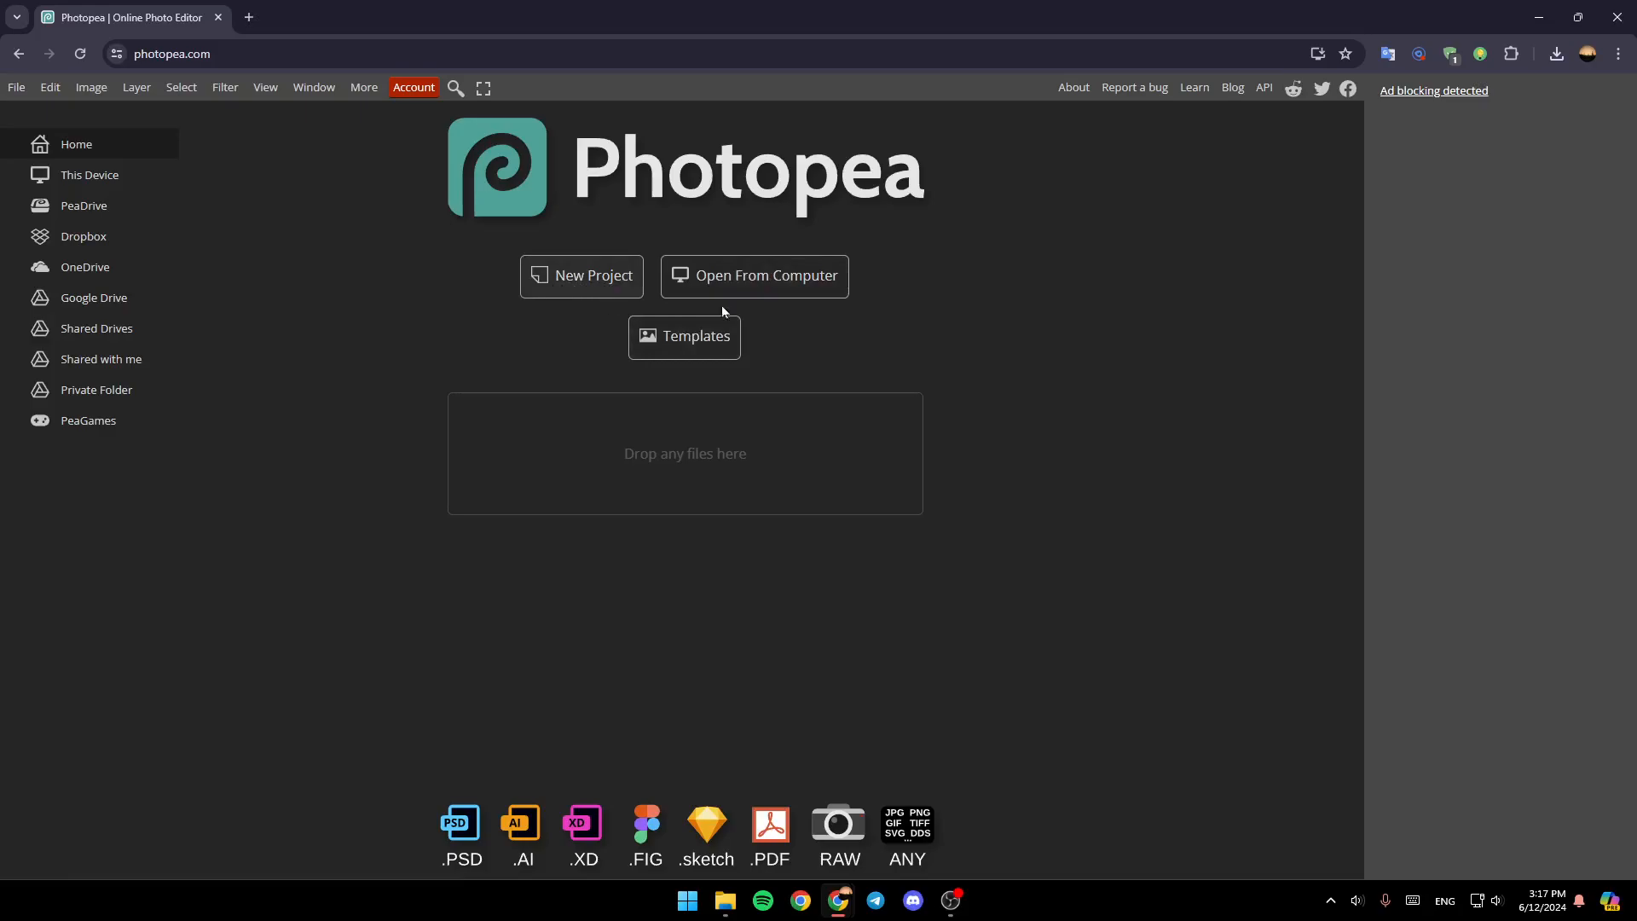
pyautogui.moveTo(697, 360)
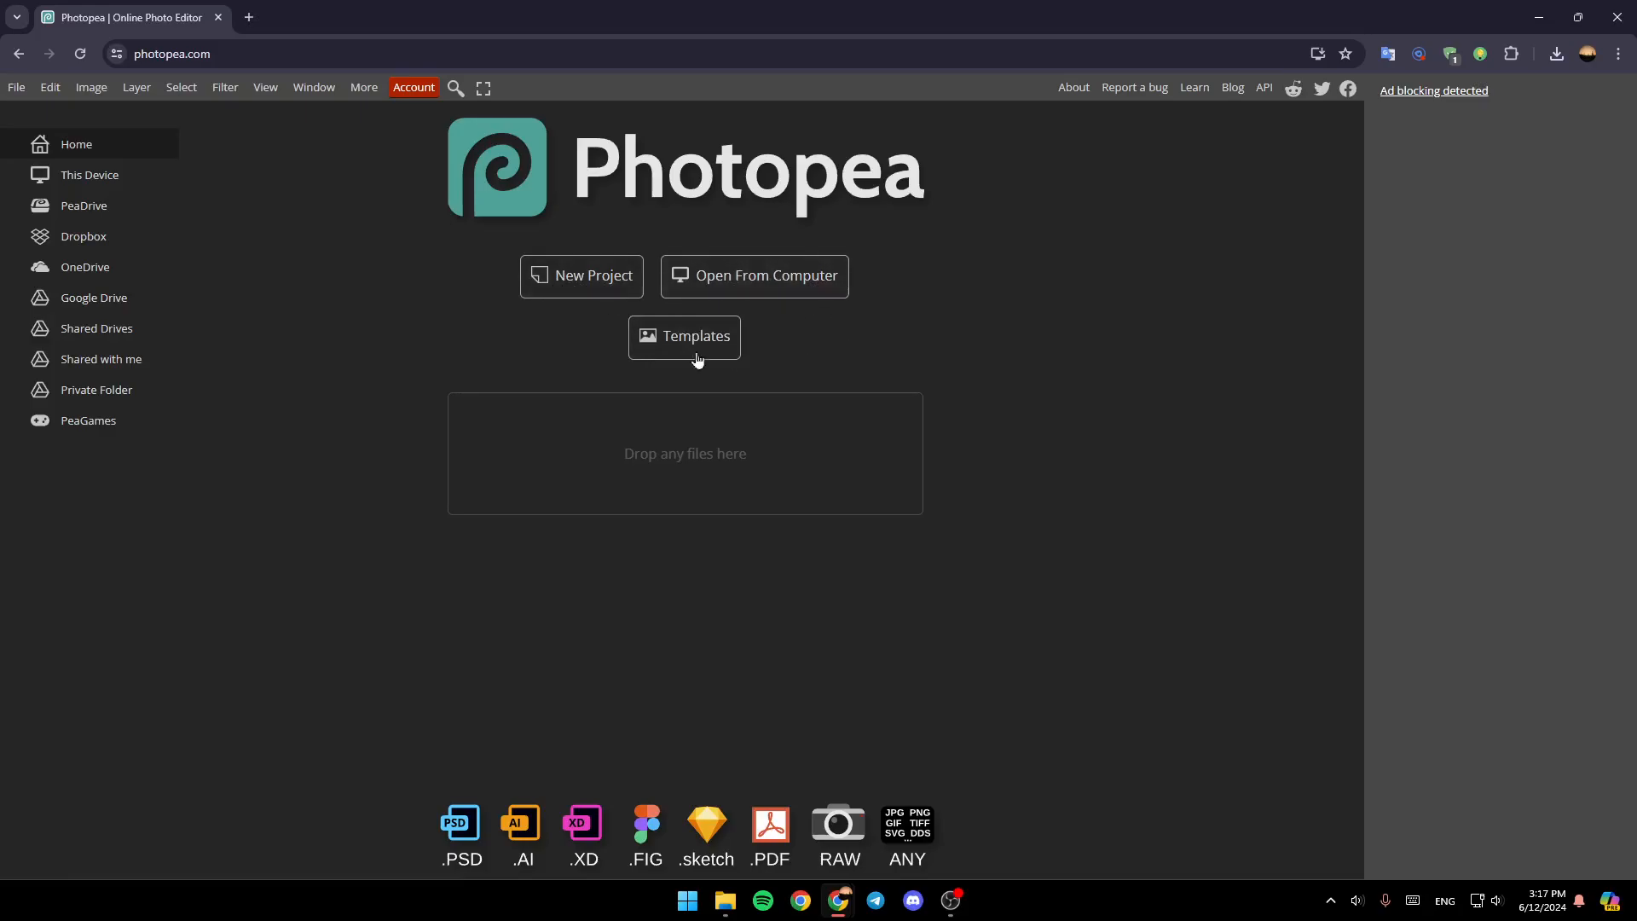
pyautogui.moveTo(677, 365)
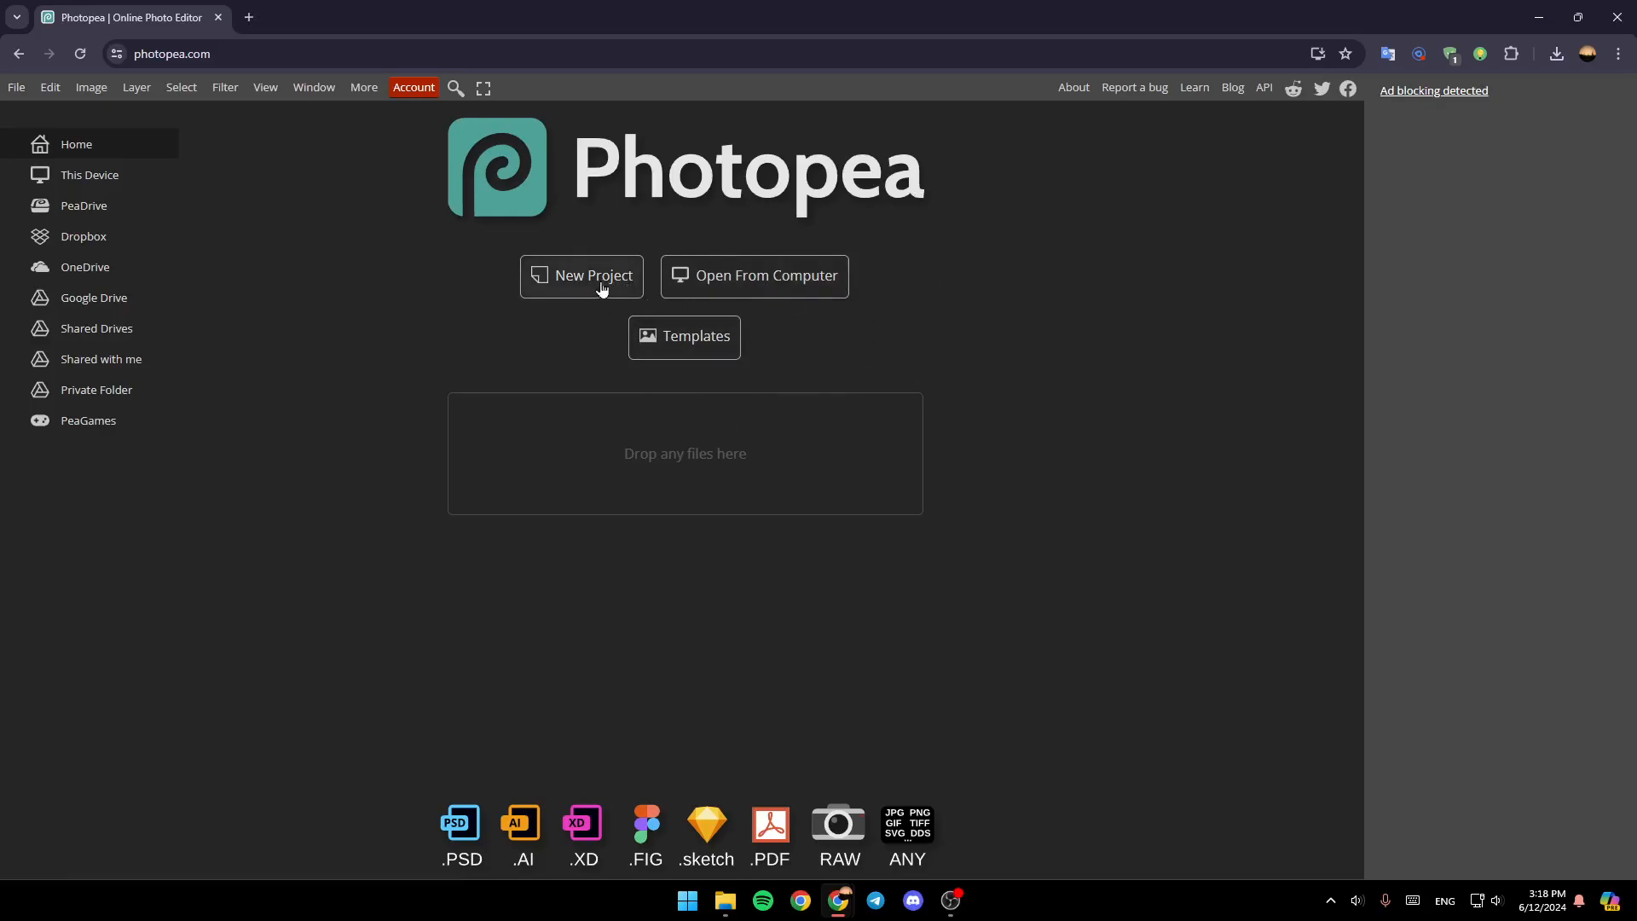
# - Start a new project and select its default name for replacement
pyautogui.click(580, 276)
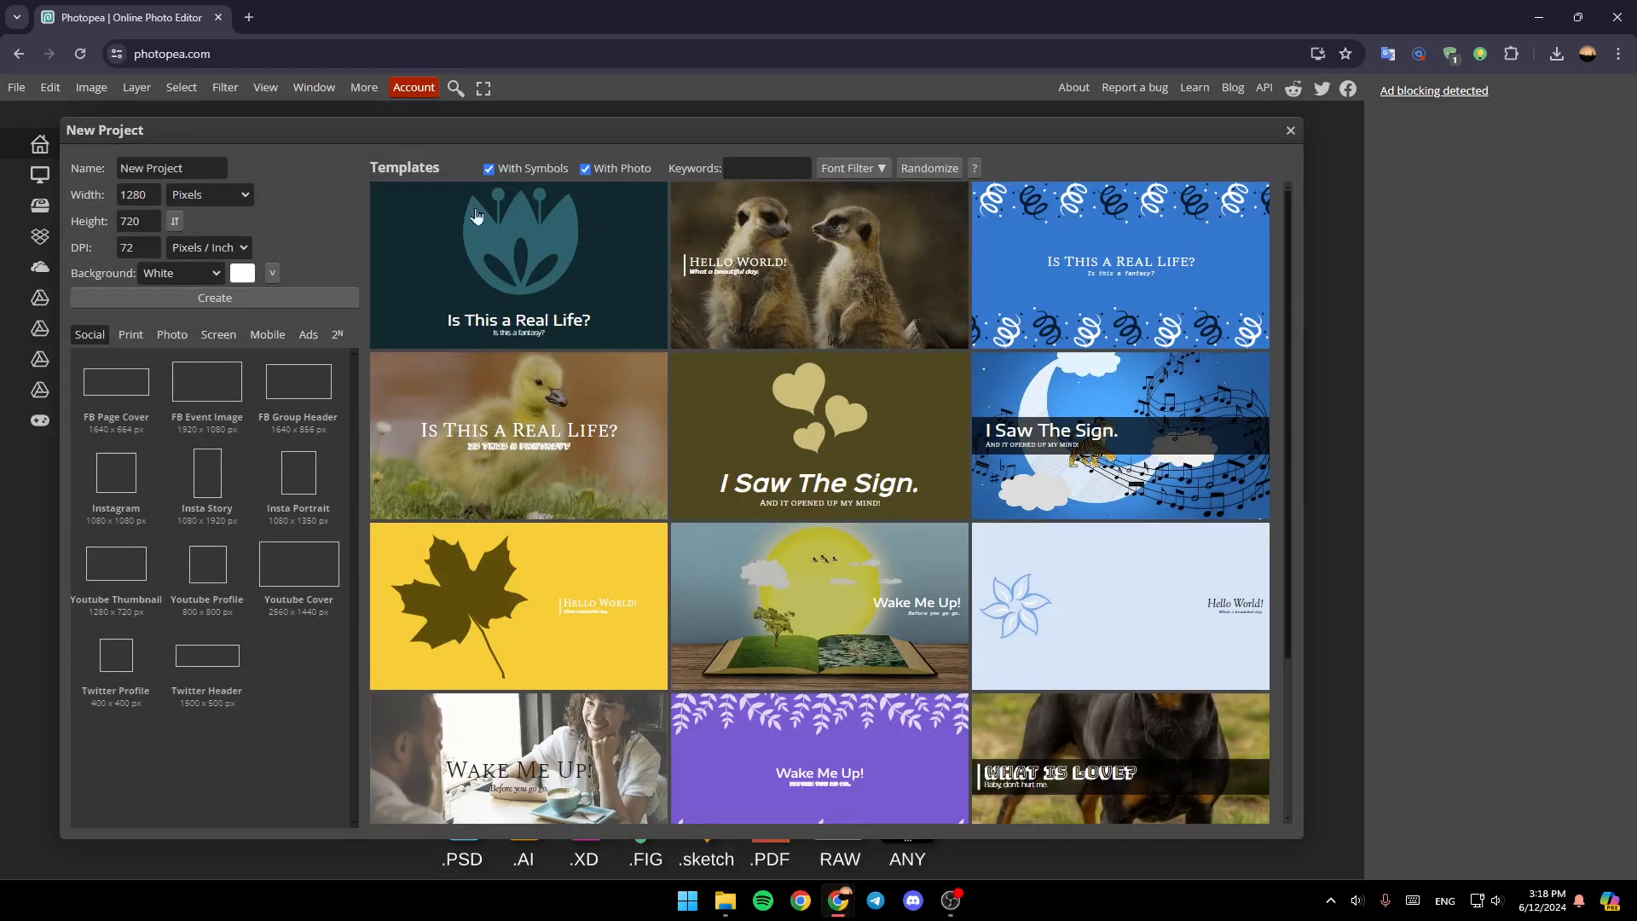
pyautogui.moveTo(417, 174)
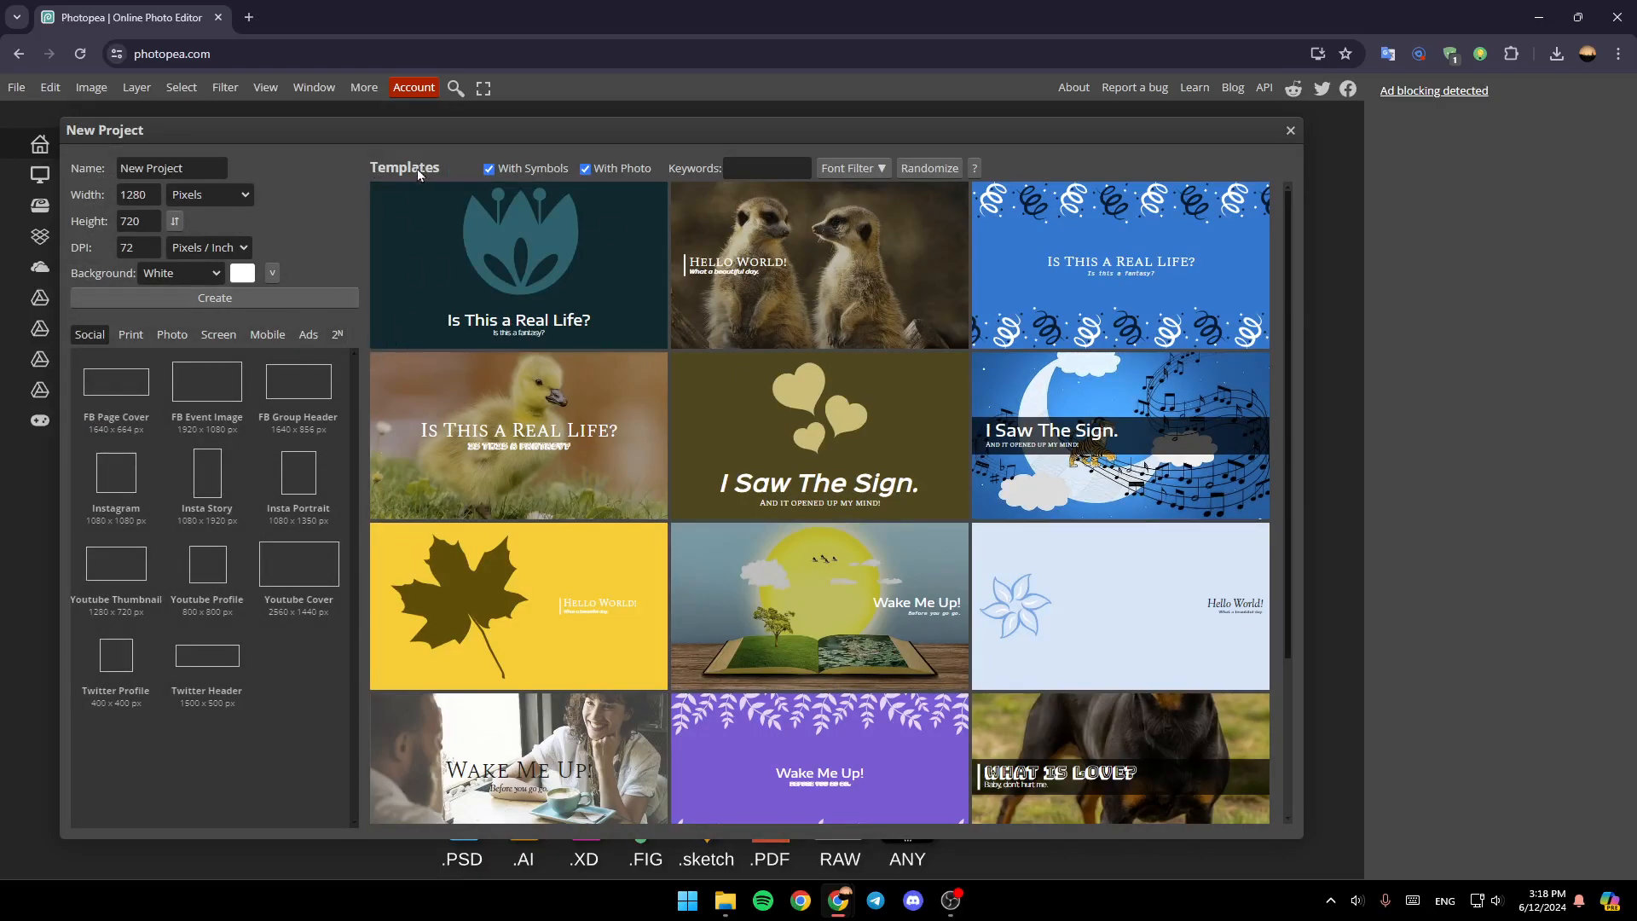
pyautogui.moveTo(287, 483)
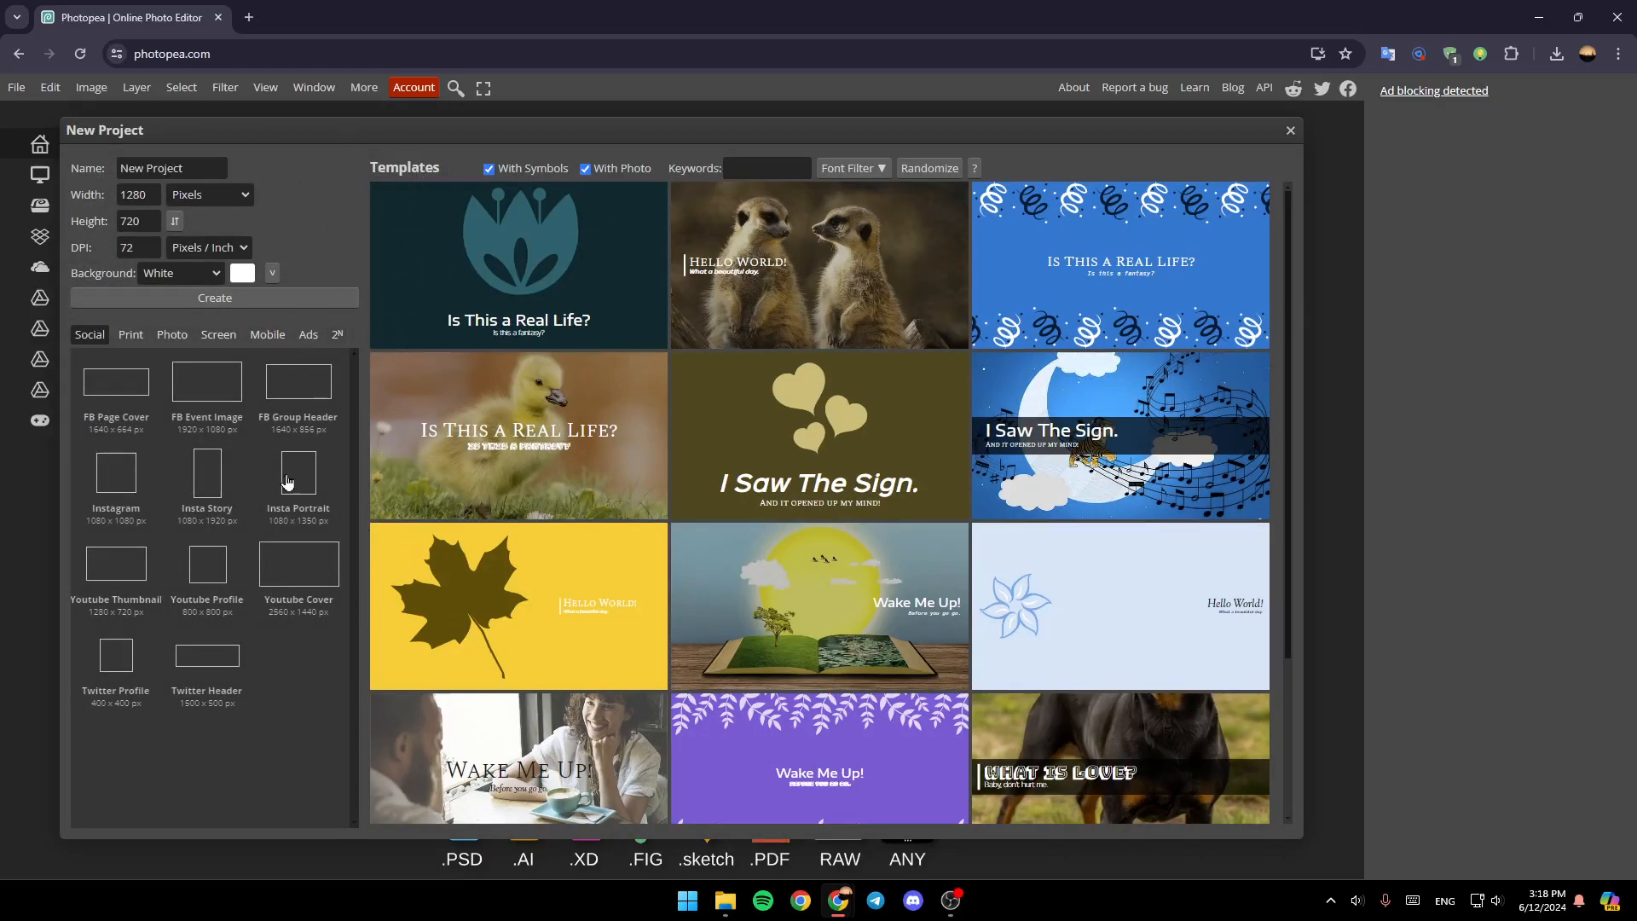
pyautogui.moveTo(456, 365)
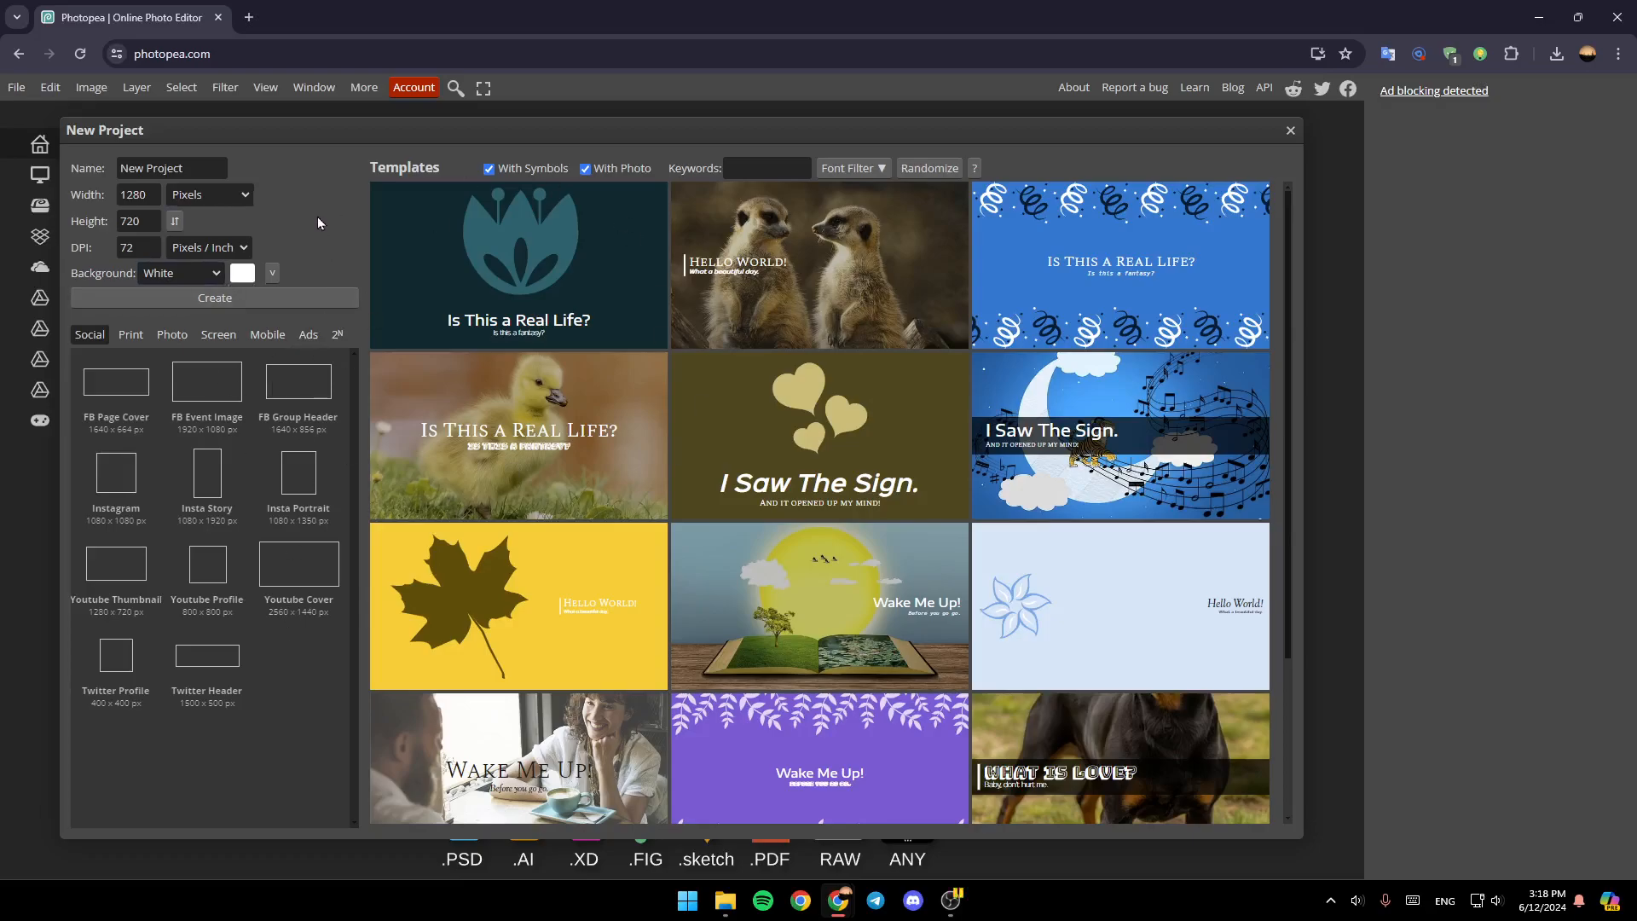
pyautogui.click(170, 169)
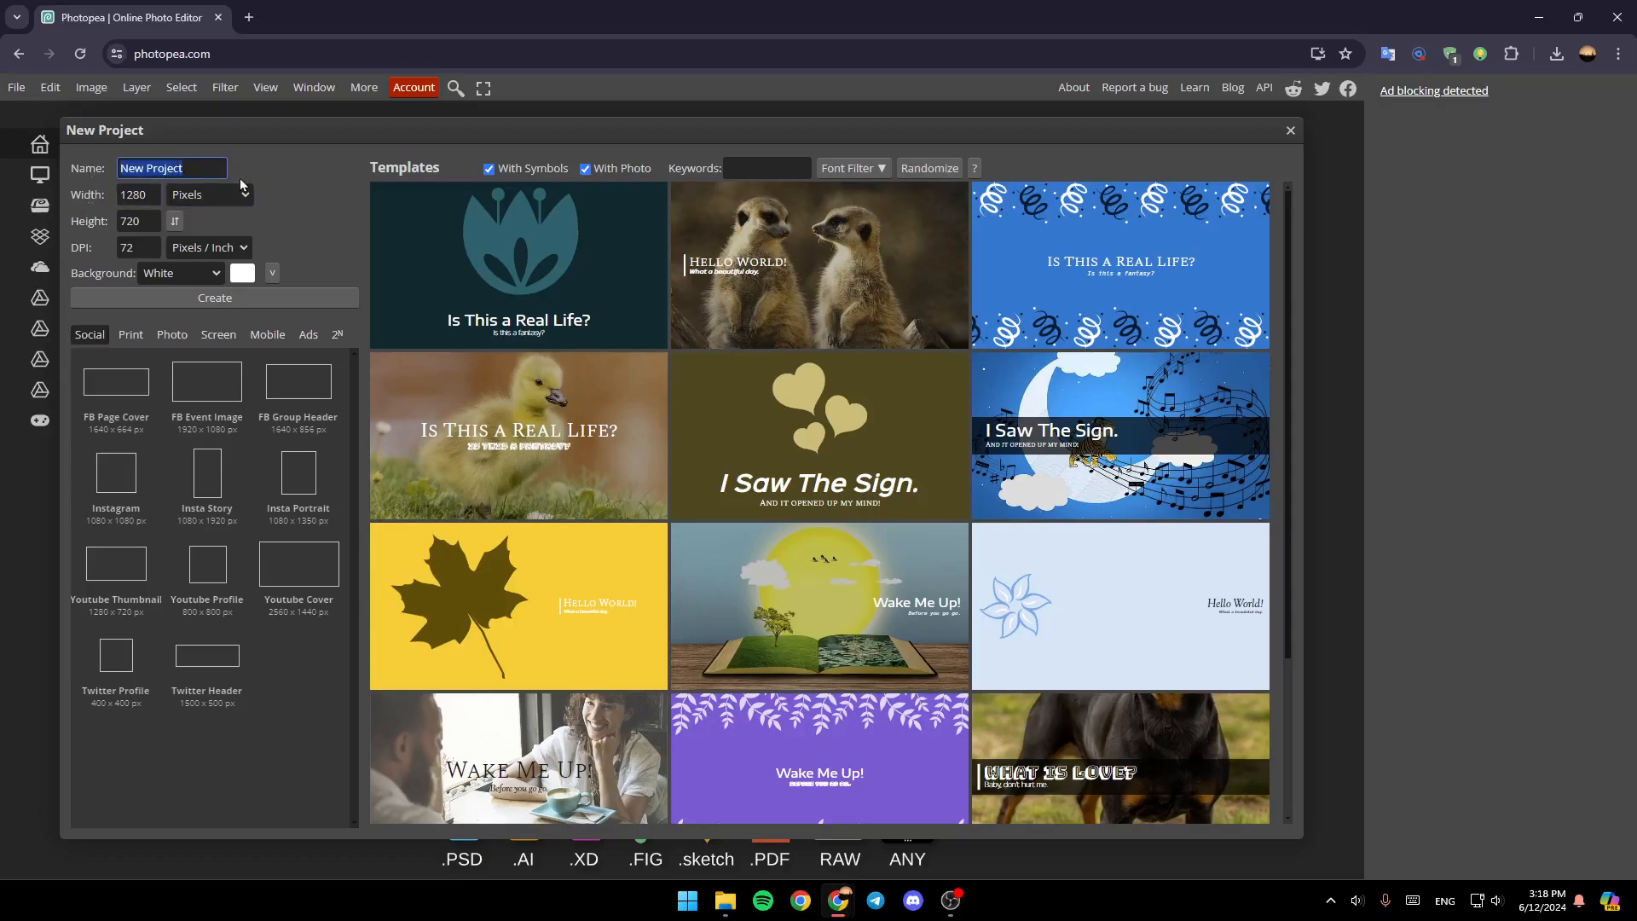
# - Name the project 'passport photo', keeping pixel units and a white background
pyautogui.write('passport p')
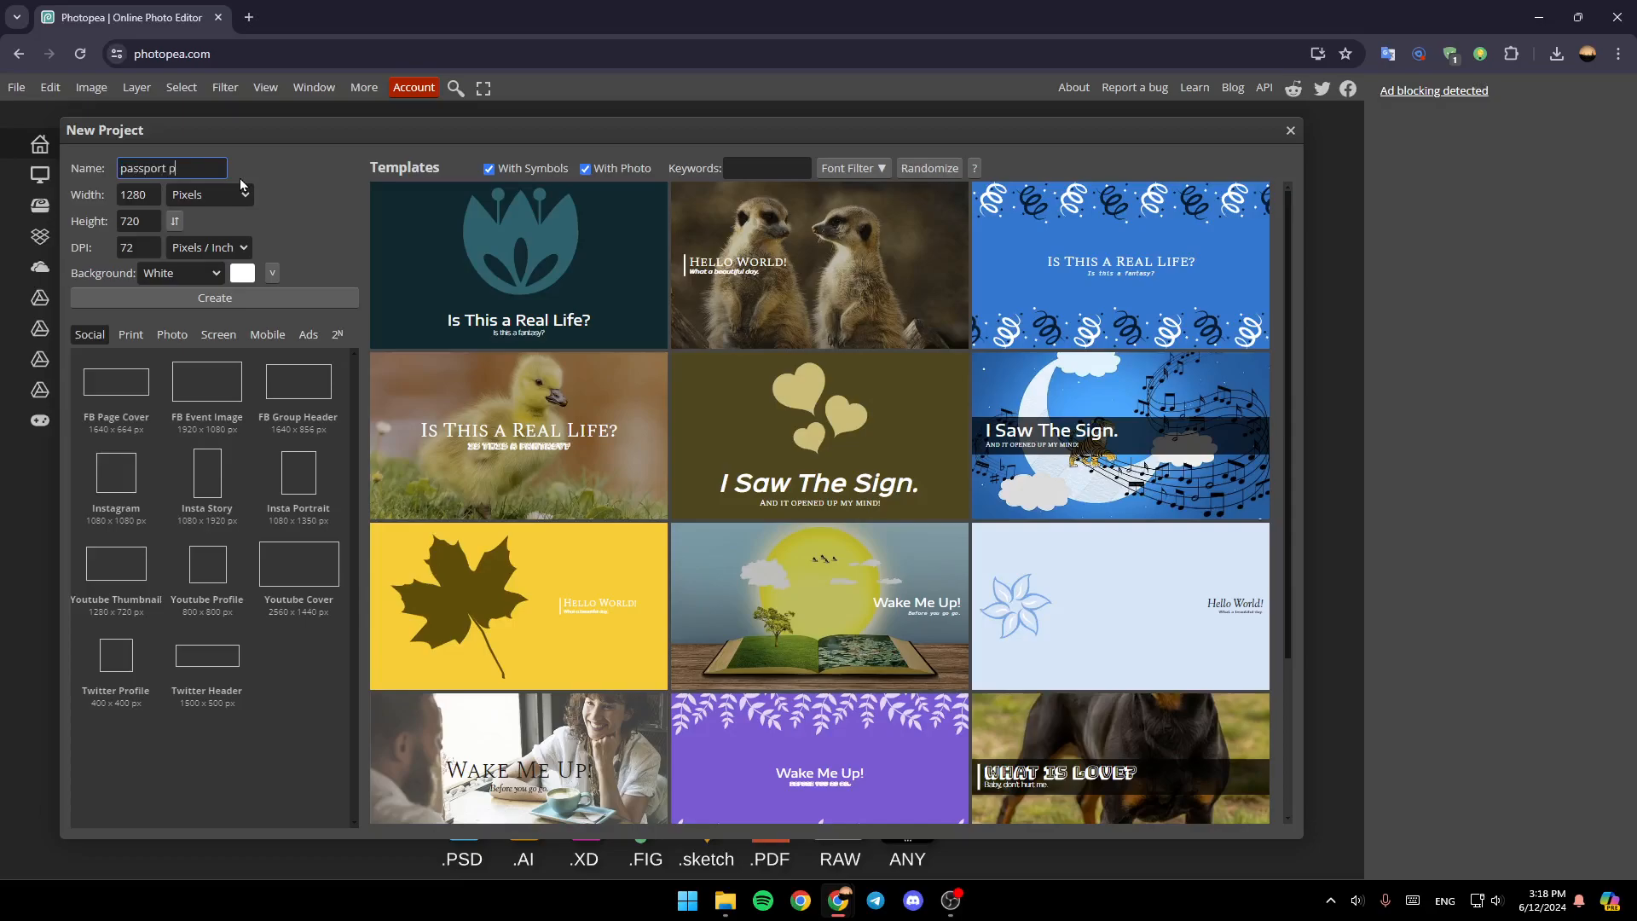
pyautogui.write('hoto')
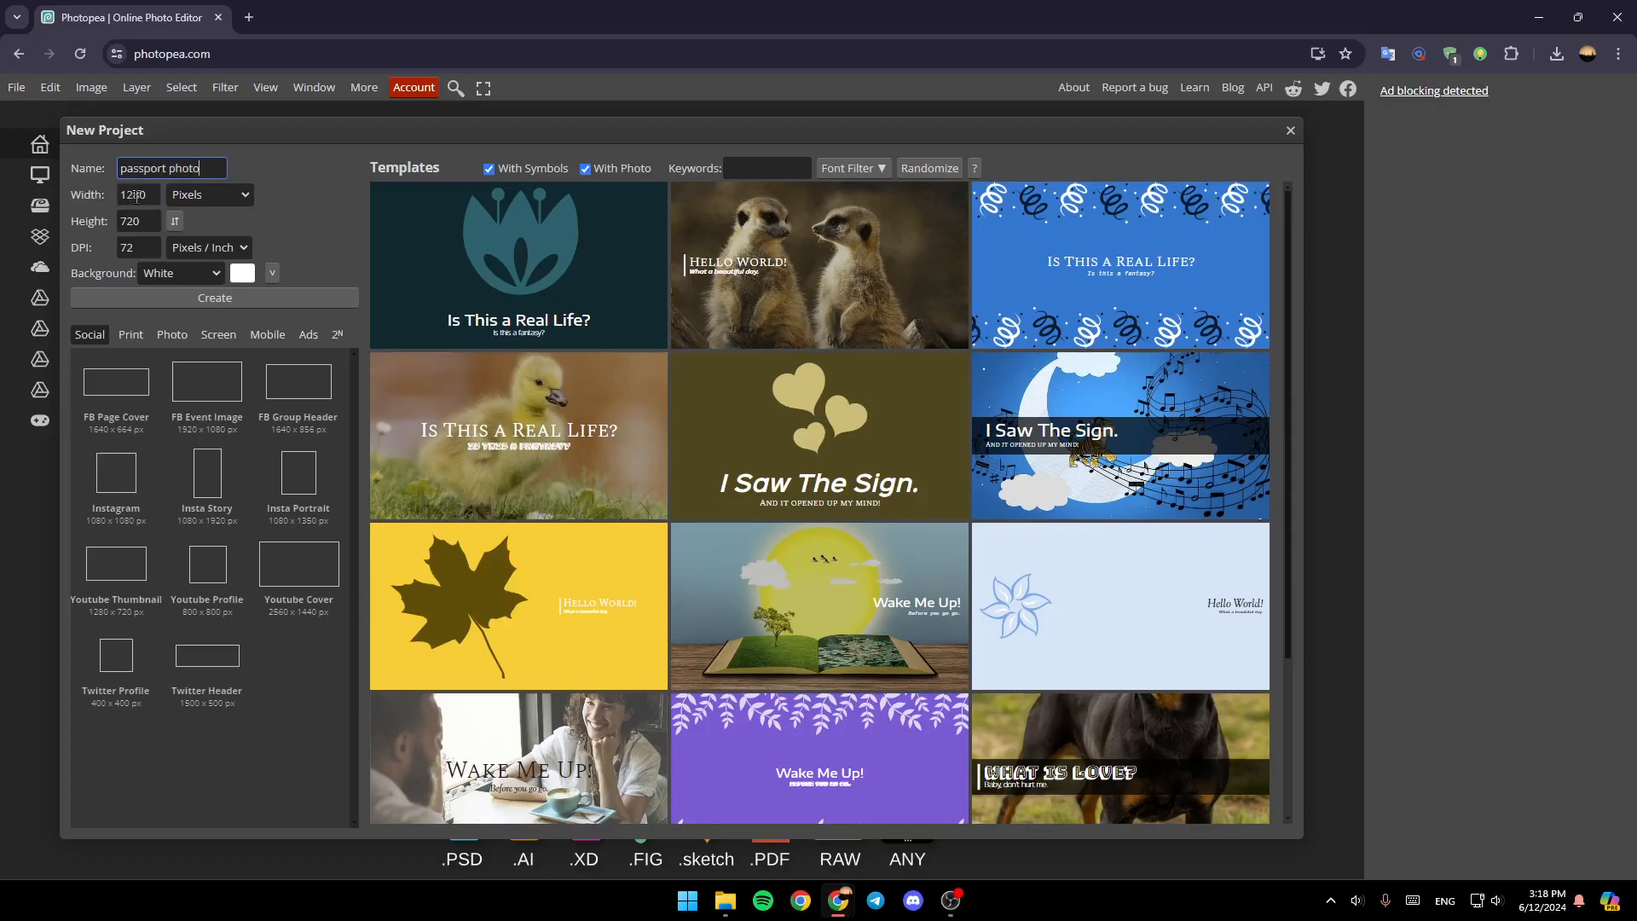
pyautogui.click(208, 194)
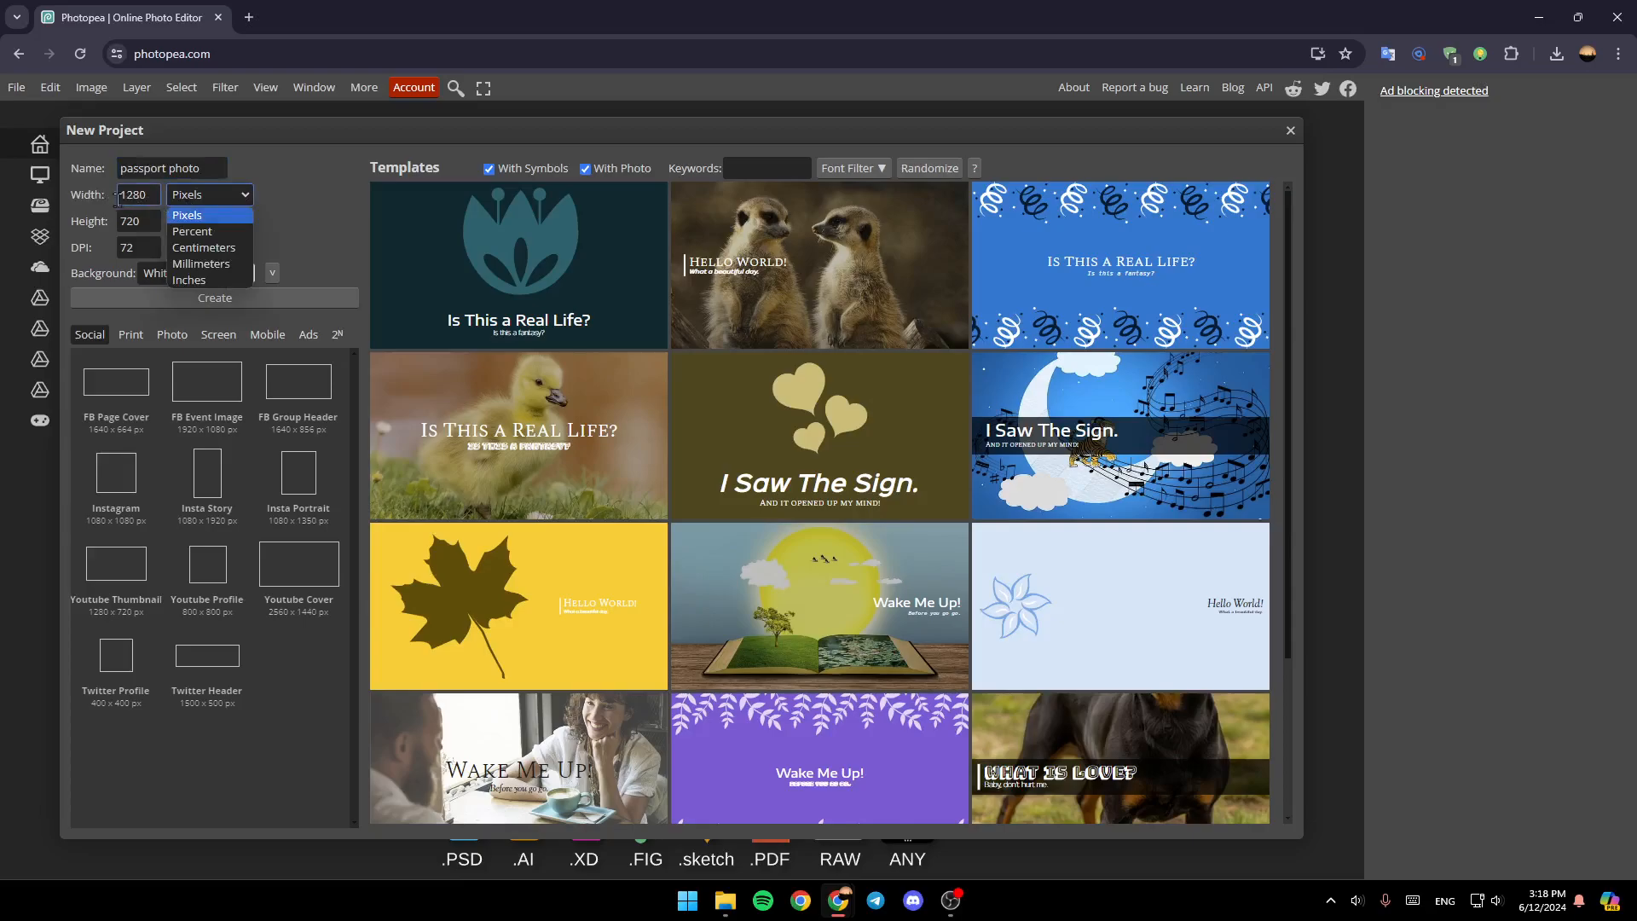
pyautogui.click(188, 215)
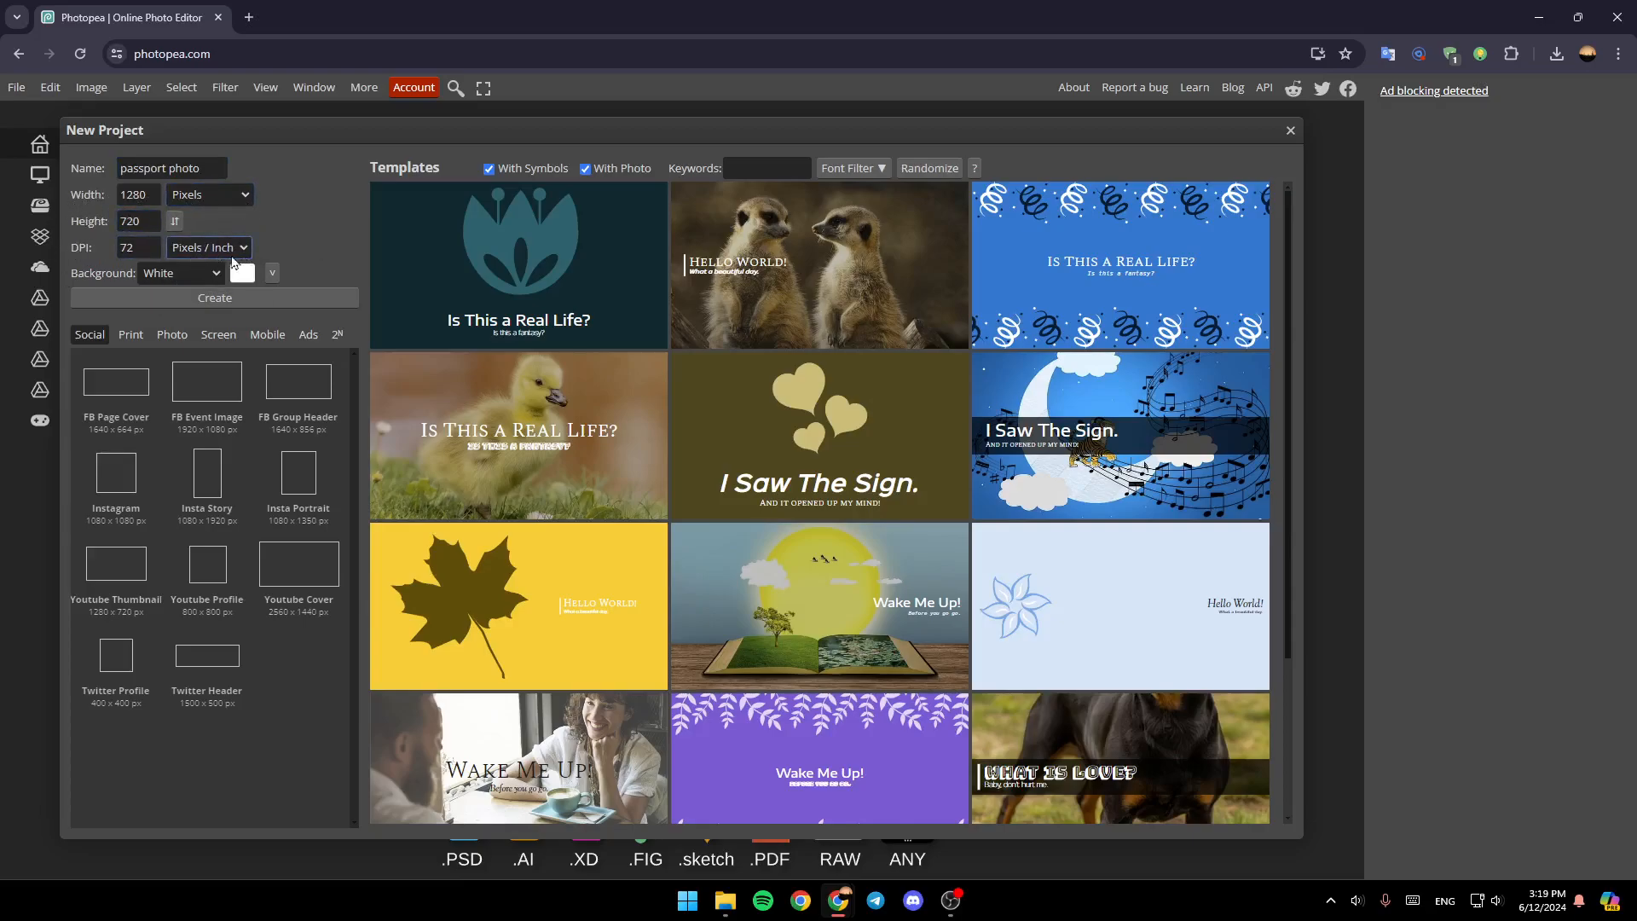
pyautogui.click(179, 273)
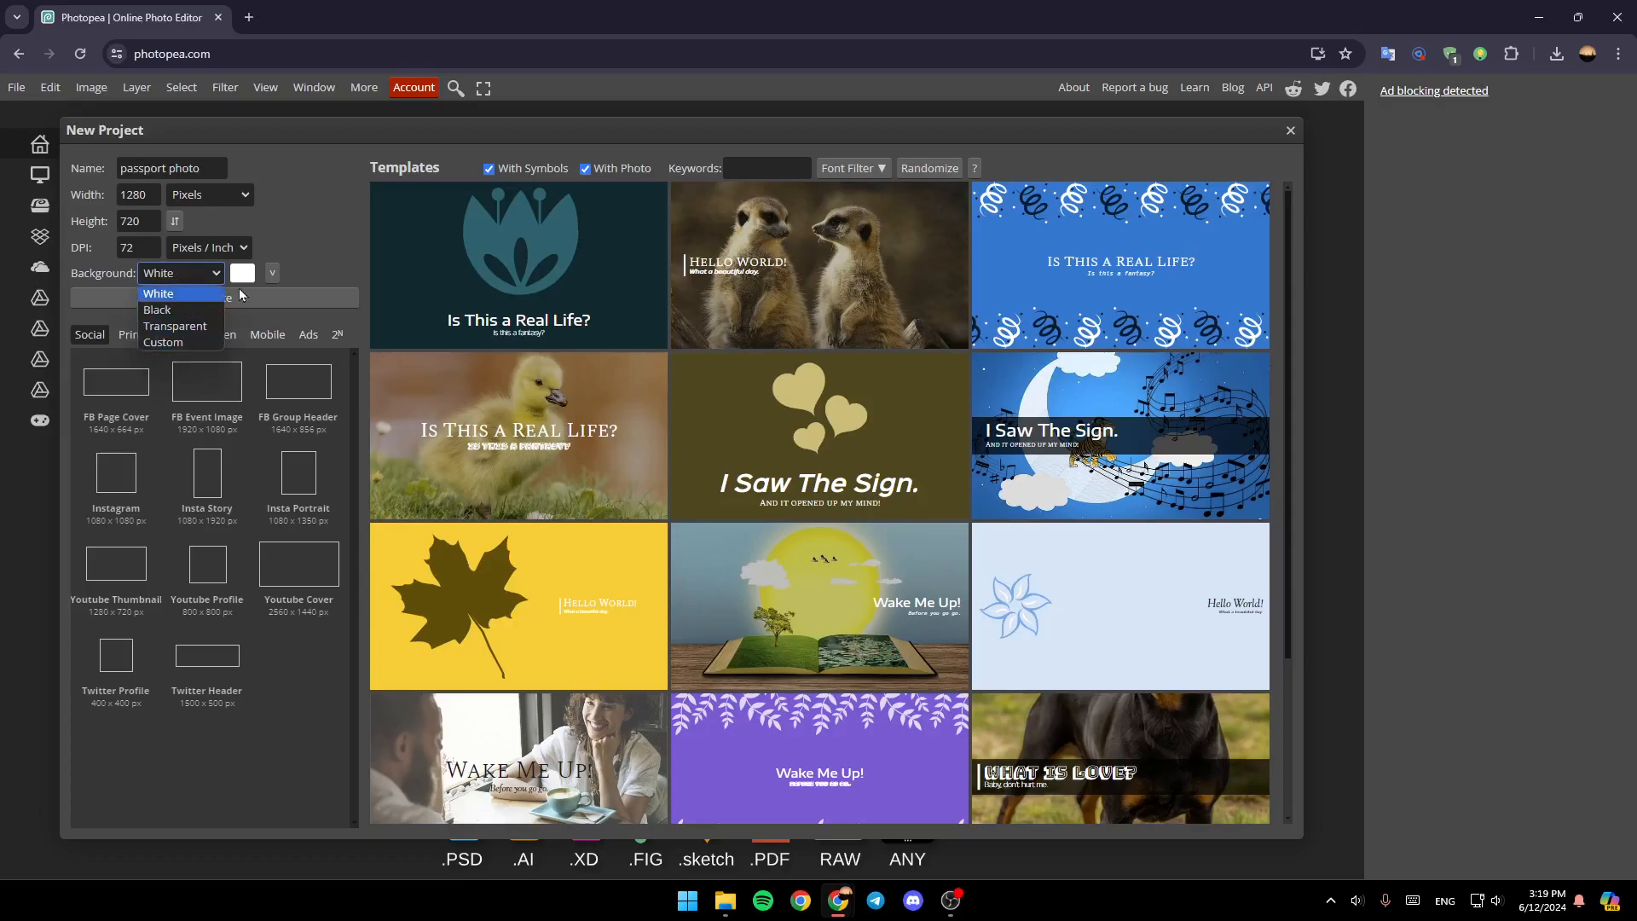
pyautogui.click(179, 273)
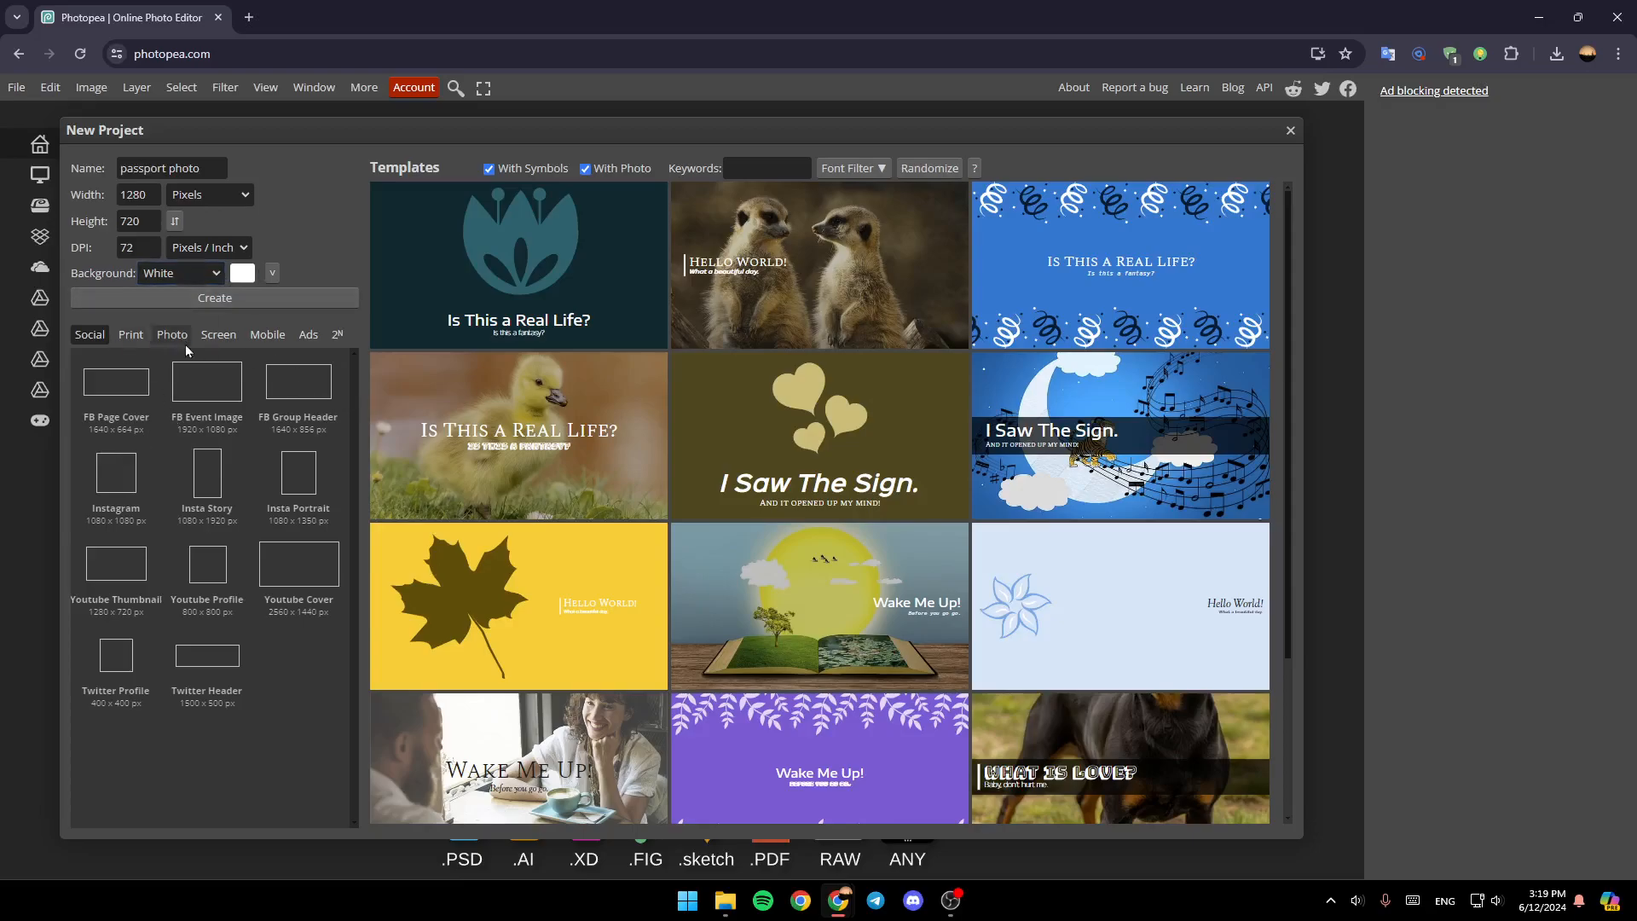
pyautogui.moveTo(260, 439)
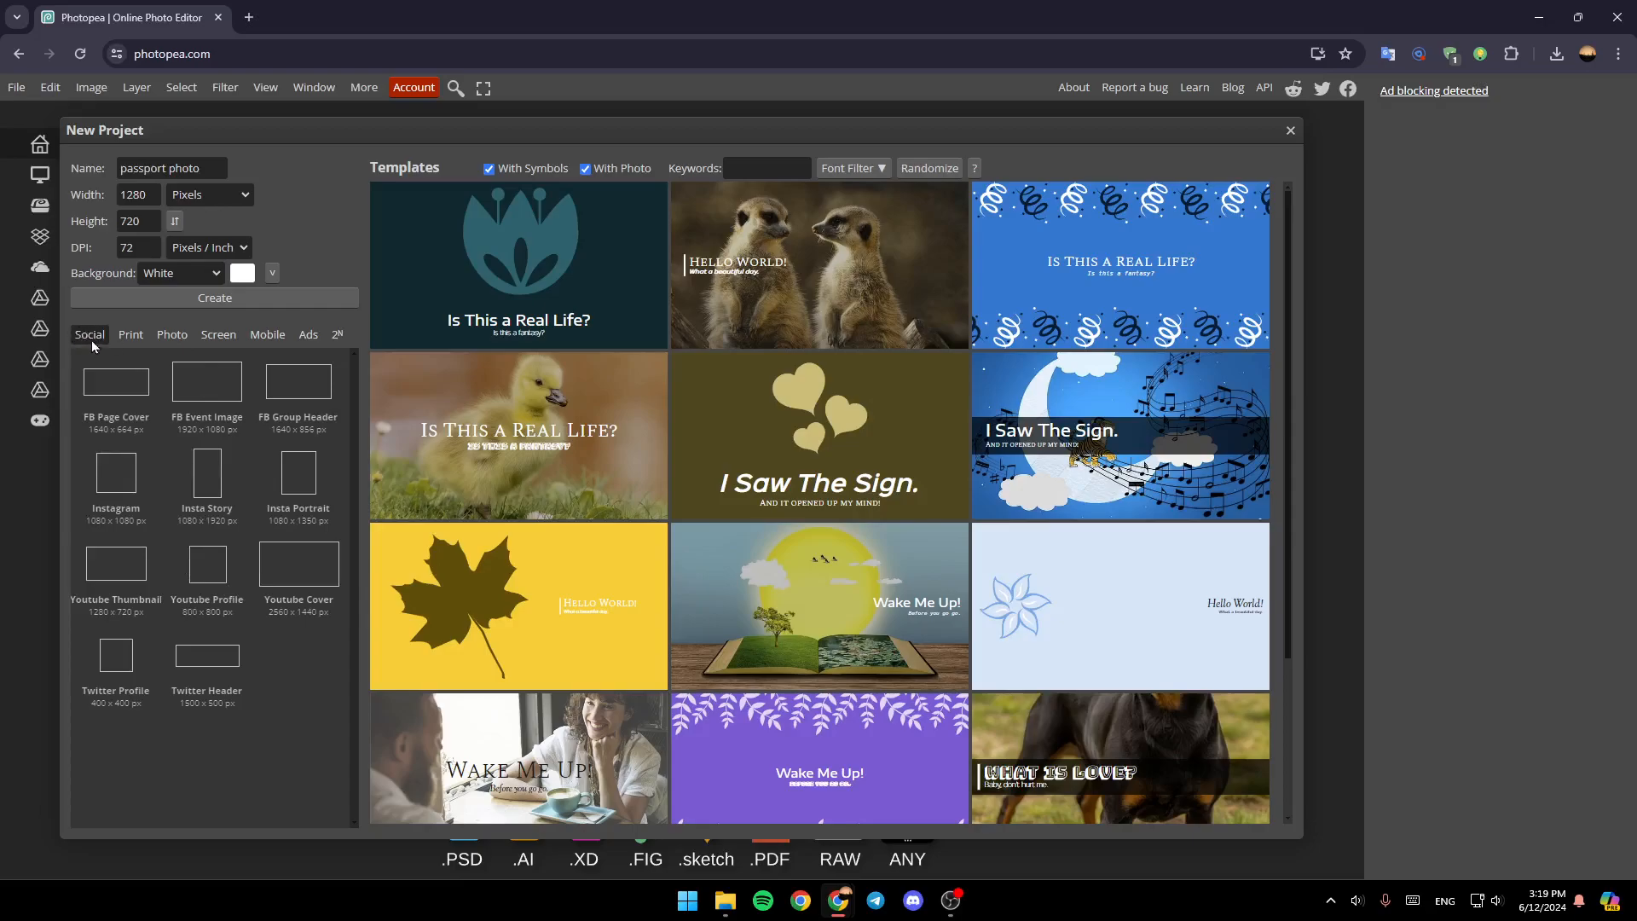
# - Apply the Wallet 2 × 3 in photo preset (51 × 76 mm, 300 DPI) and create the project
pyautogui.click(132, 334)
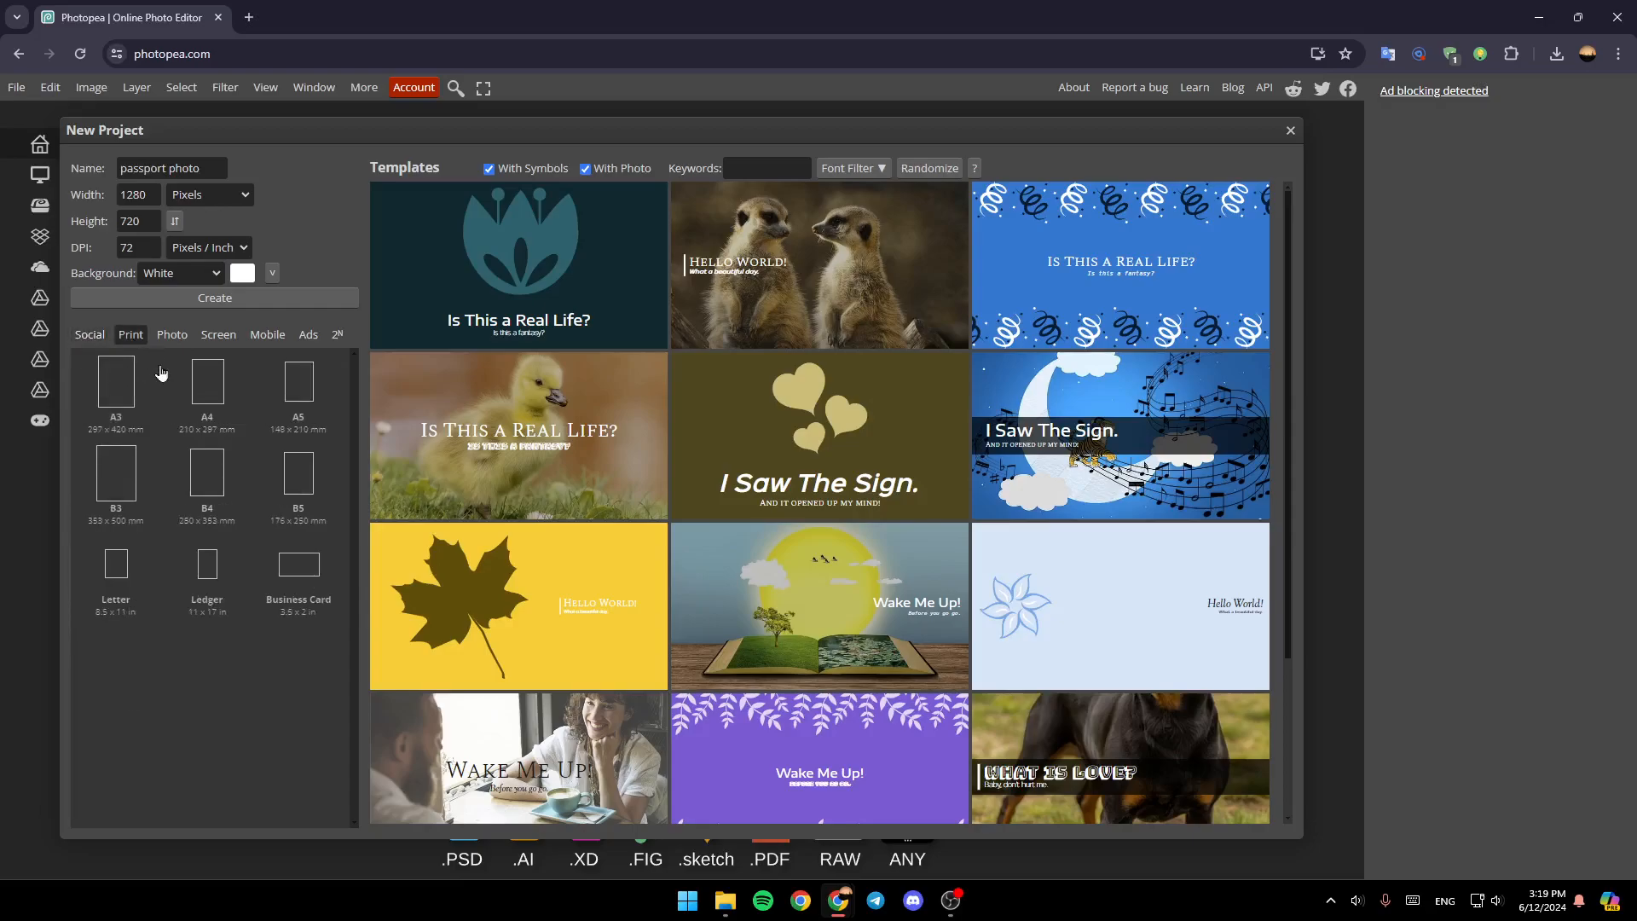
pyautogui.click(219, 334)
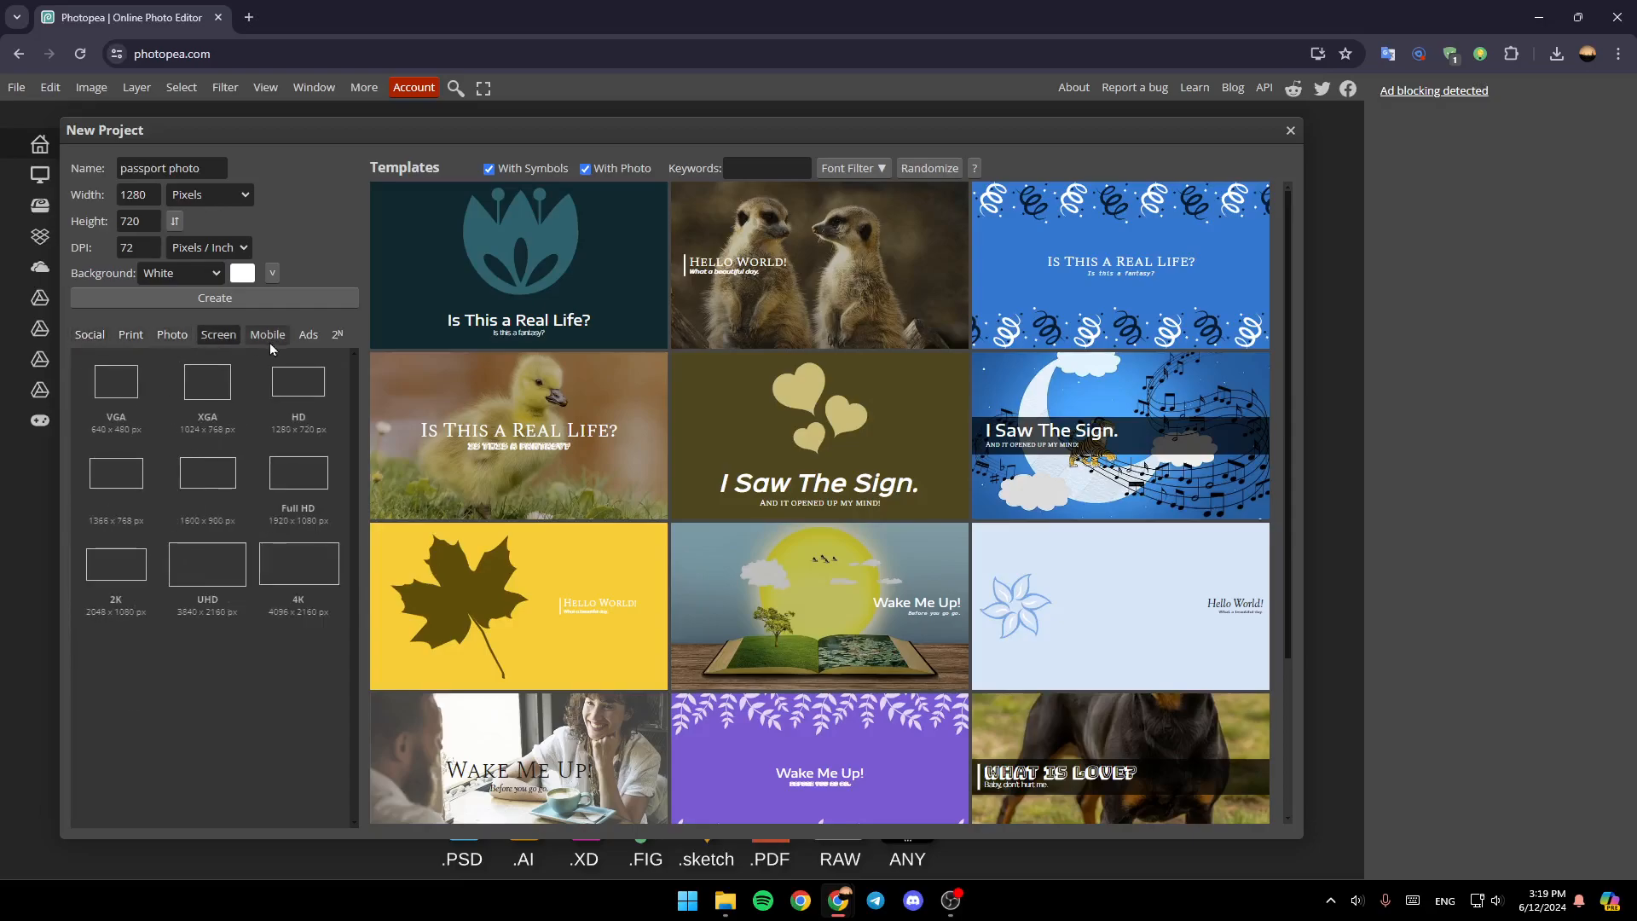
pyautogui.click(170, 335)
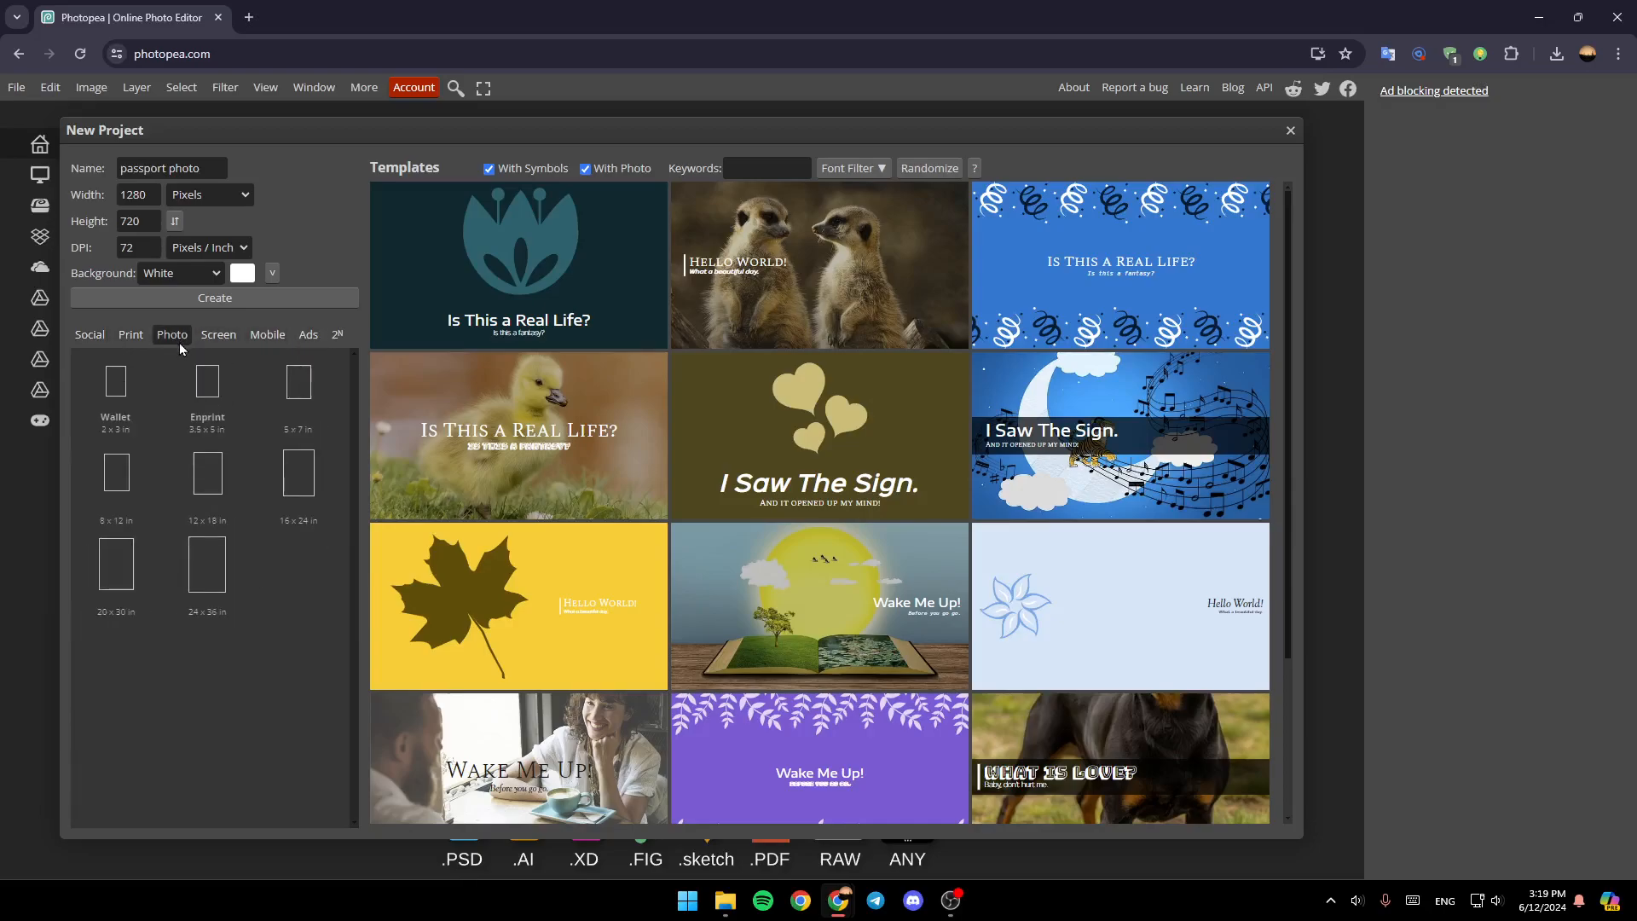
pyautogui.moveTo(148, 426)
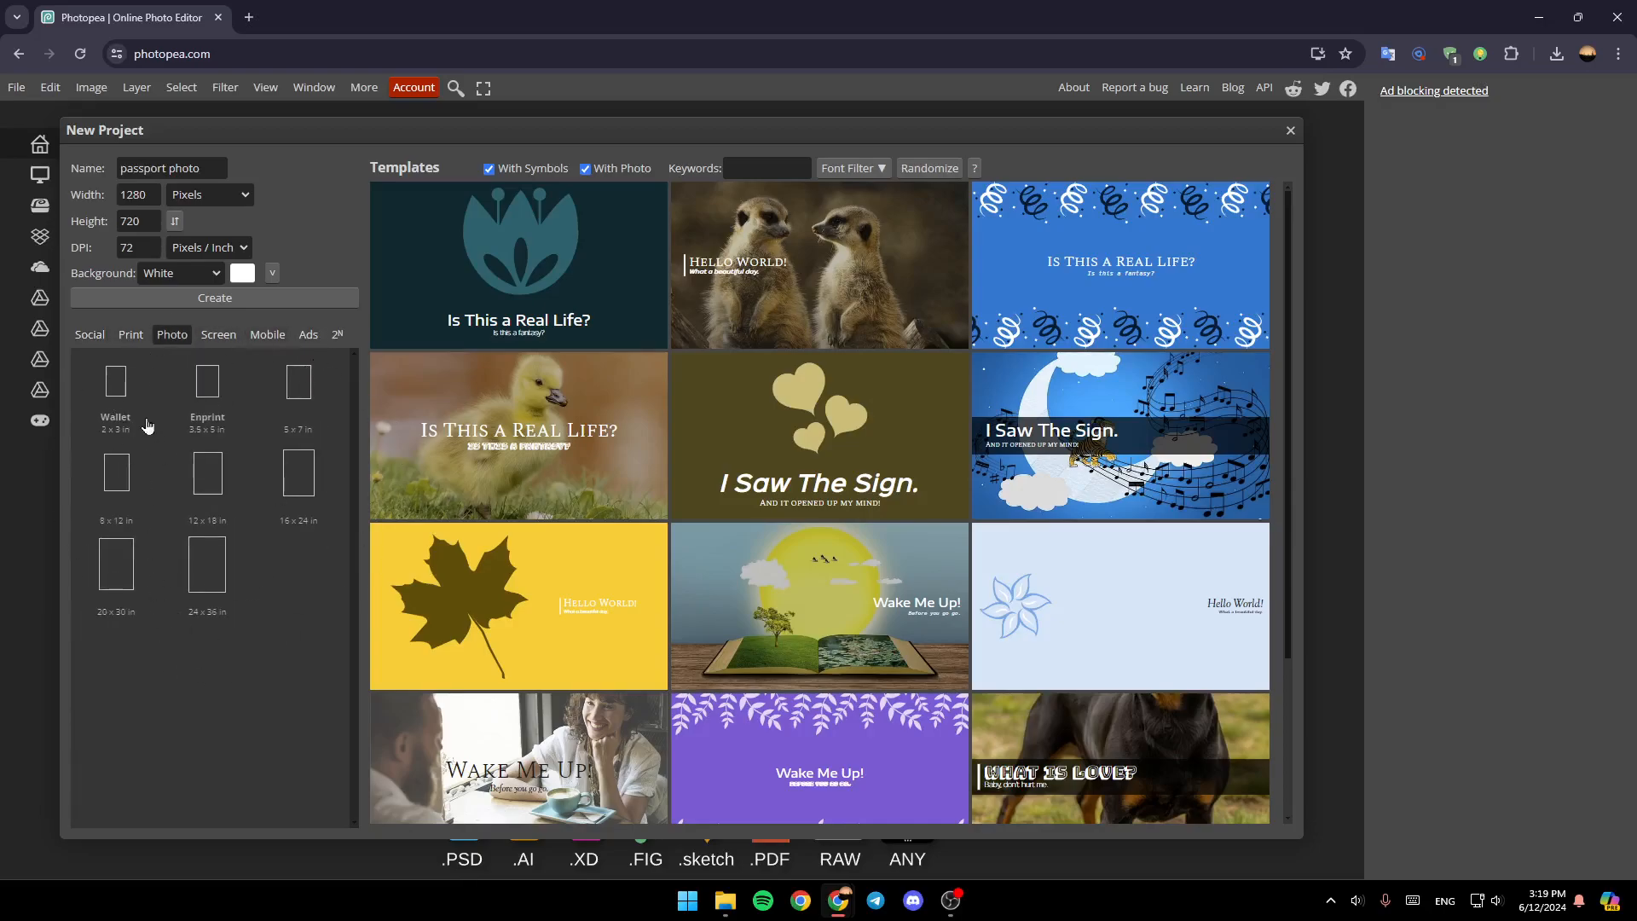
pyautogui.click(114, 381)
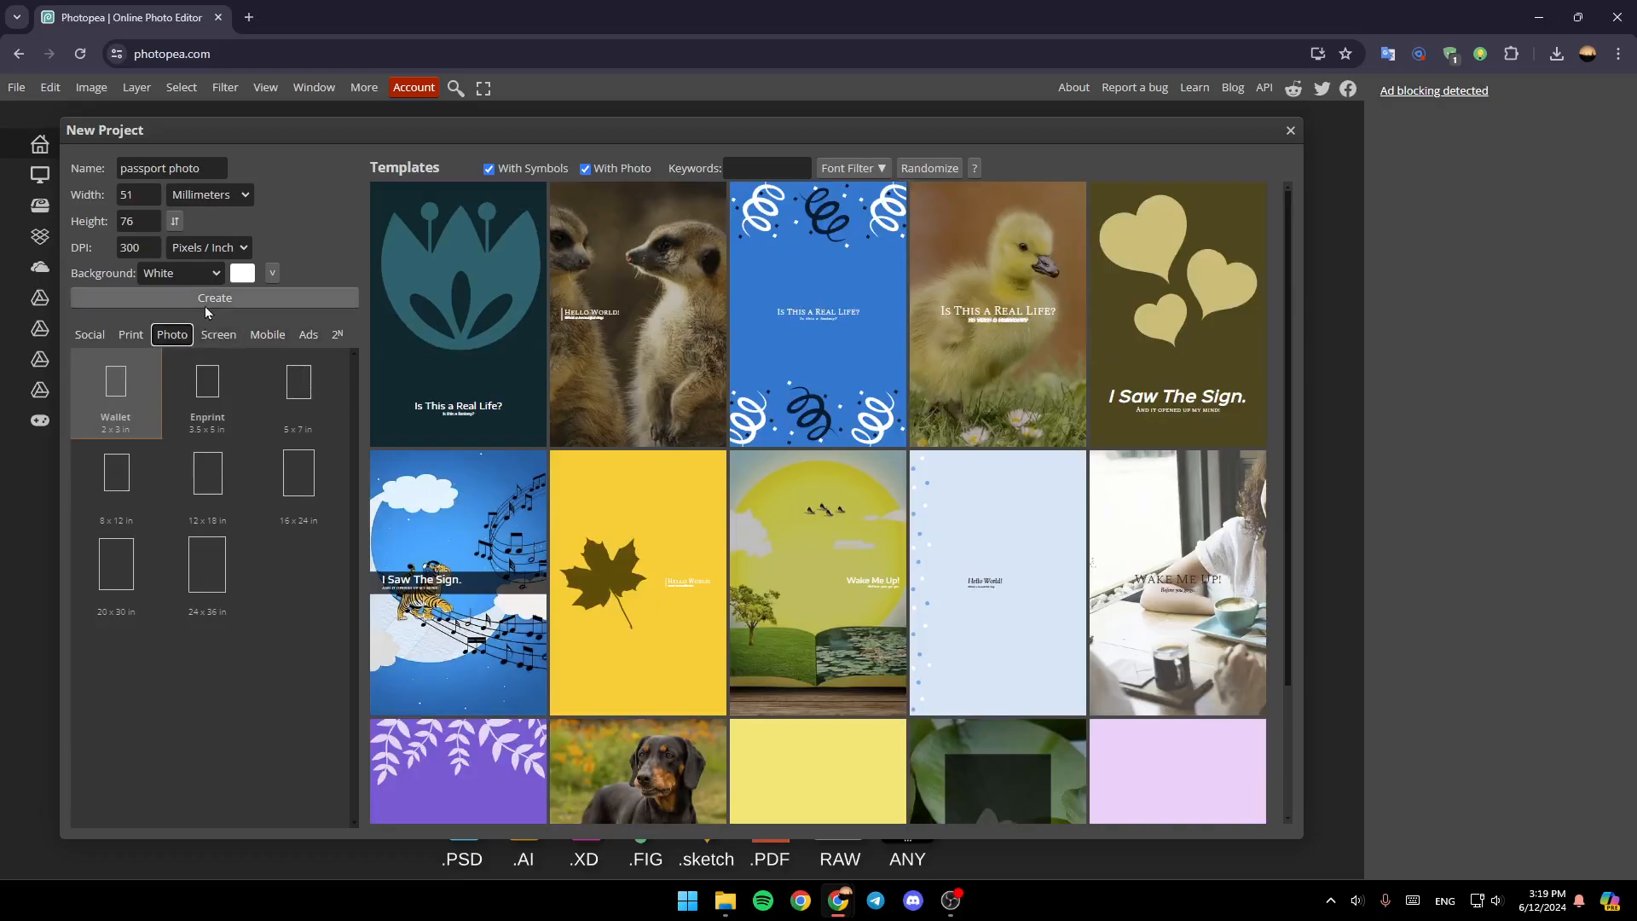
pyautogui.click(215, 297)
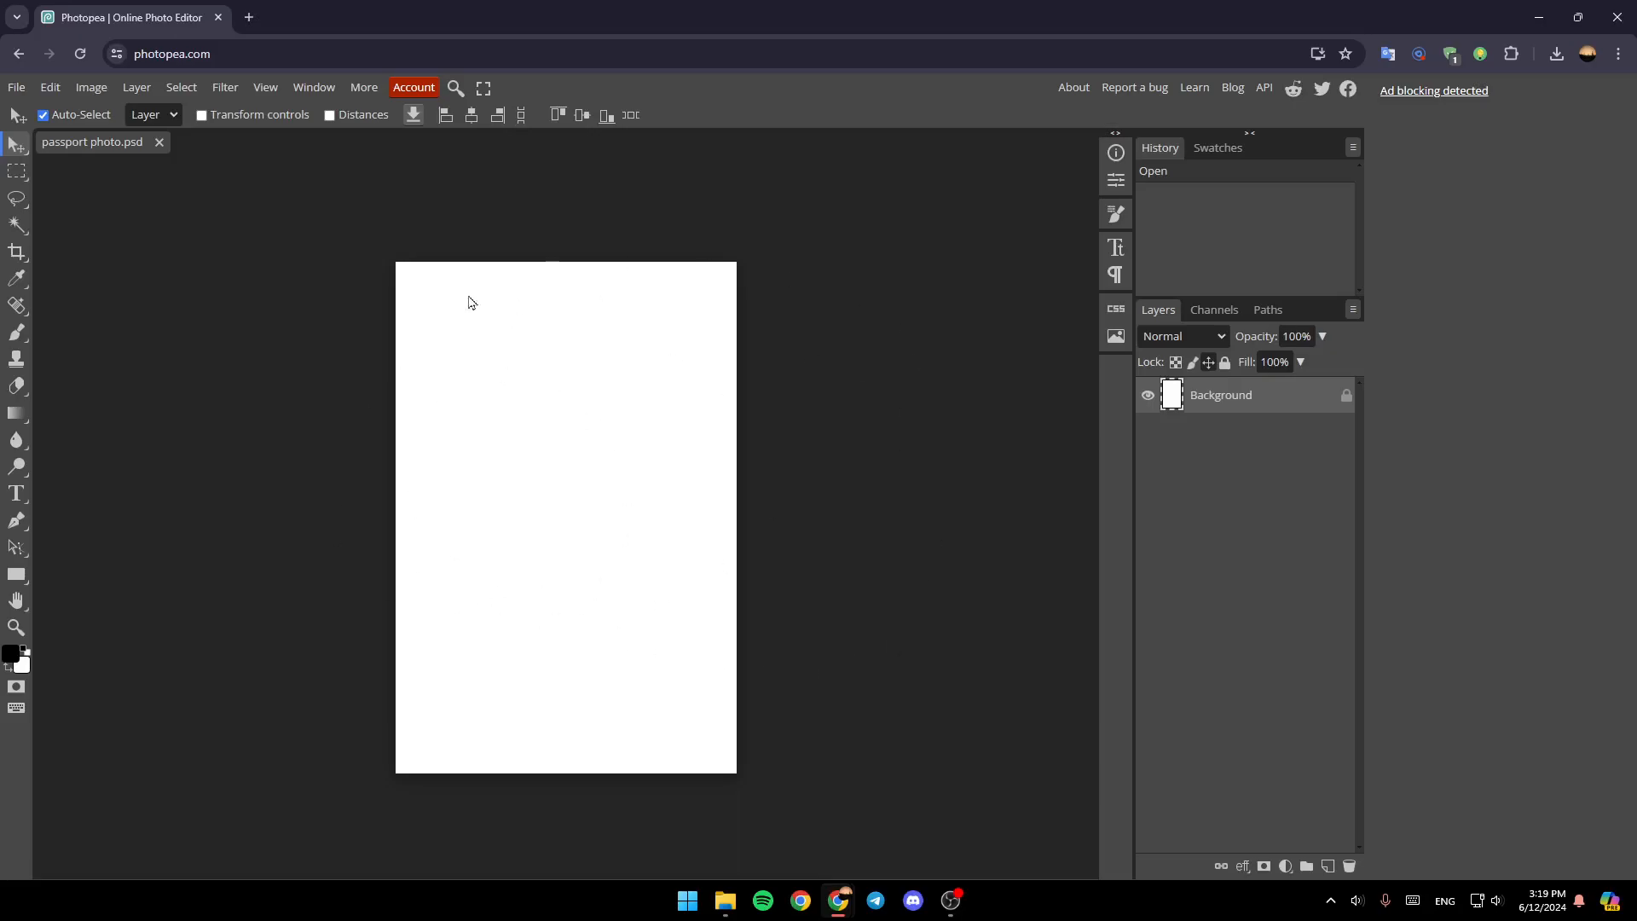
pyautogui.moveTo(485, 440)
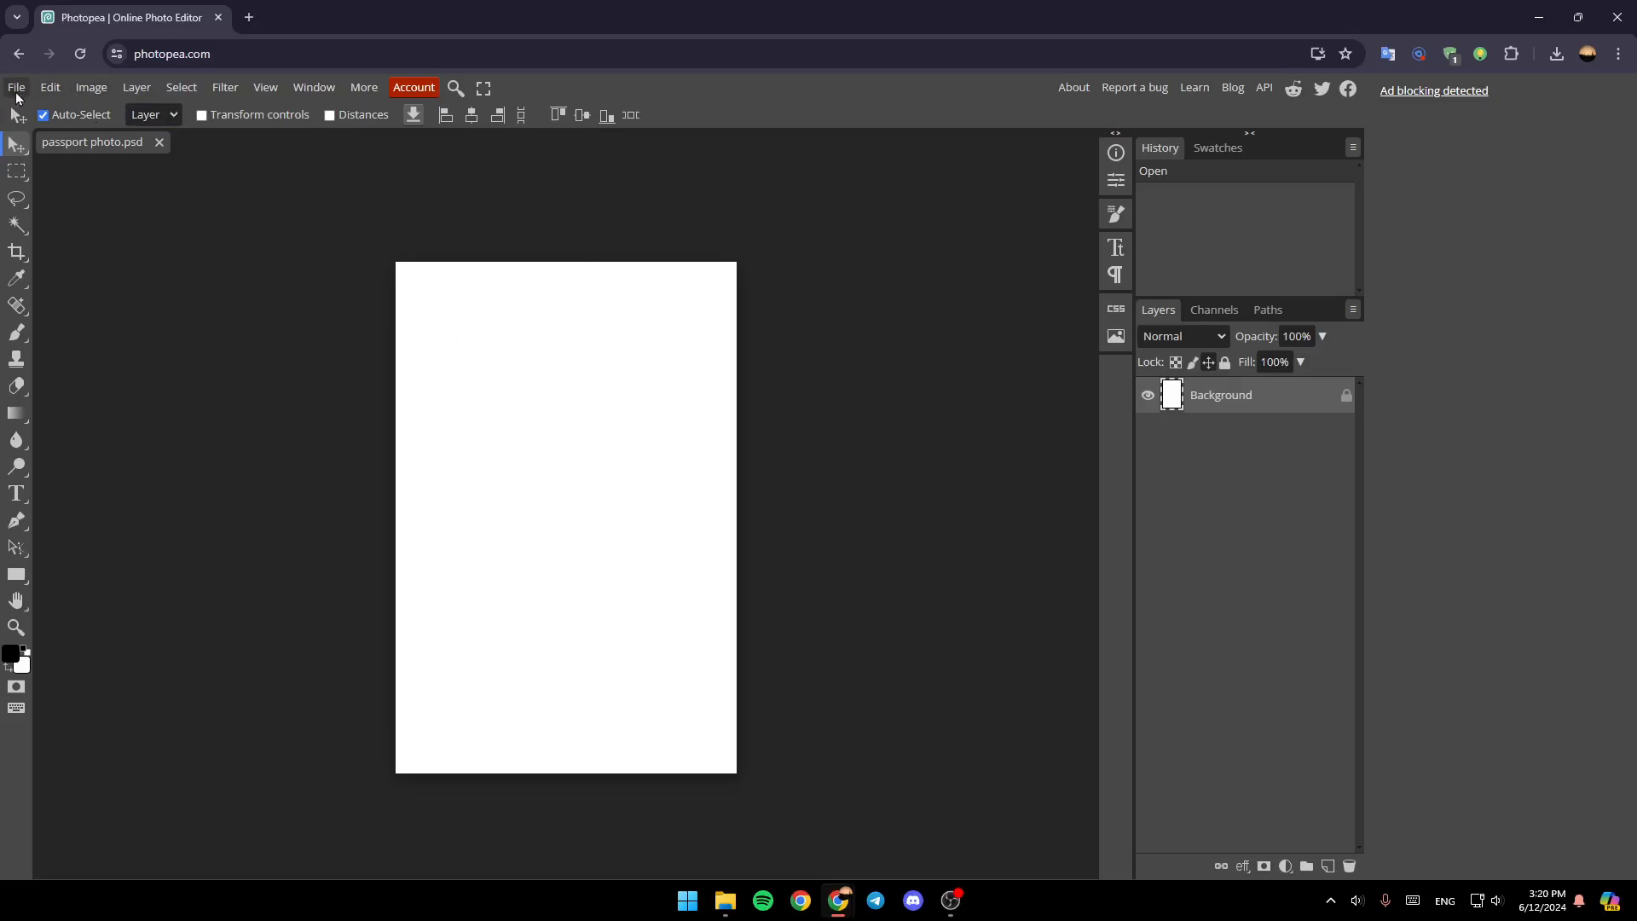
# - Show the File menu's commands for opening files
pyautogui.click(16, 87)
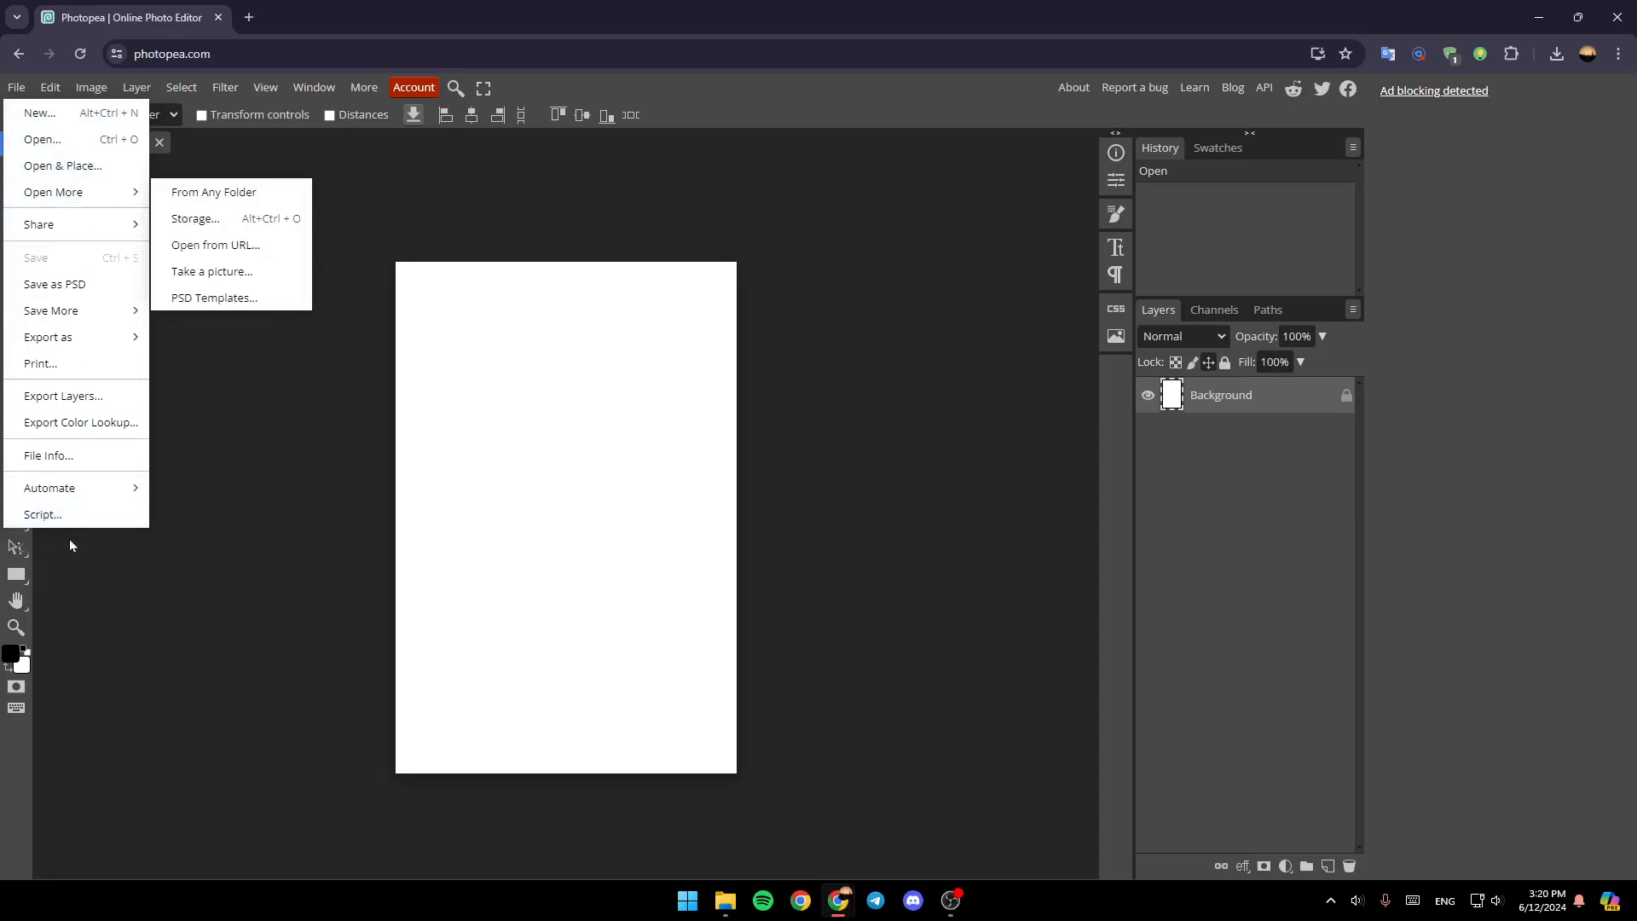
pyautogui.moveTo(53, 165)
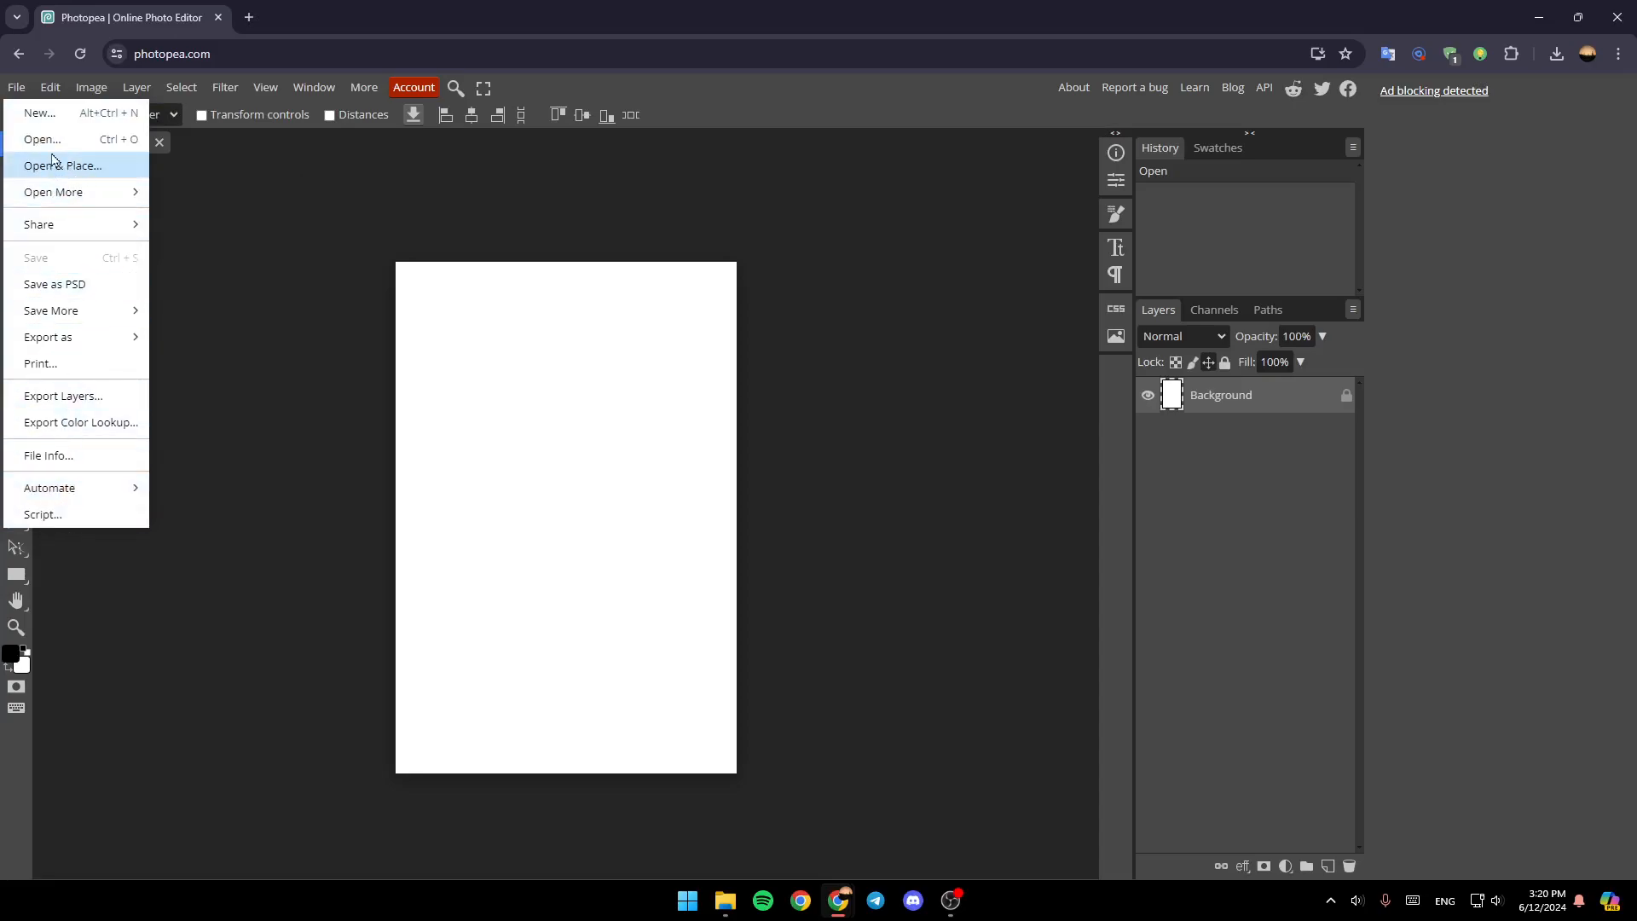
# - Open the portrait AVIF file from Downloads and dismiss the ad-blocker notice
pyautogui.click(41, 138)
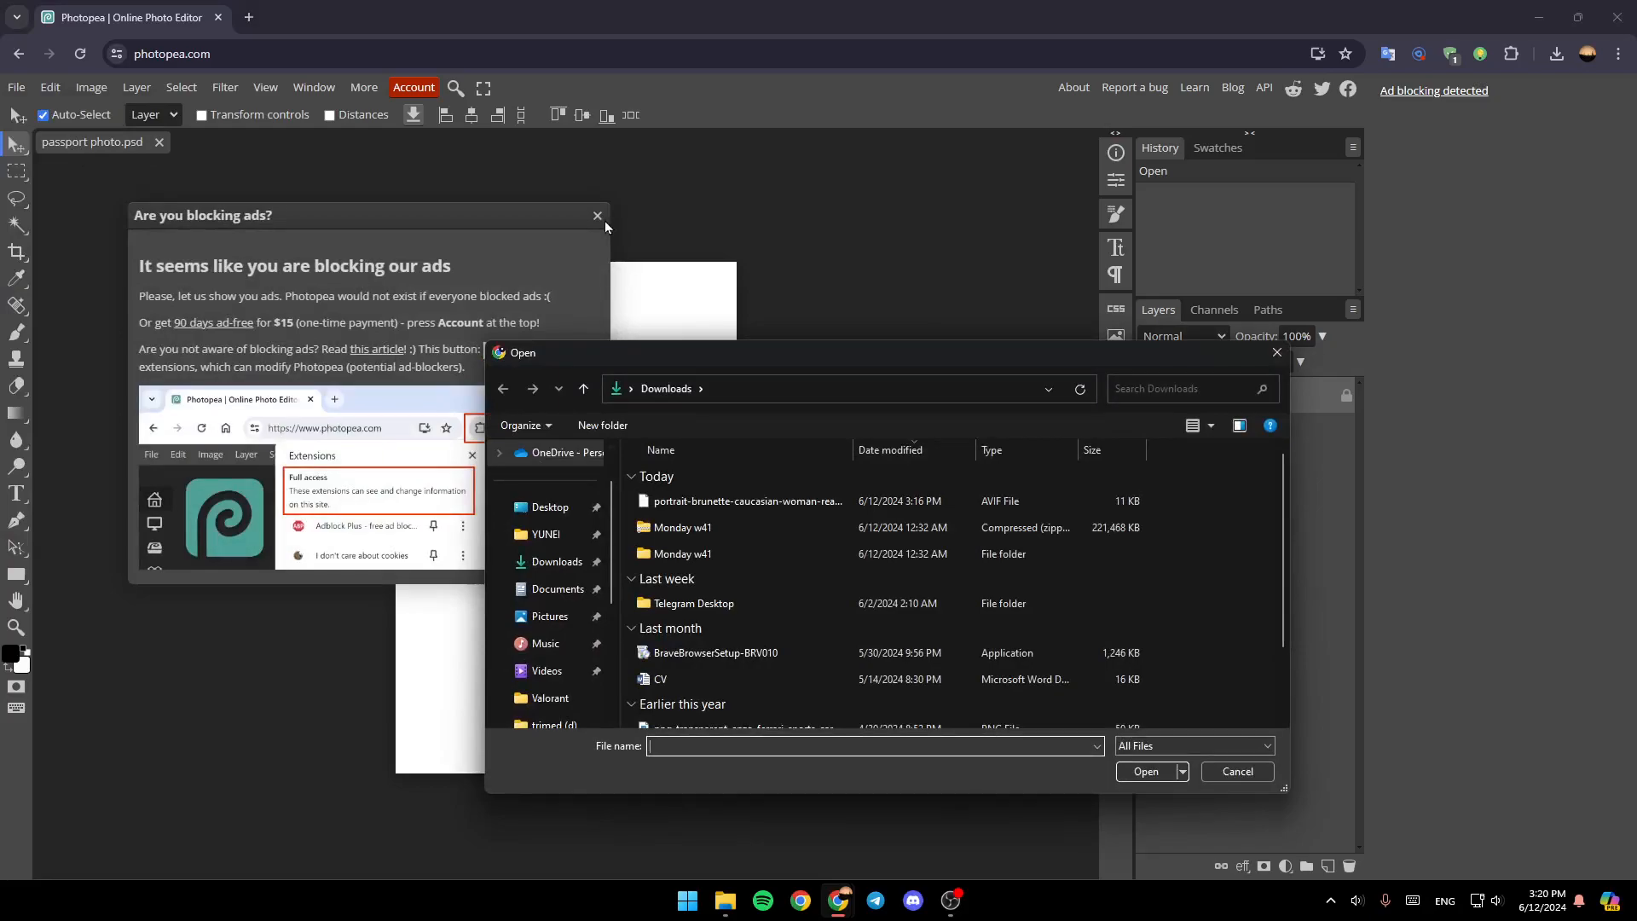
pyautogui.click(743, 501)
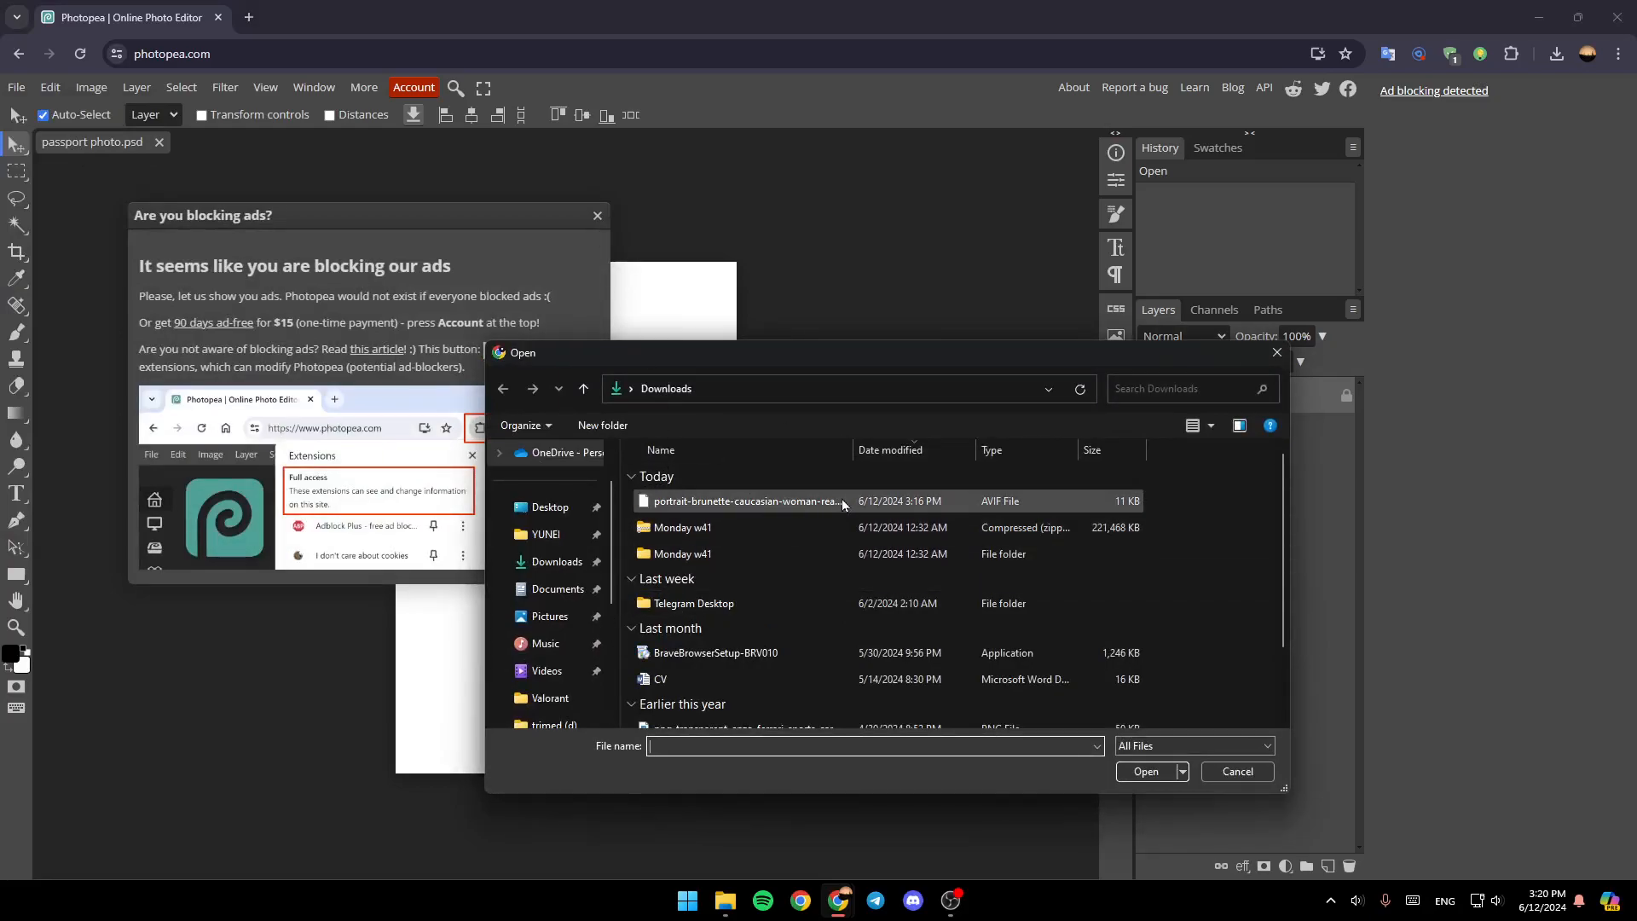
pyautogui.click(744, 501)
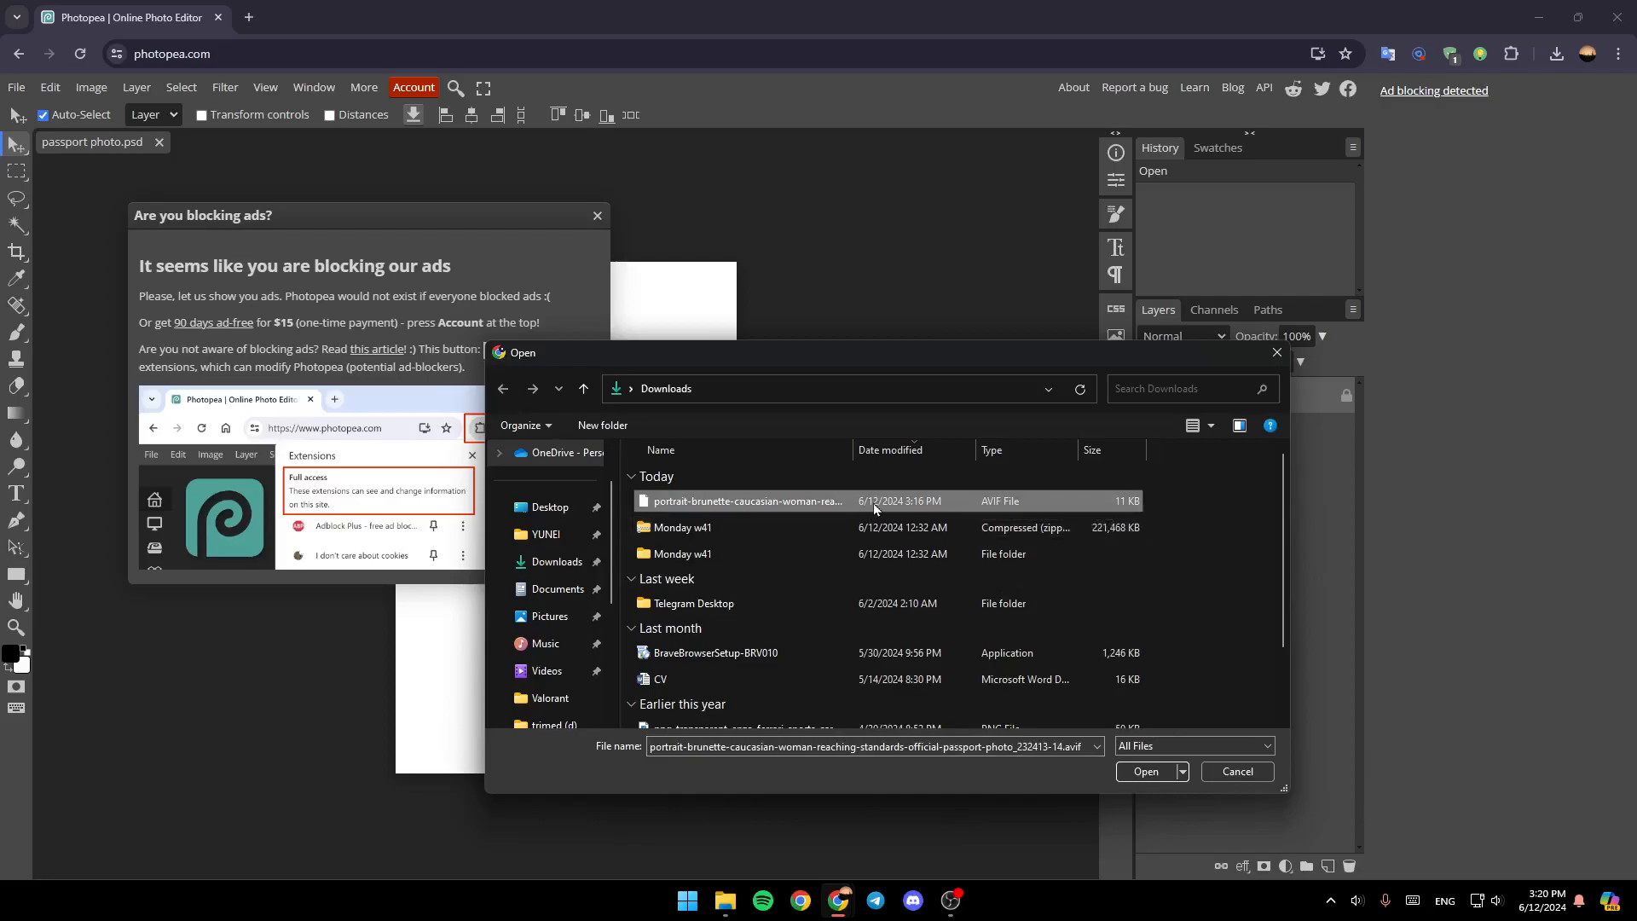
pyautogui.click(1145, 771)
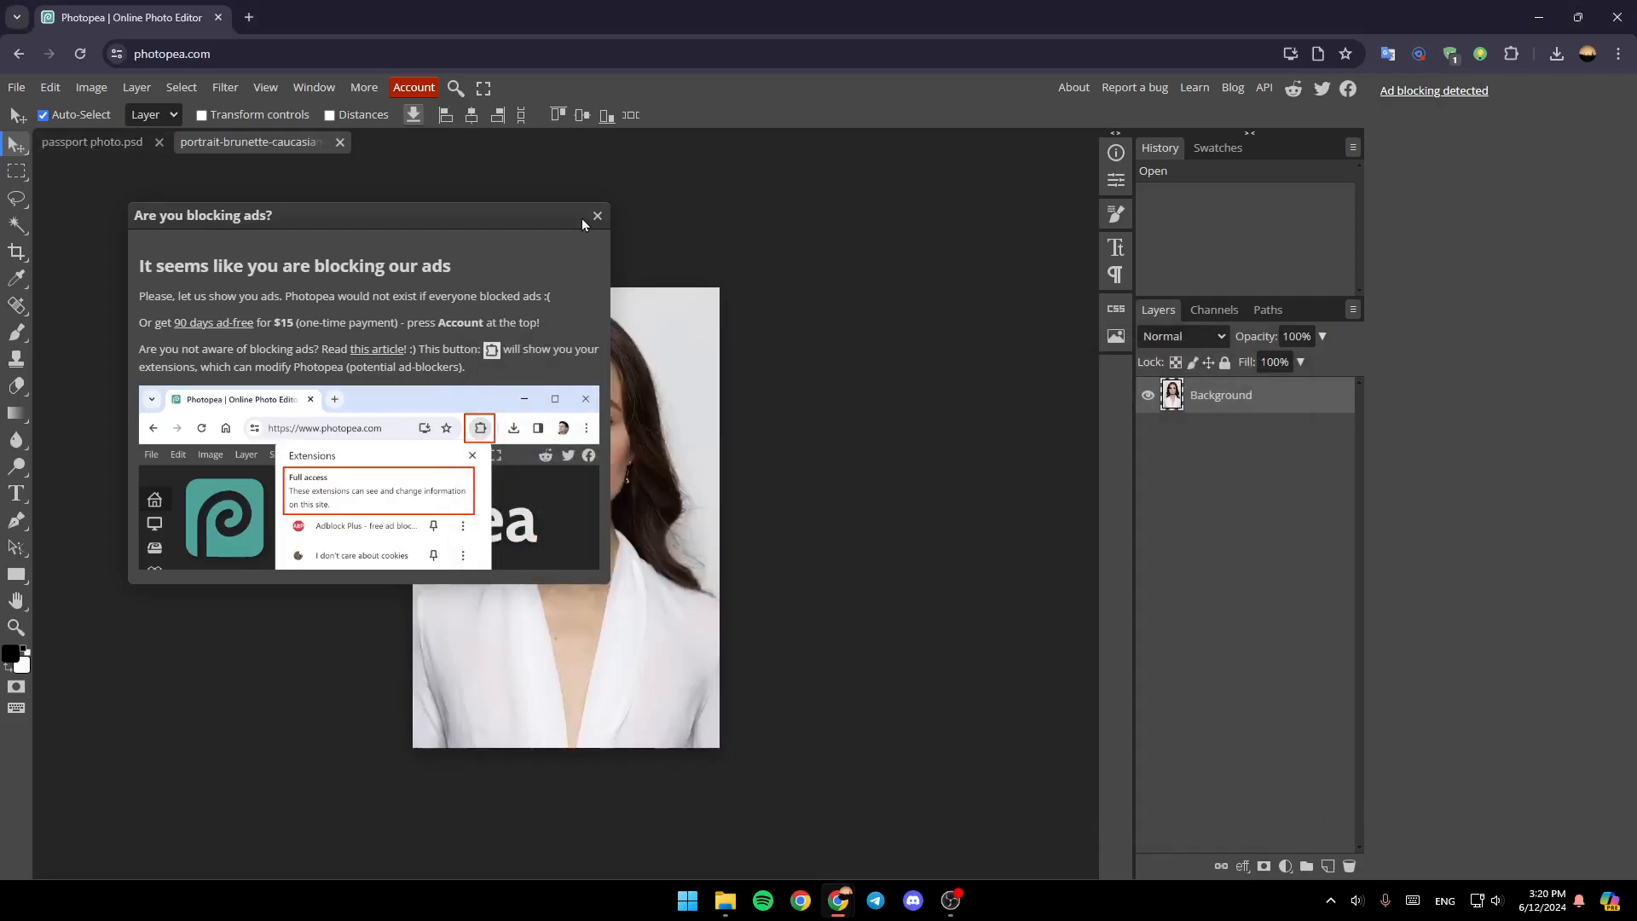
pyautogui.click(596, 217)
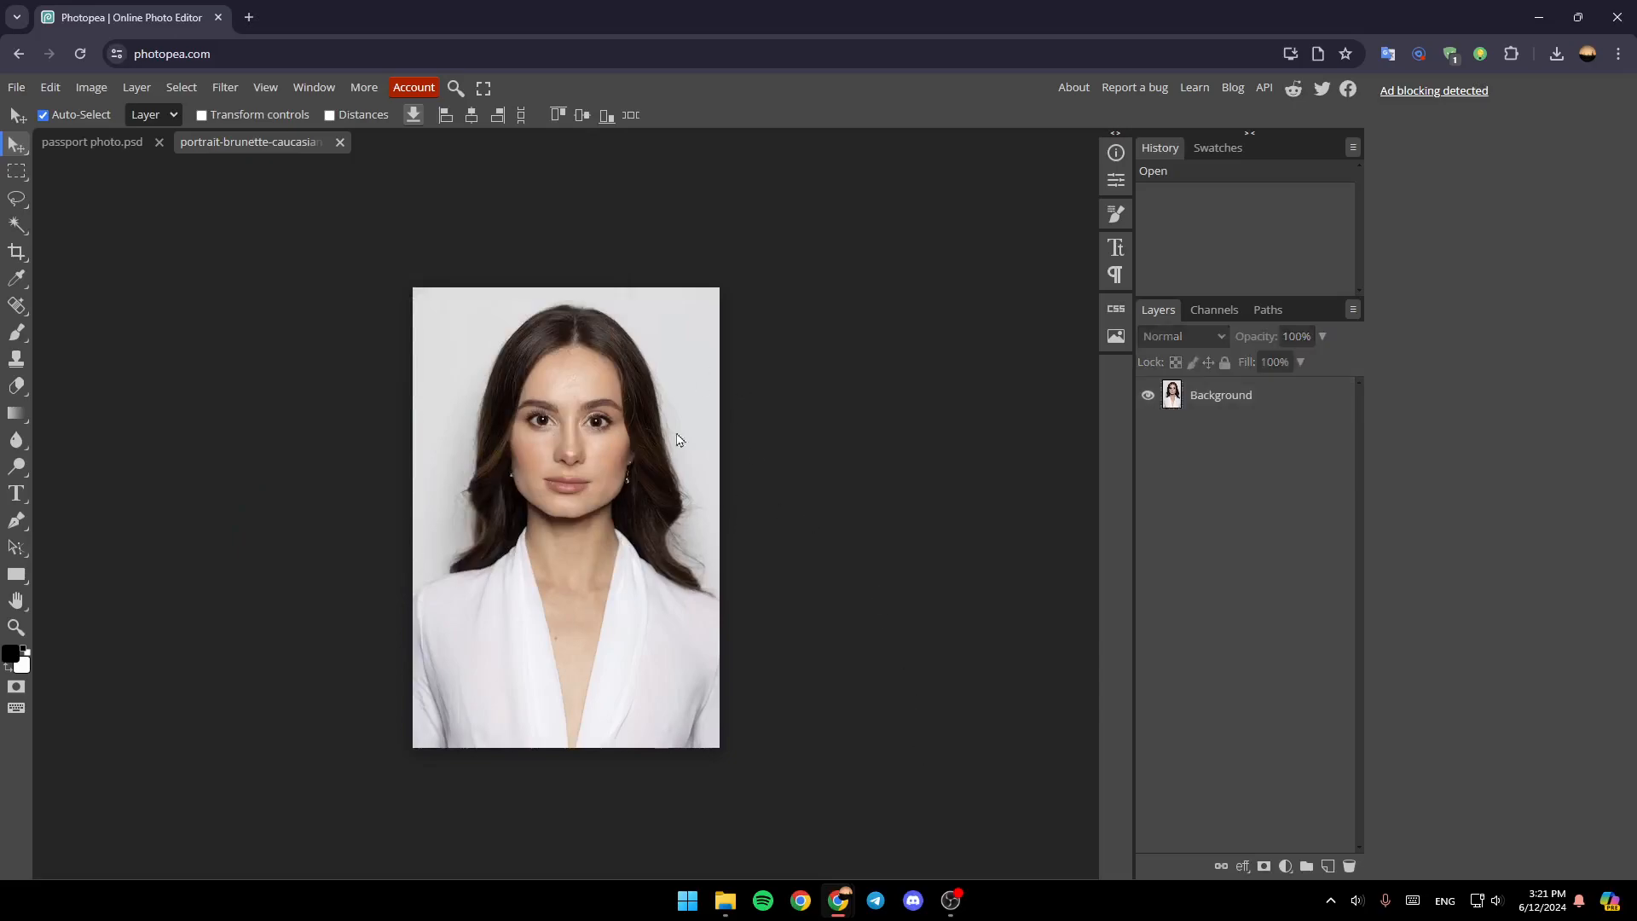
pyautogui.moveTo(19, 96)
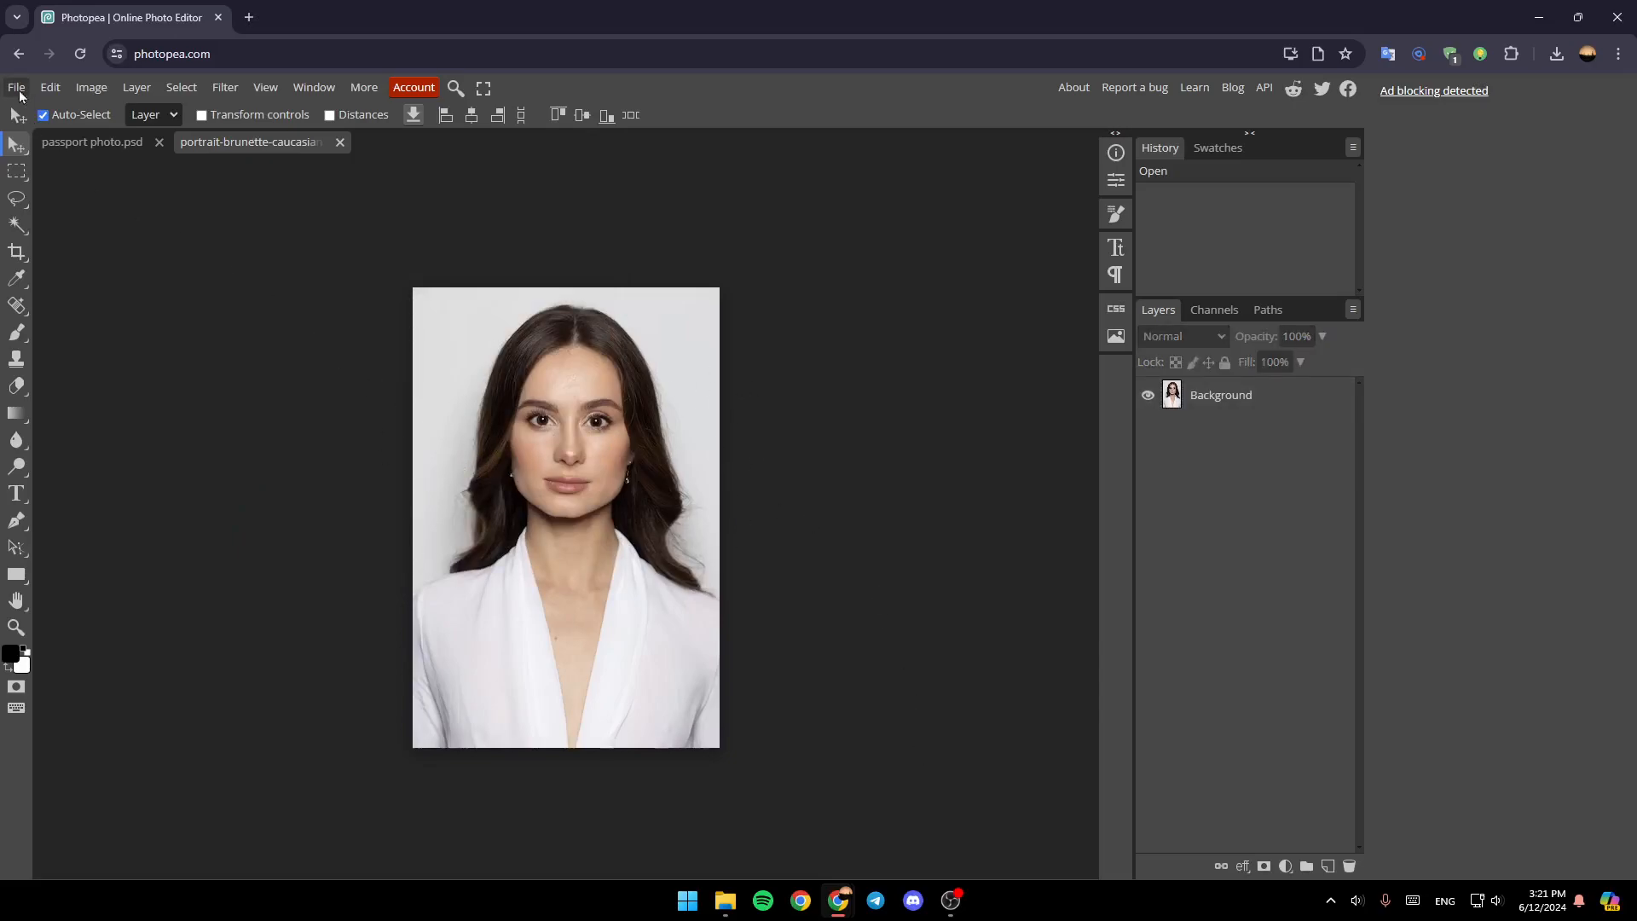
# - Export the portrait as a 360×540 JPG at 70% quality and dismiss the reminder
pyautogui.click(15, 87)
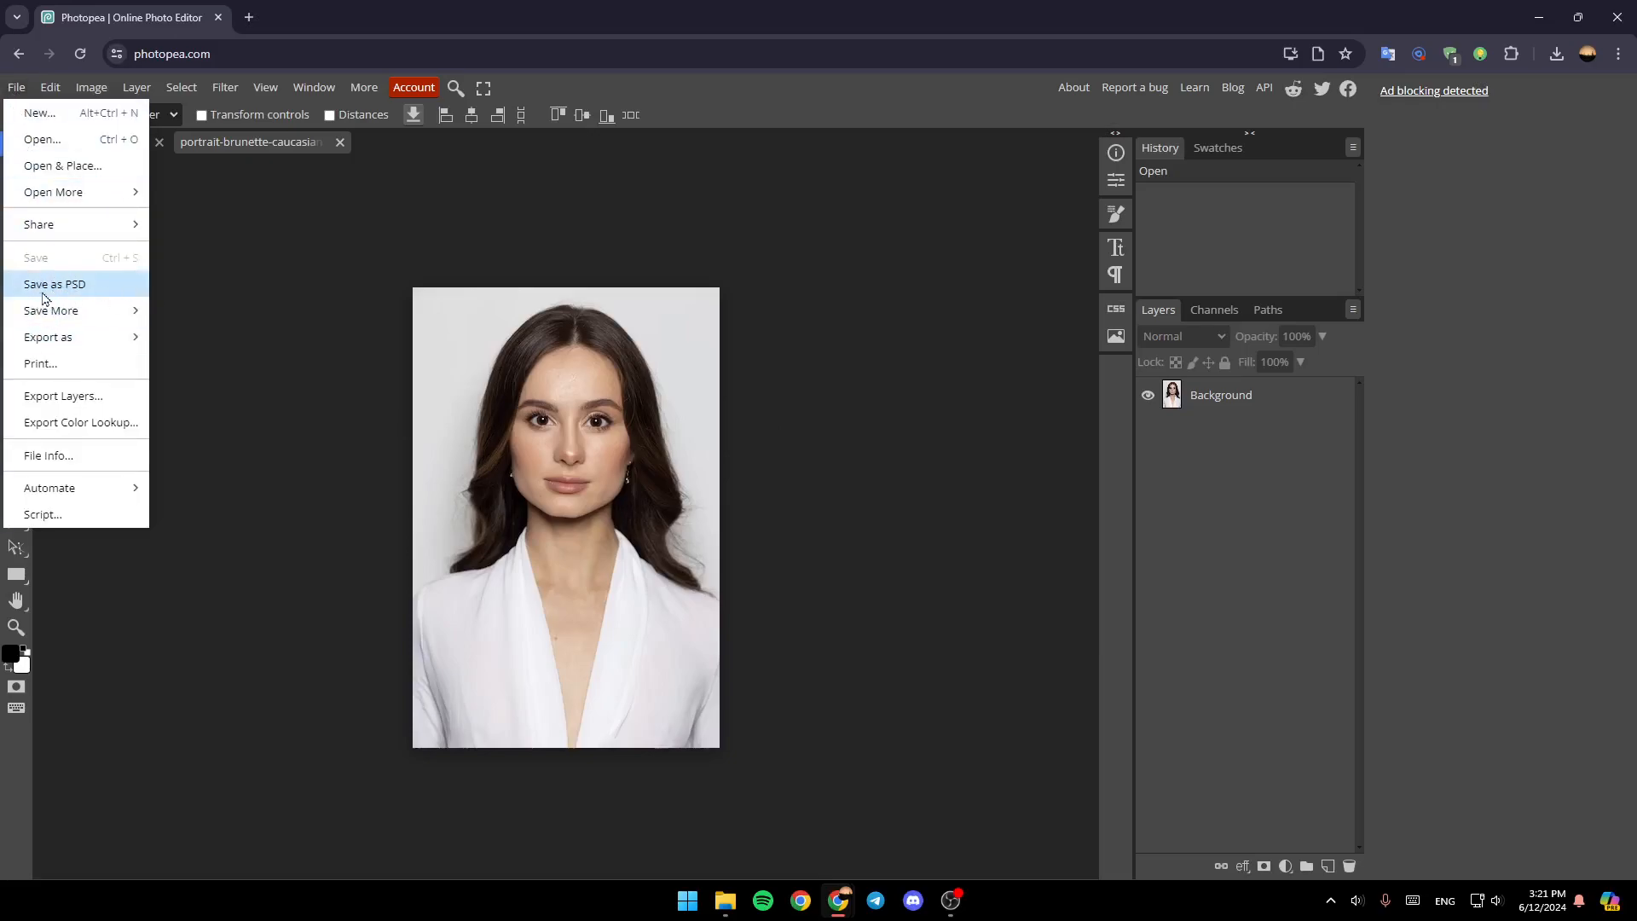
pyautogui.moveTo(50, 311)
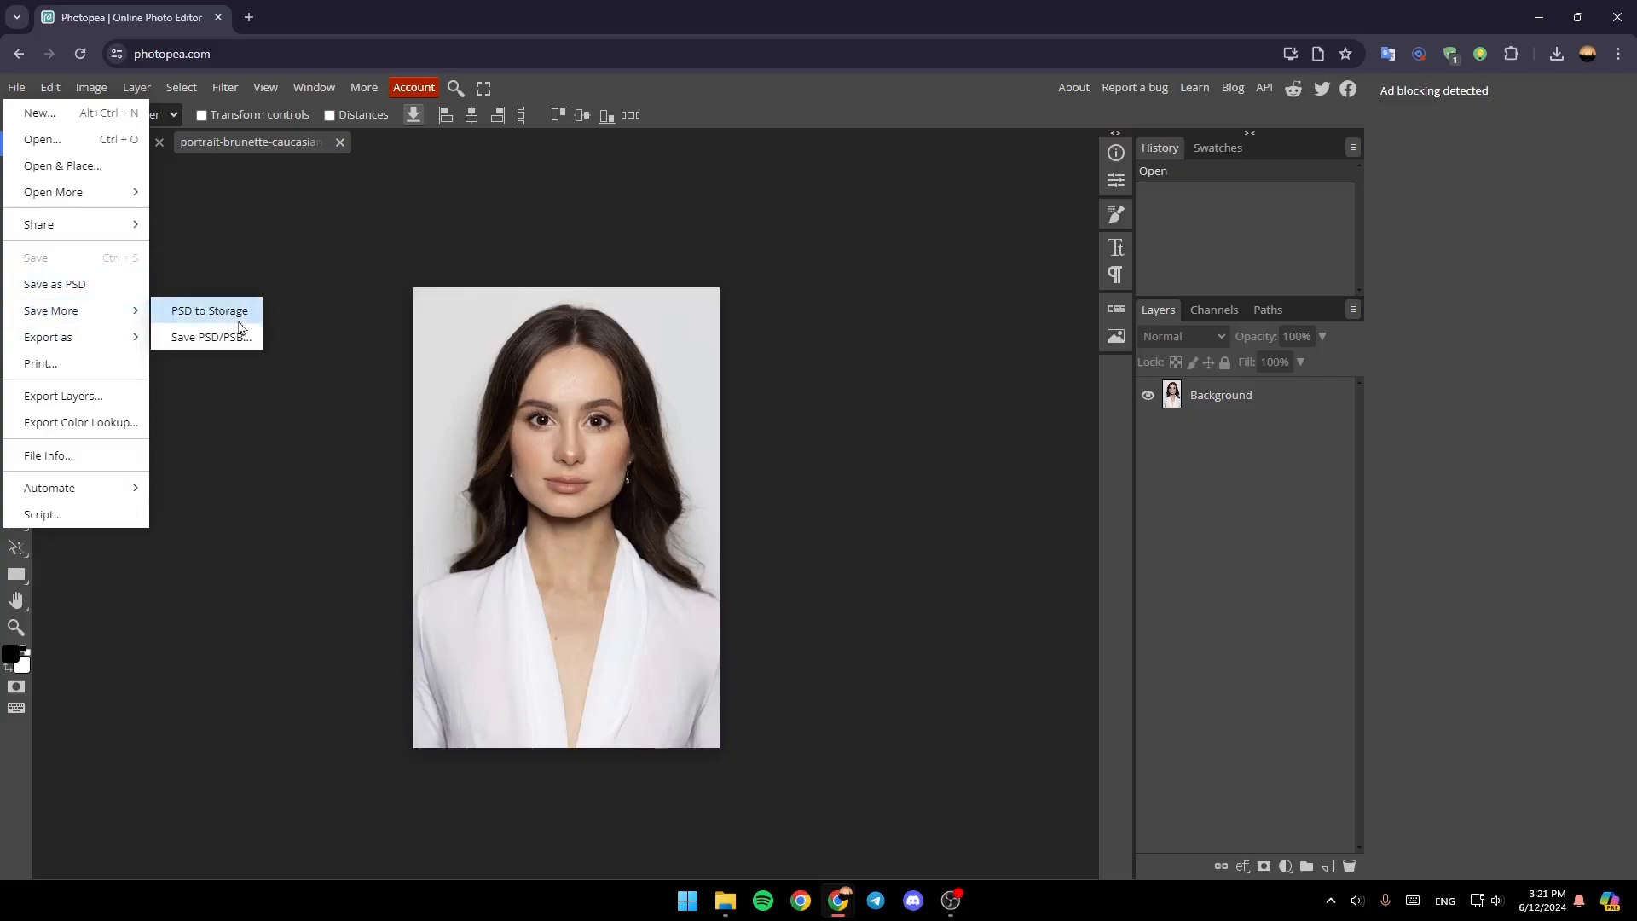
pyautogui.moveTo(47, 336)
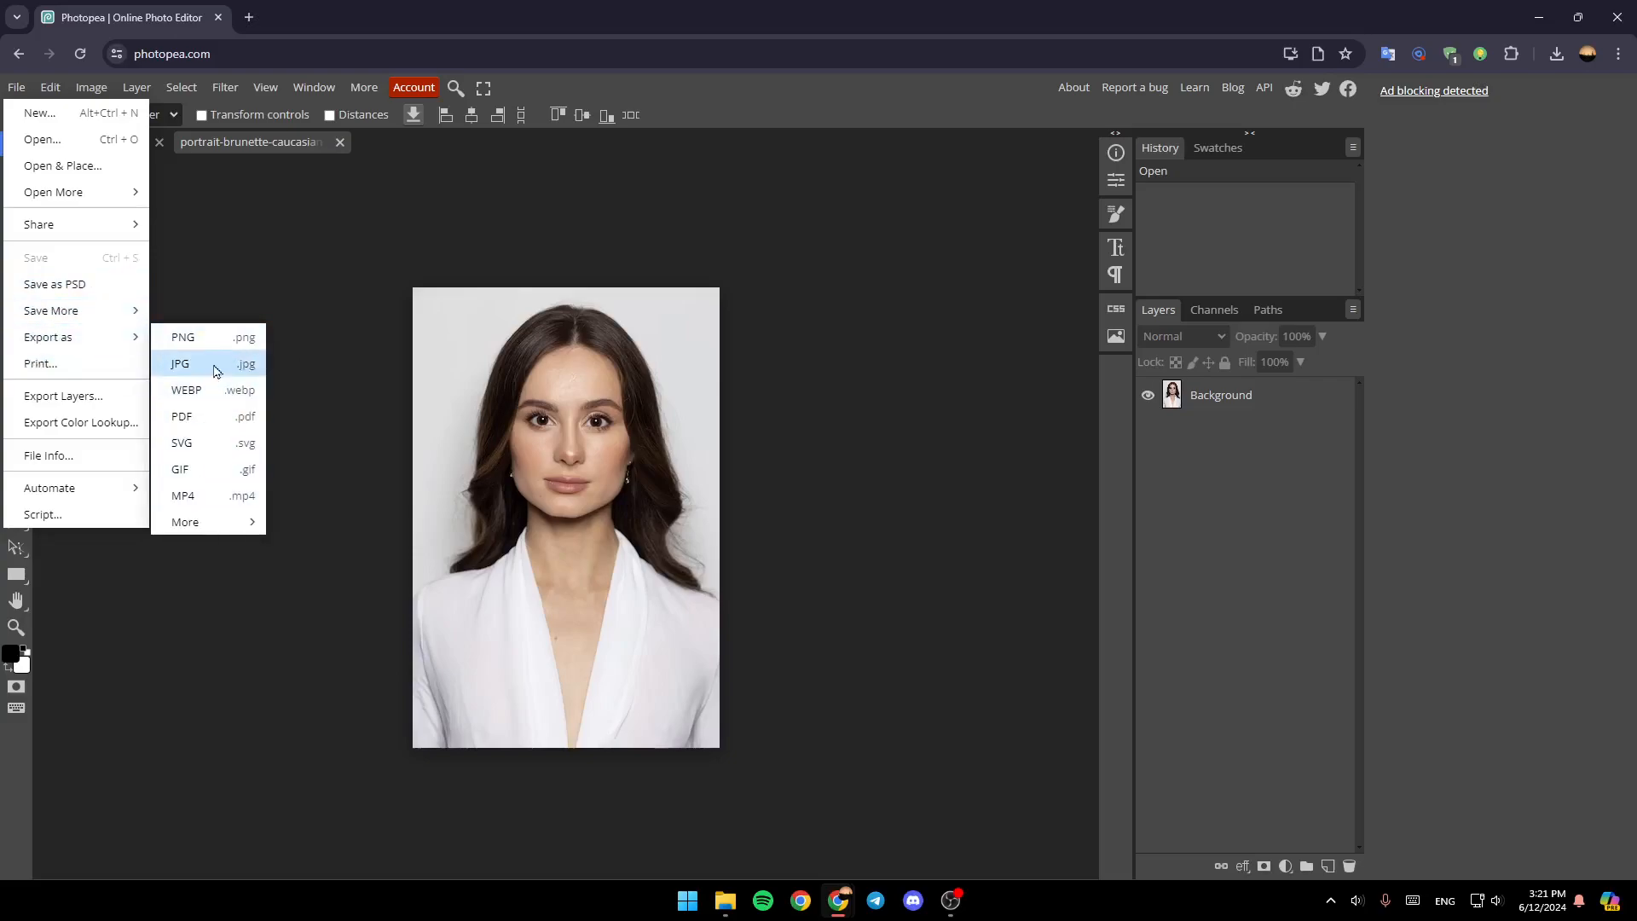
pyautogui.moveTo(208, 443)
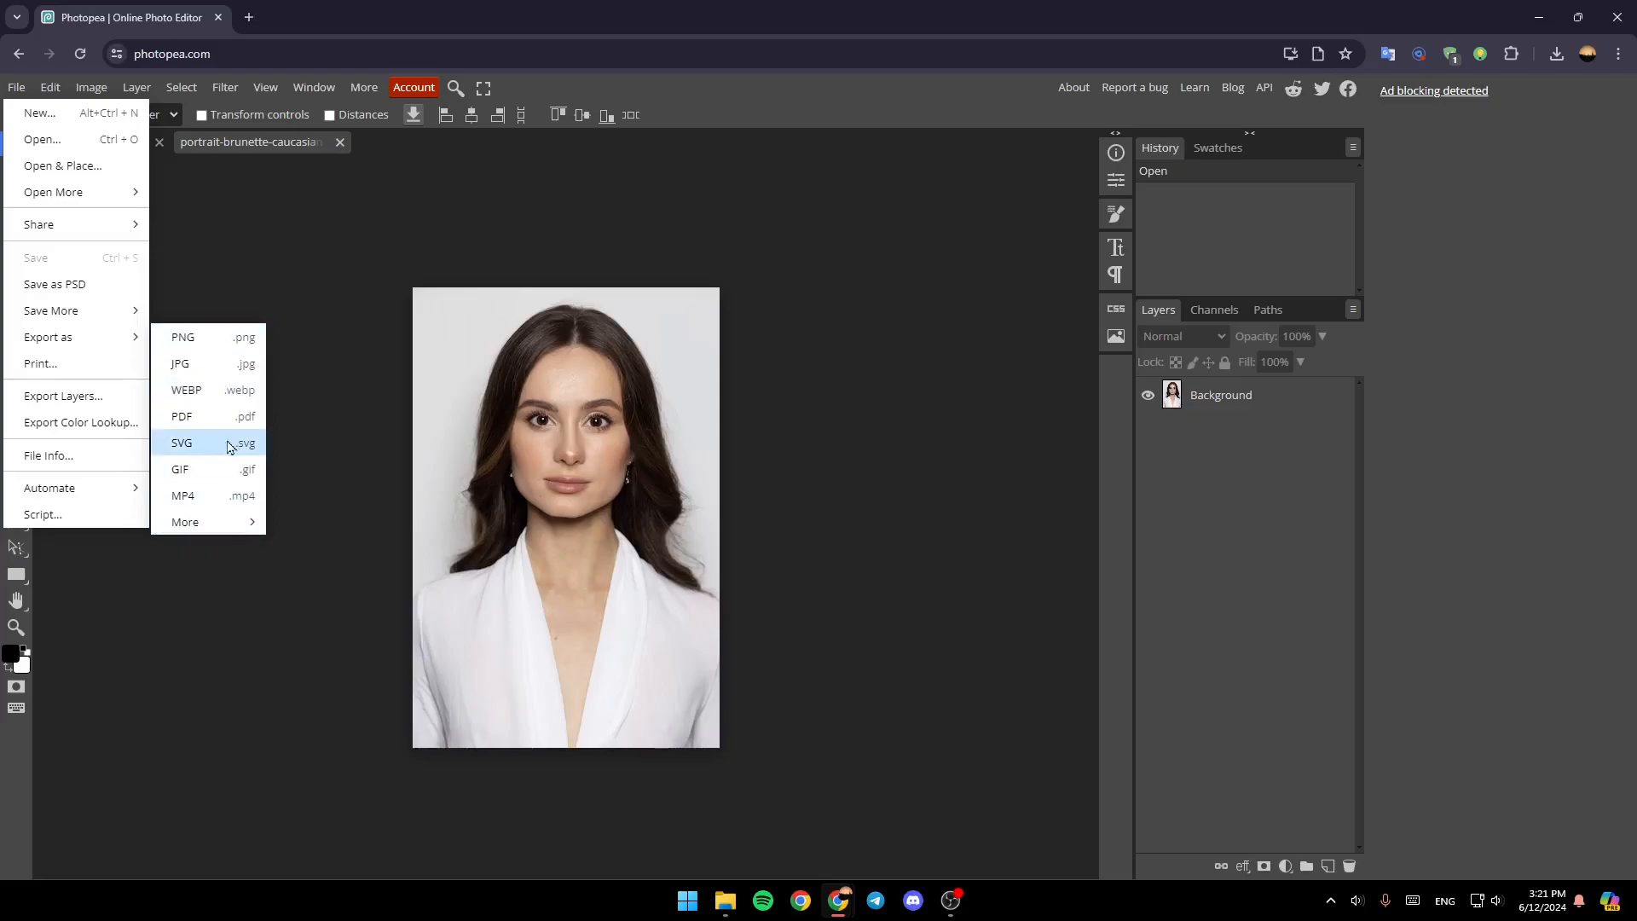
pyautogui.moveTo(186, 389)
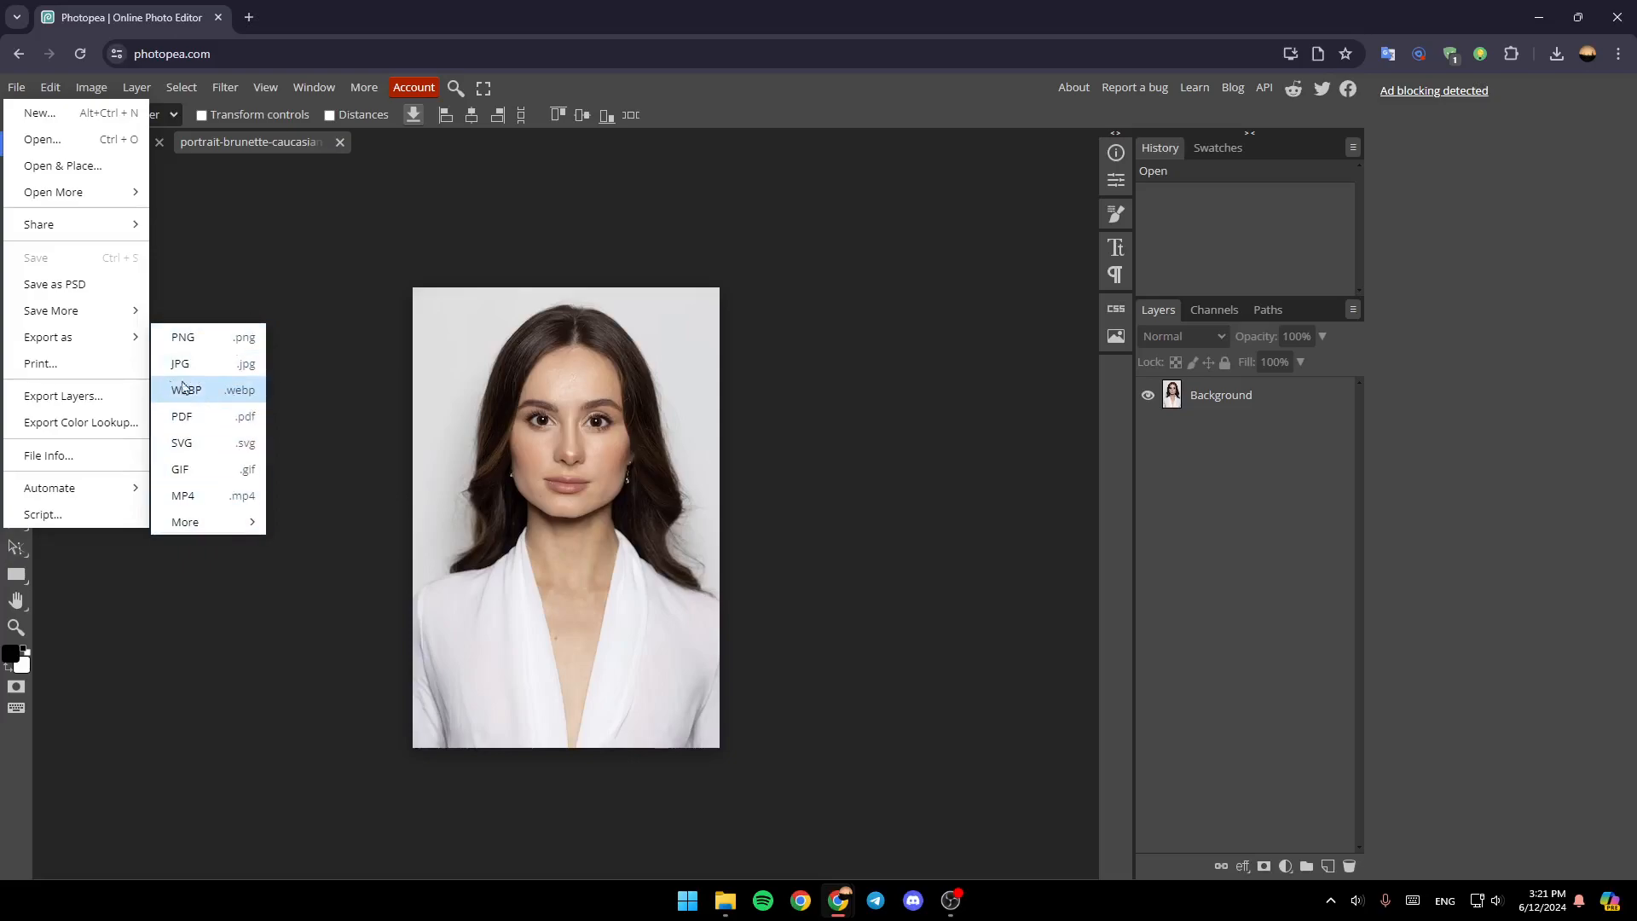
pyautogui.moveTo(179, 363)
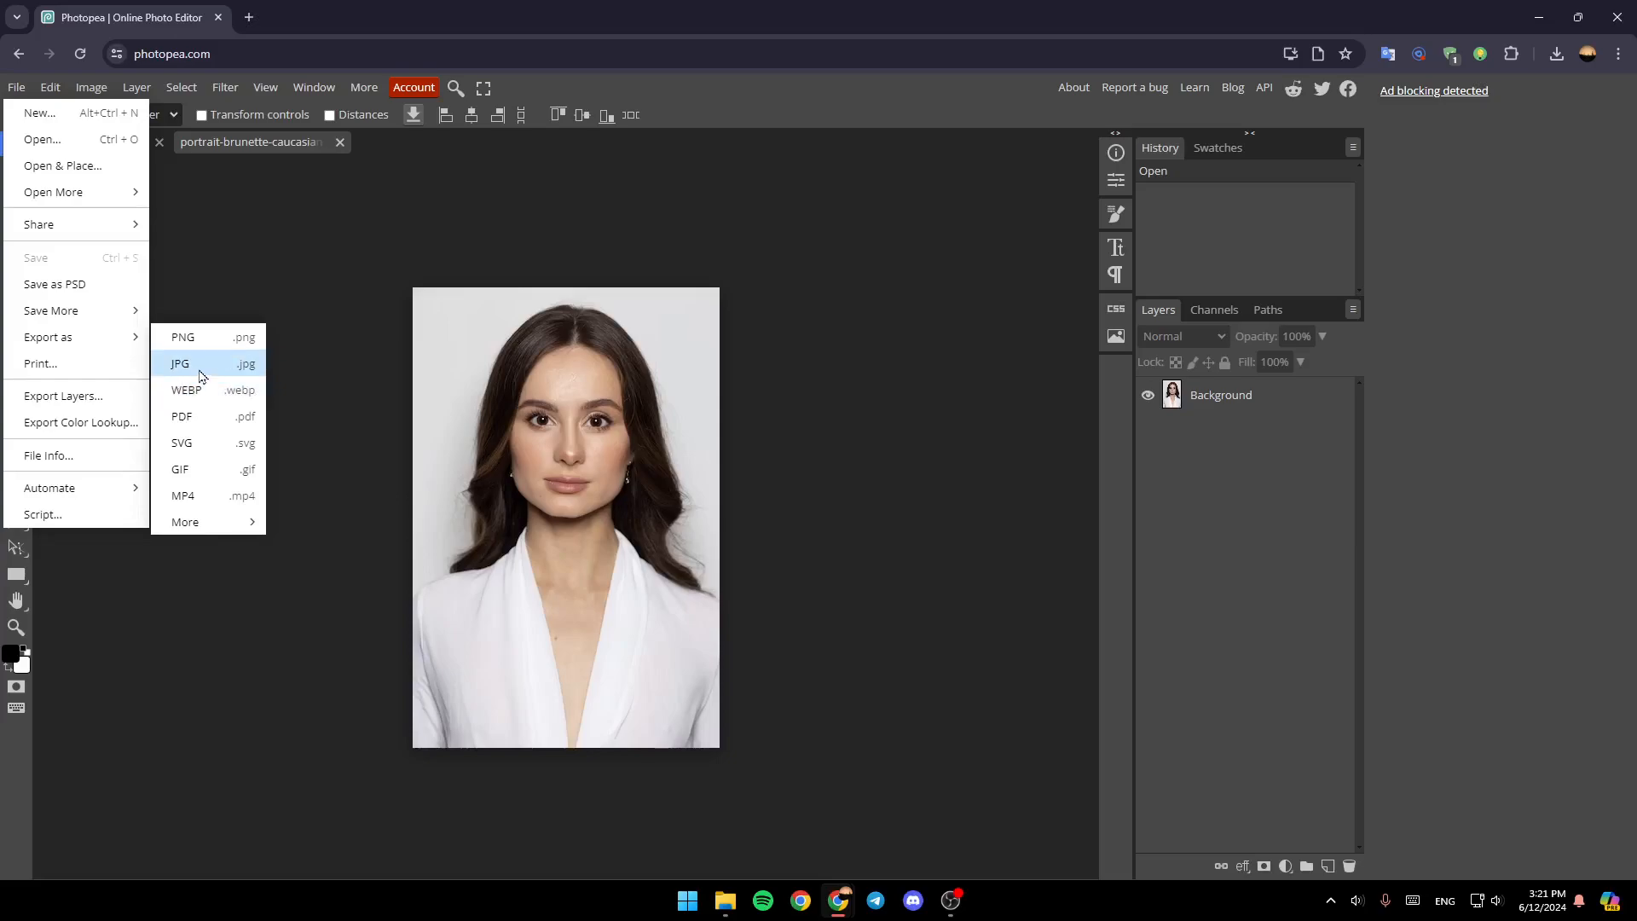
pyautogui.click(179, 364)
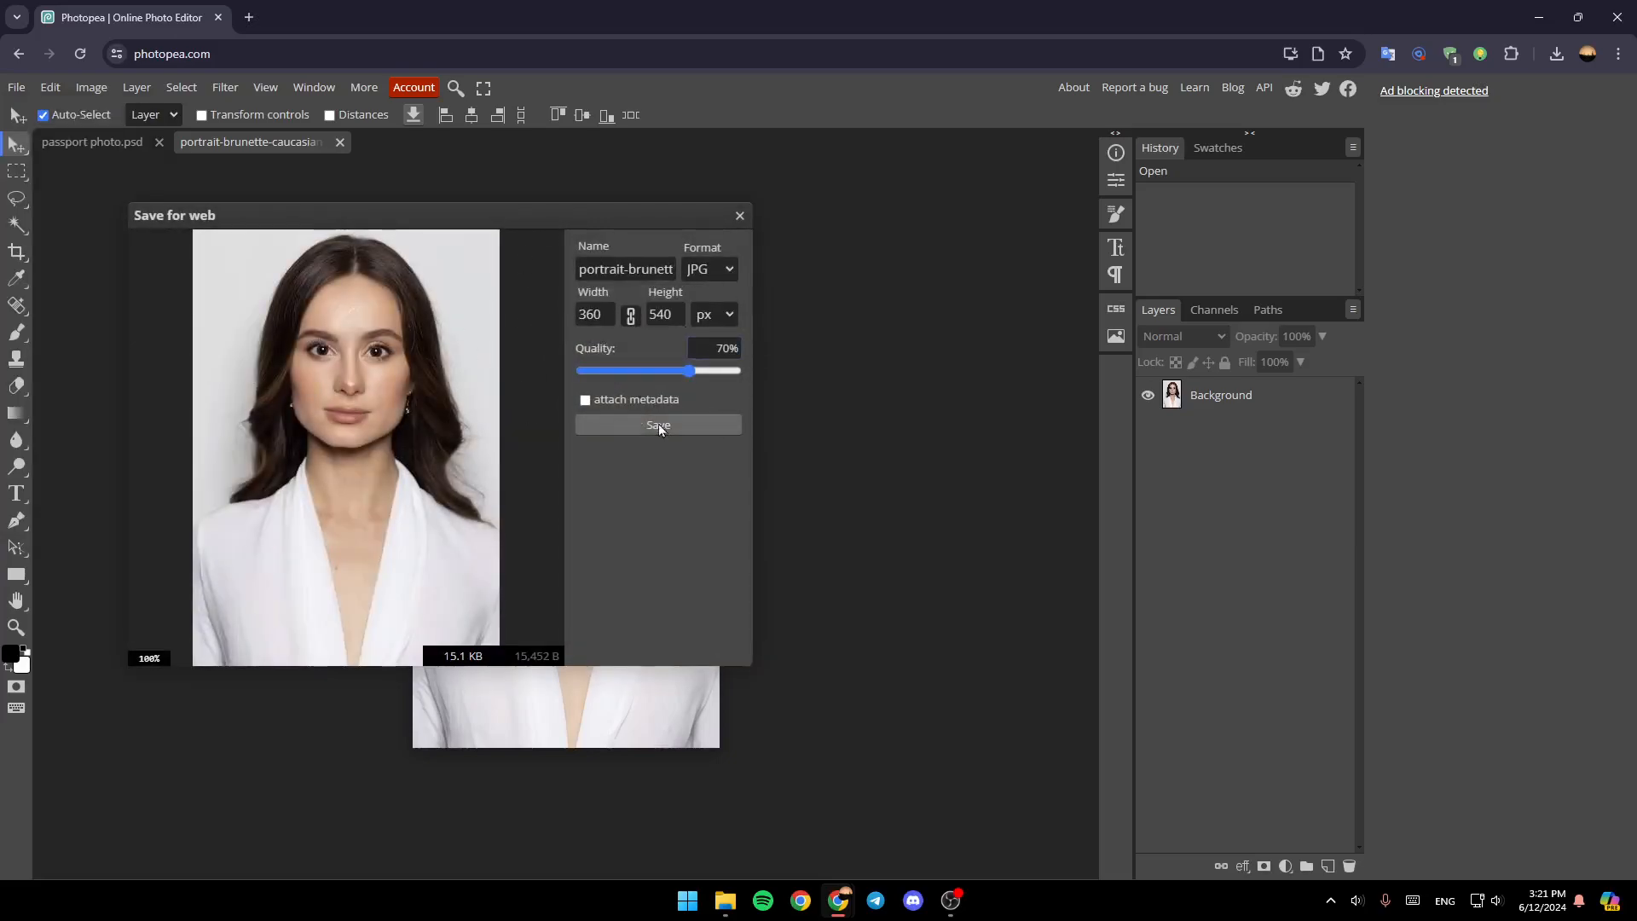
pyautogui.click(658, 425)
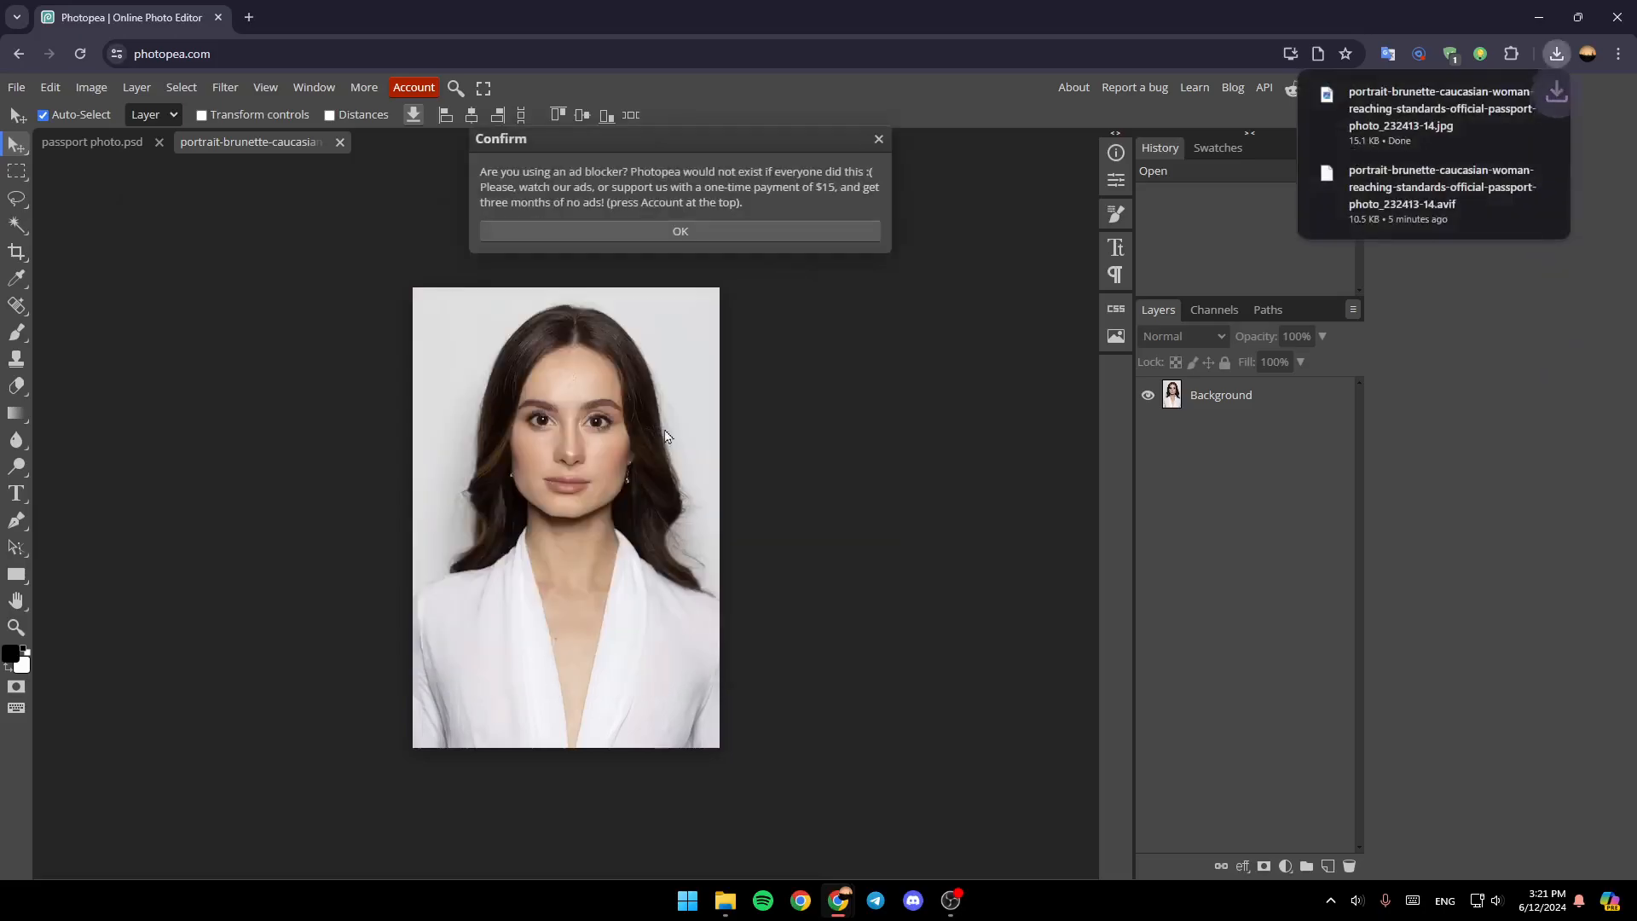
pyautogui.click(680, 231)
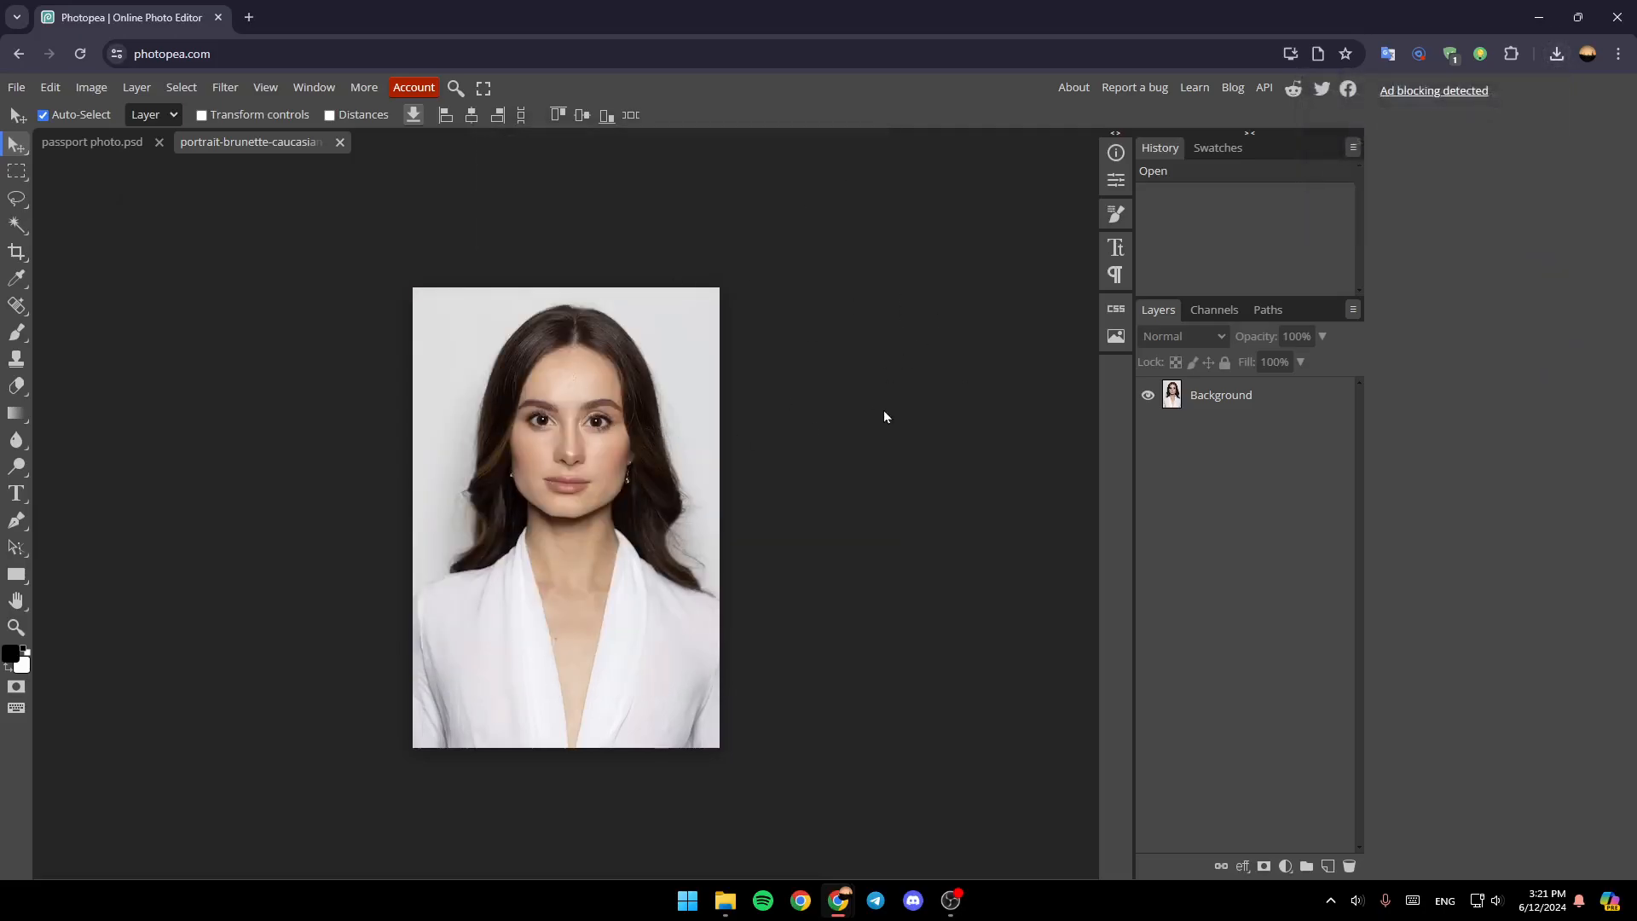
pyautogui.moveTo(766, 298)
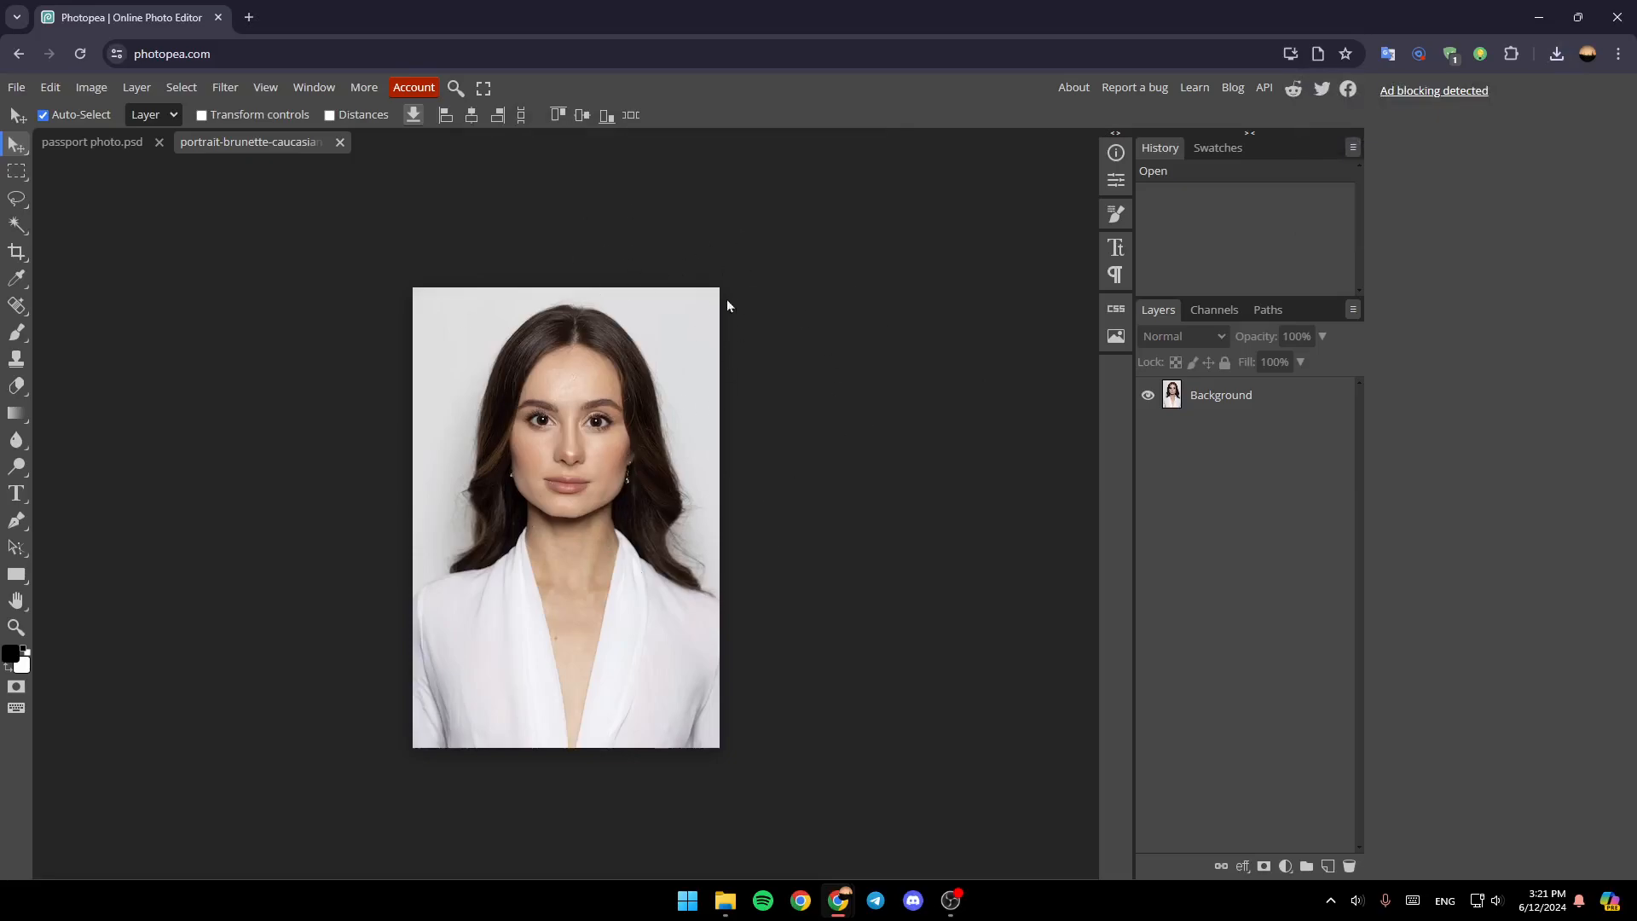
pyautogui.moveTo(801, 327)
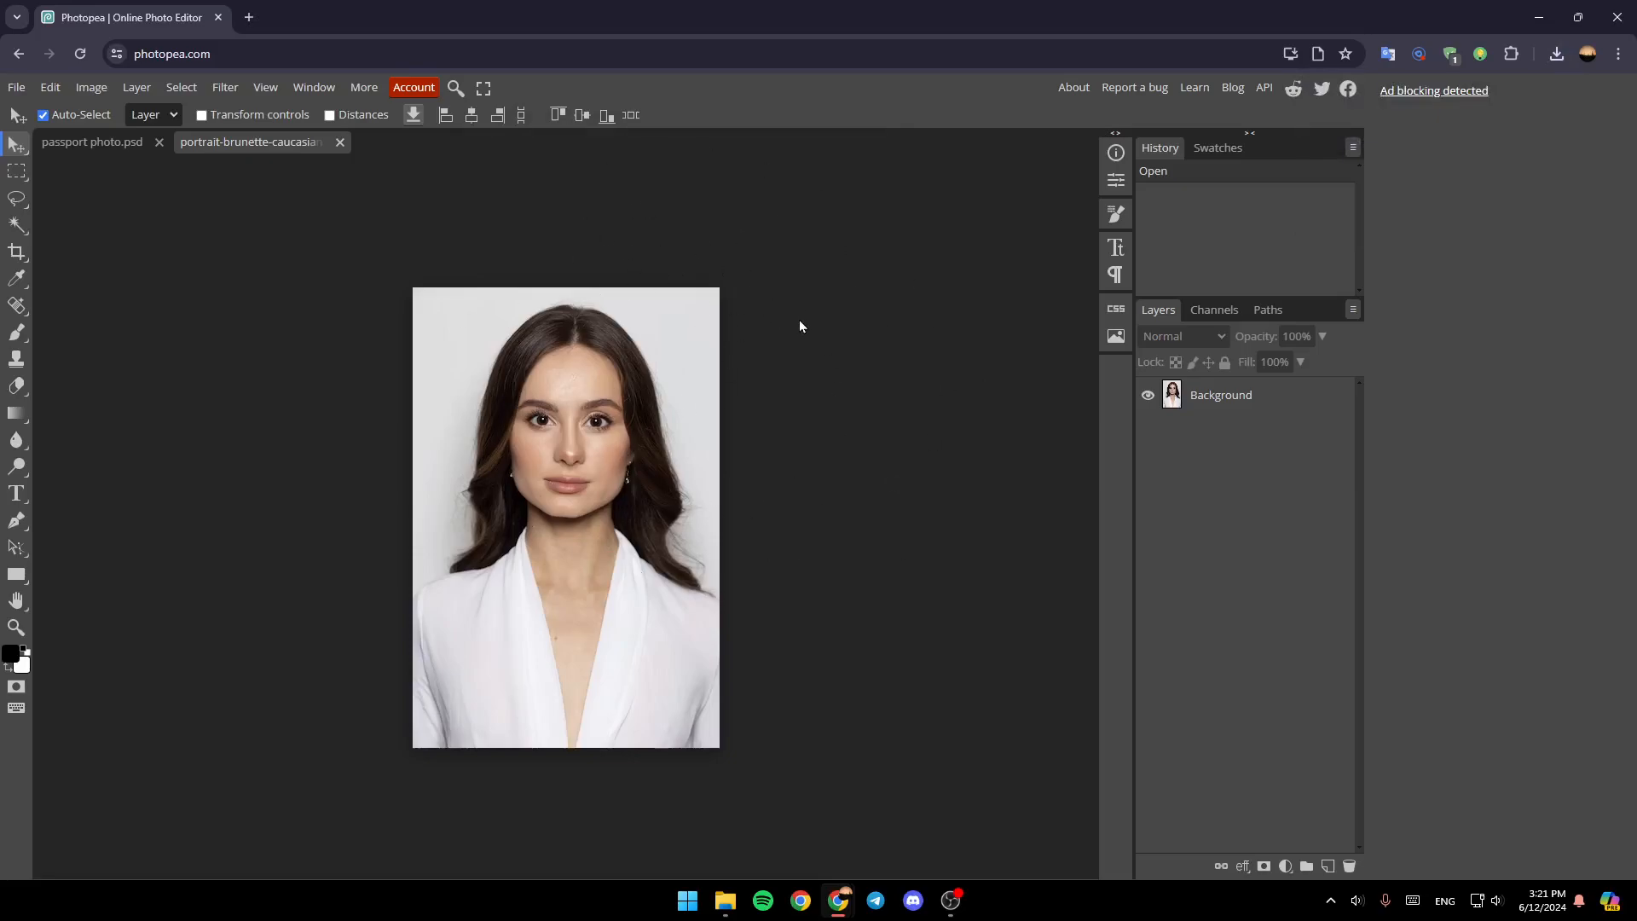